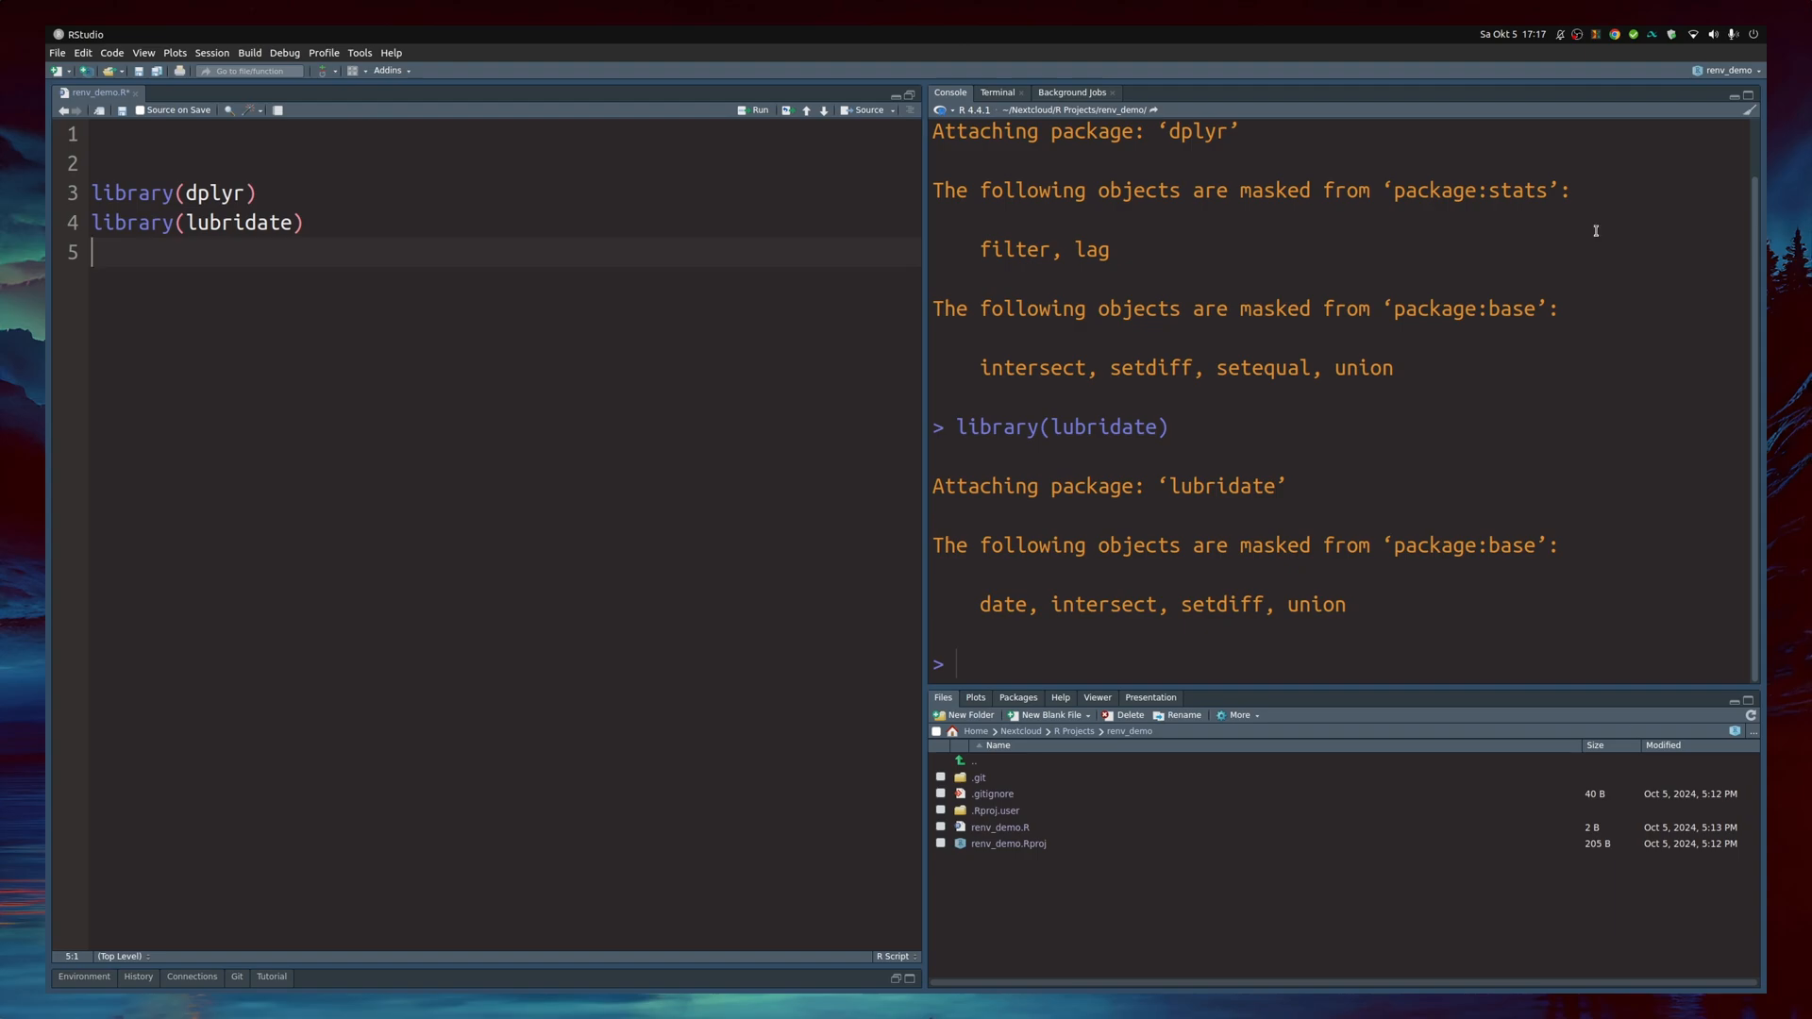
# Begin a new project with renv enabled, then cancel the new-project wizard
pyautogui.click(1733, 70)
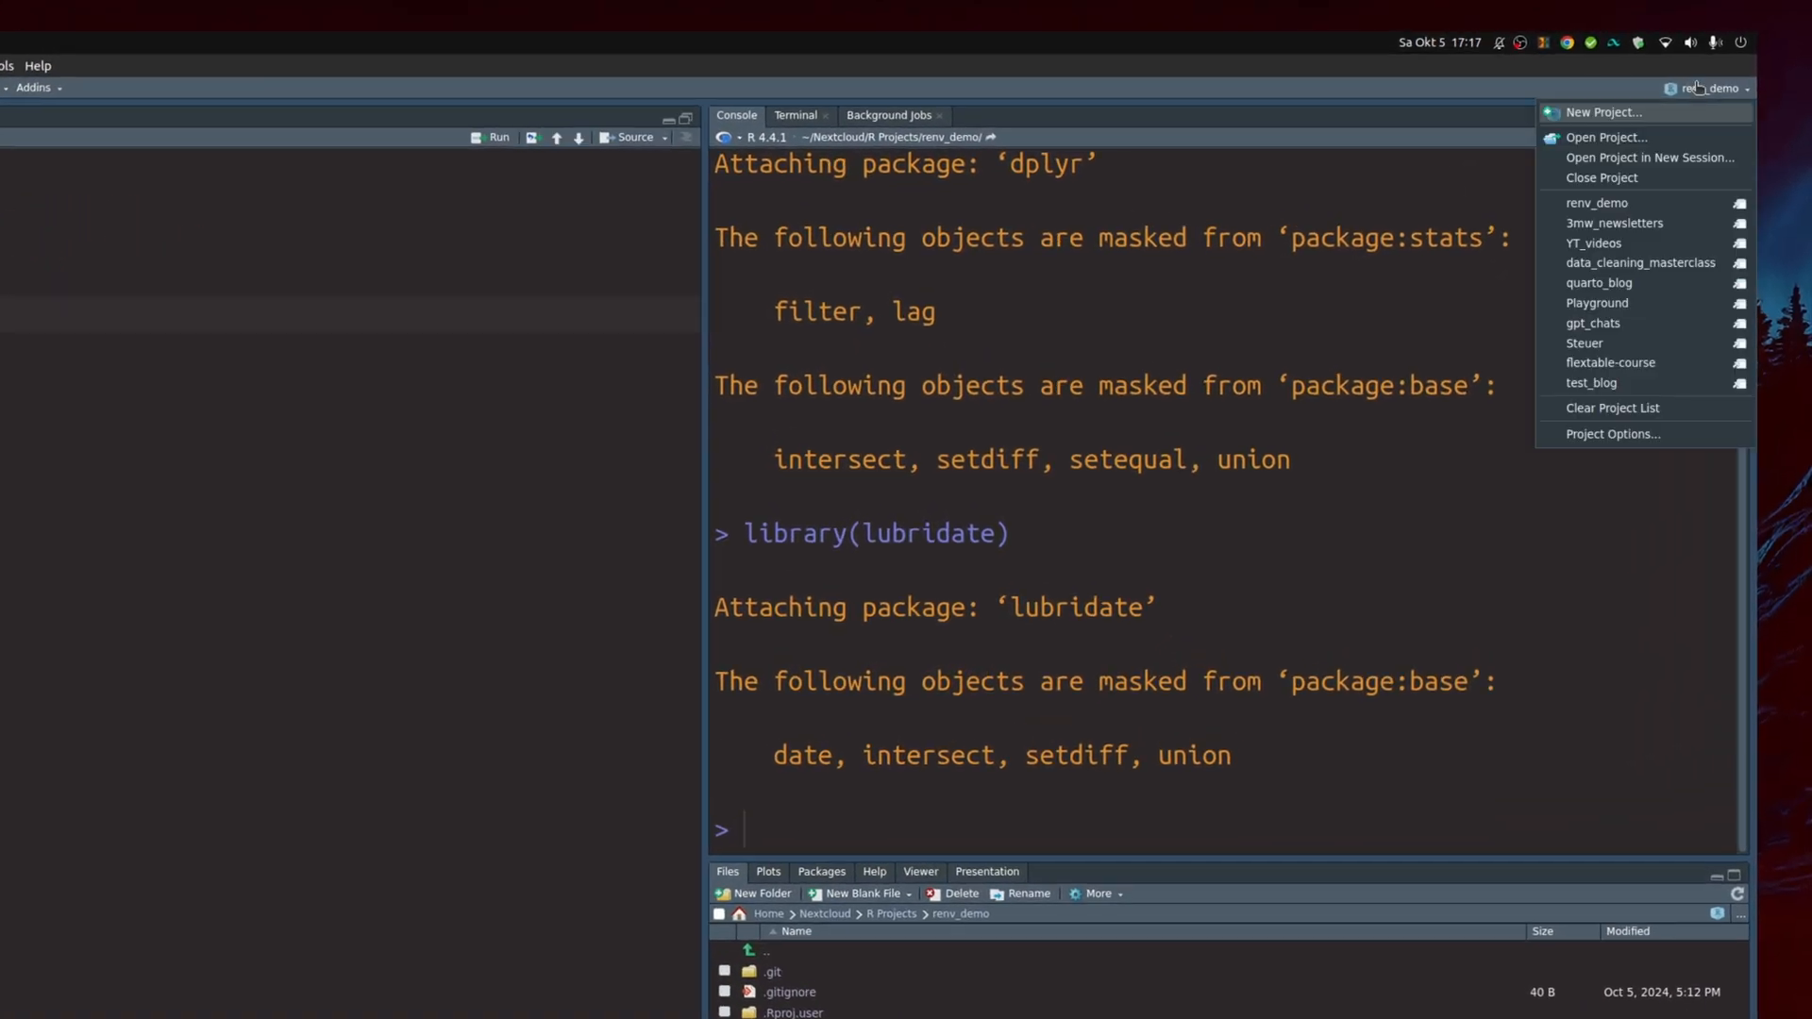
pyautogui.click(1602, 112)
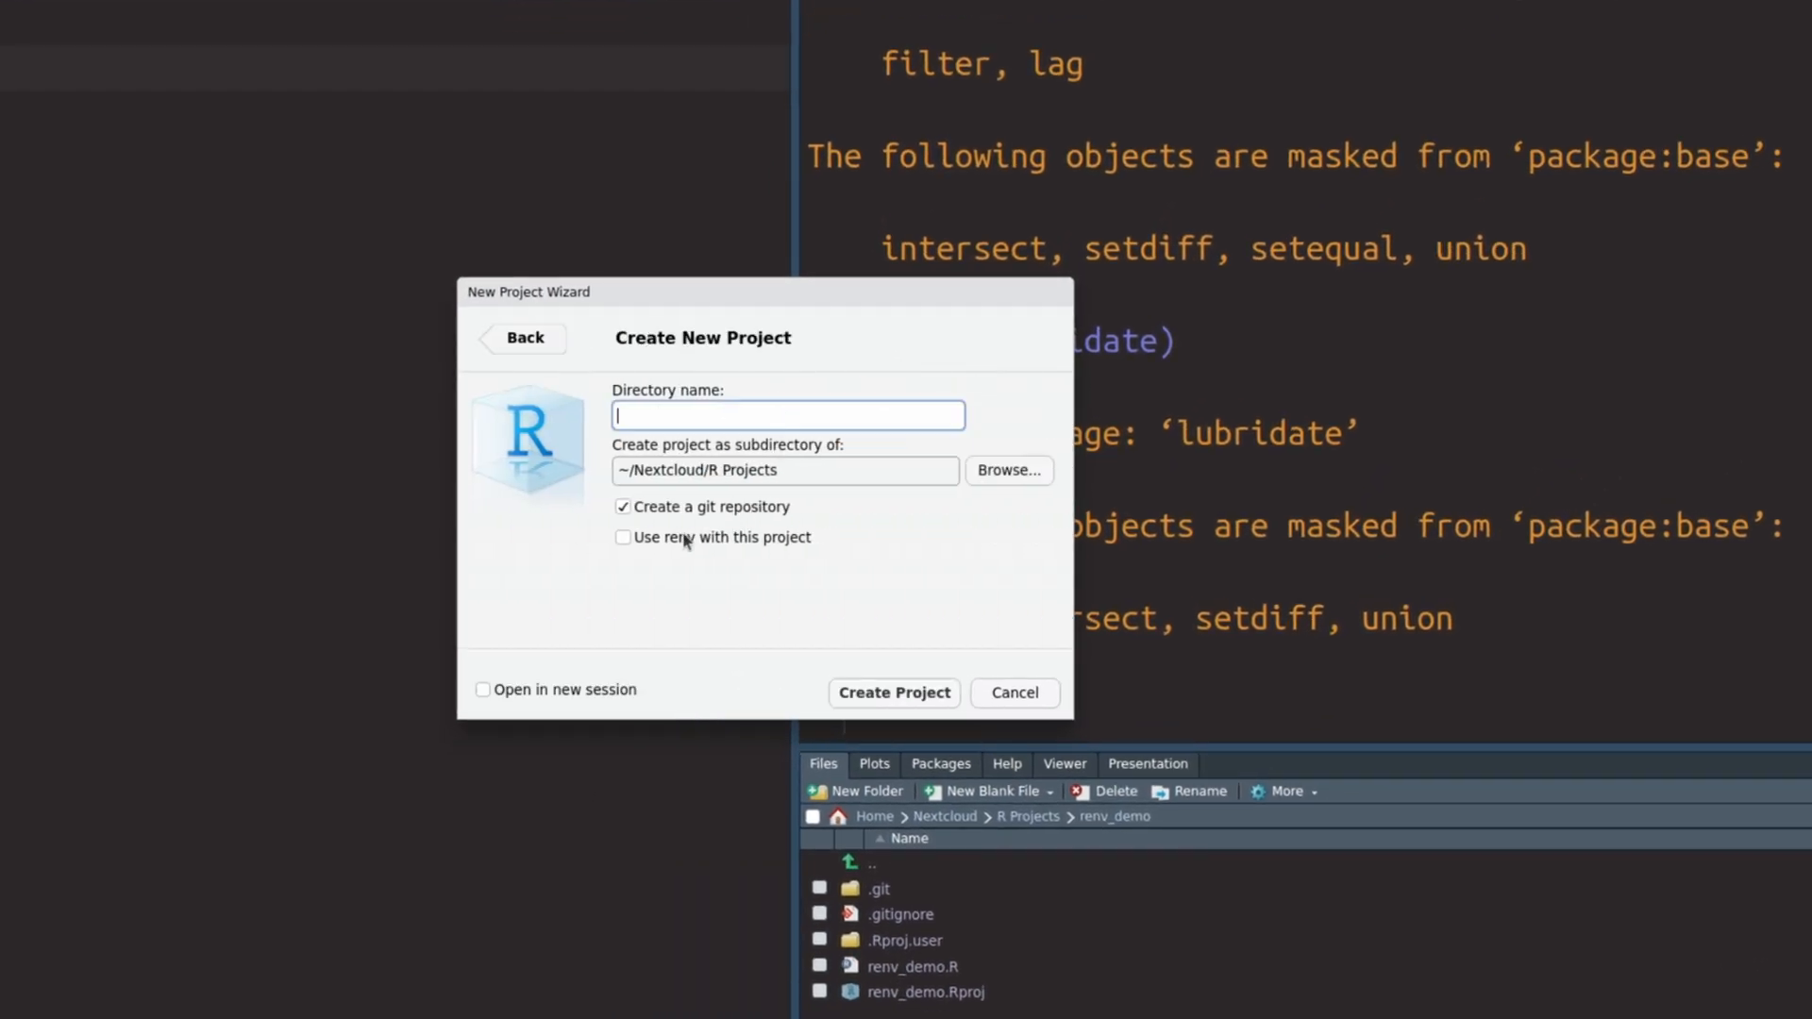
pyautogui.click(623, 537)
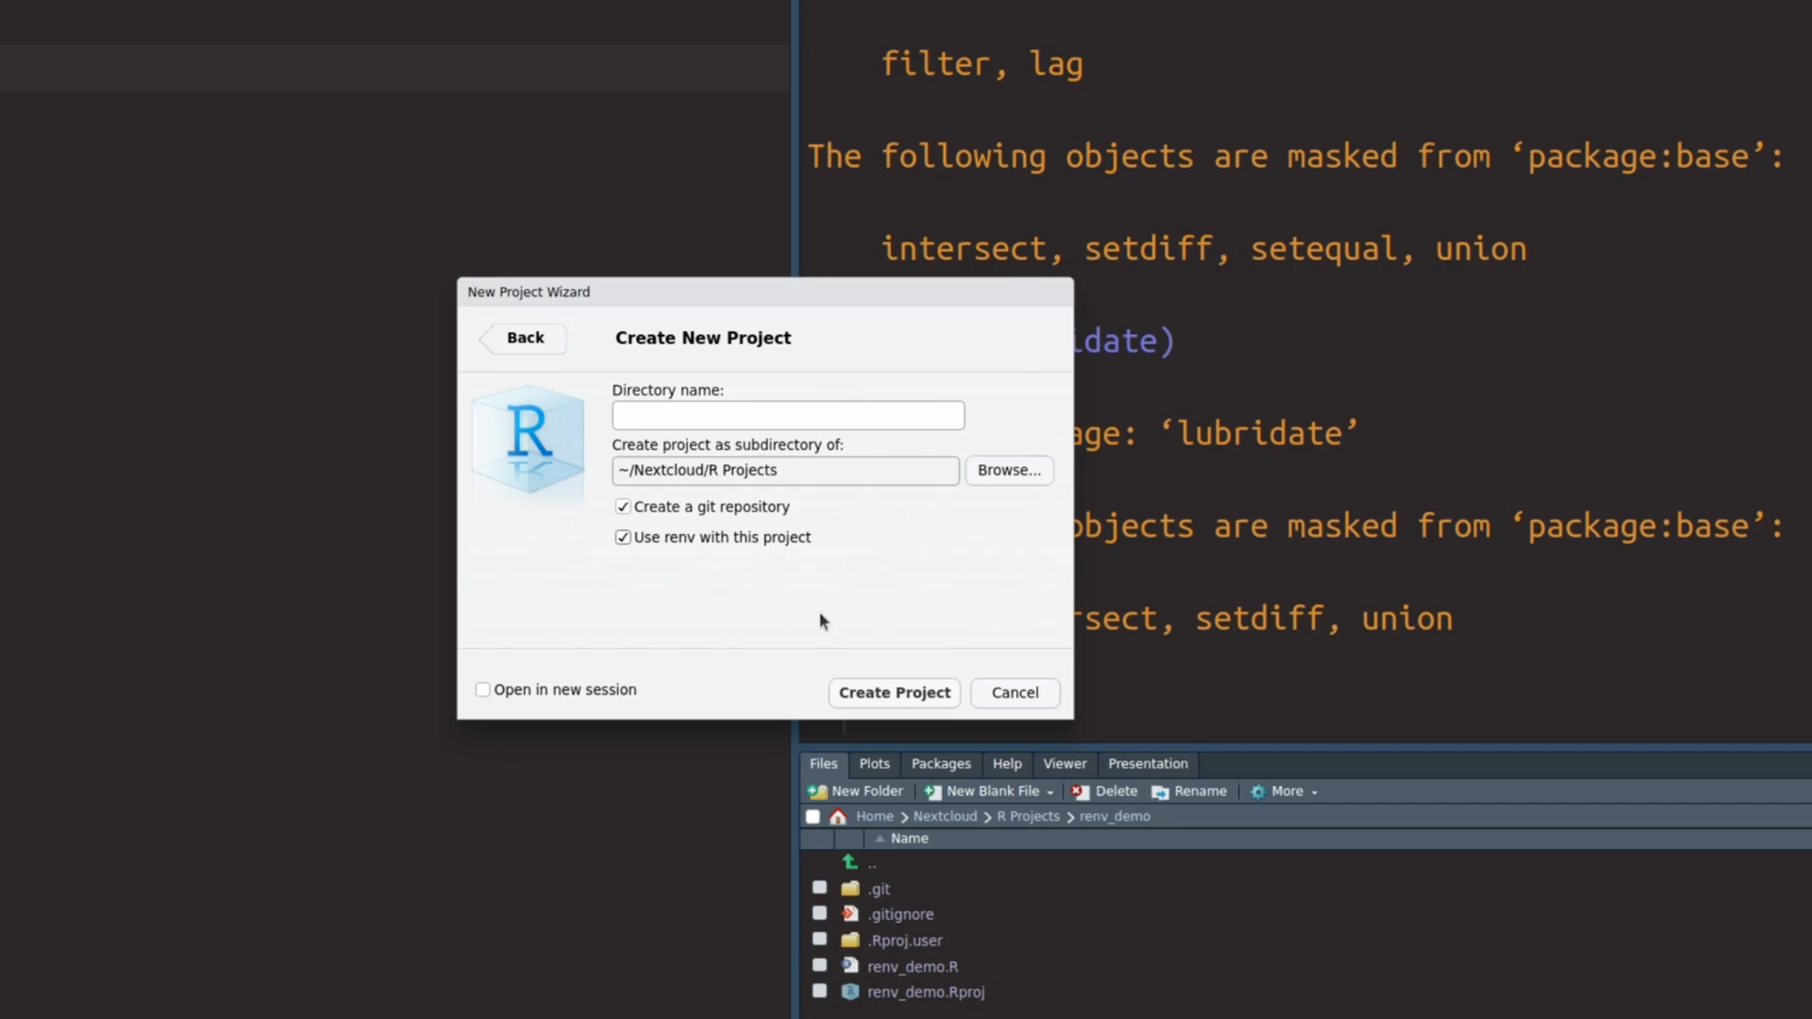
pyautogui.moveTo(820, 616)
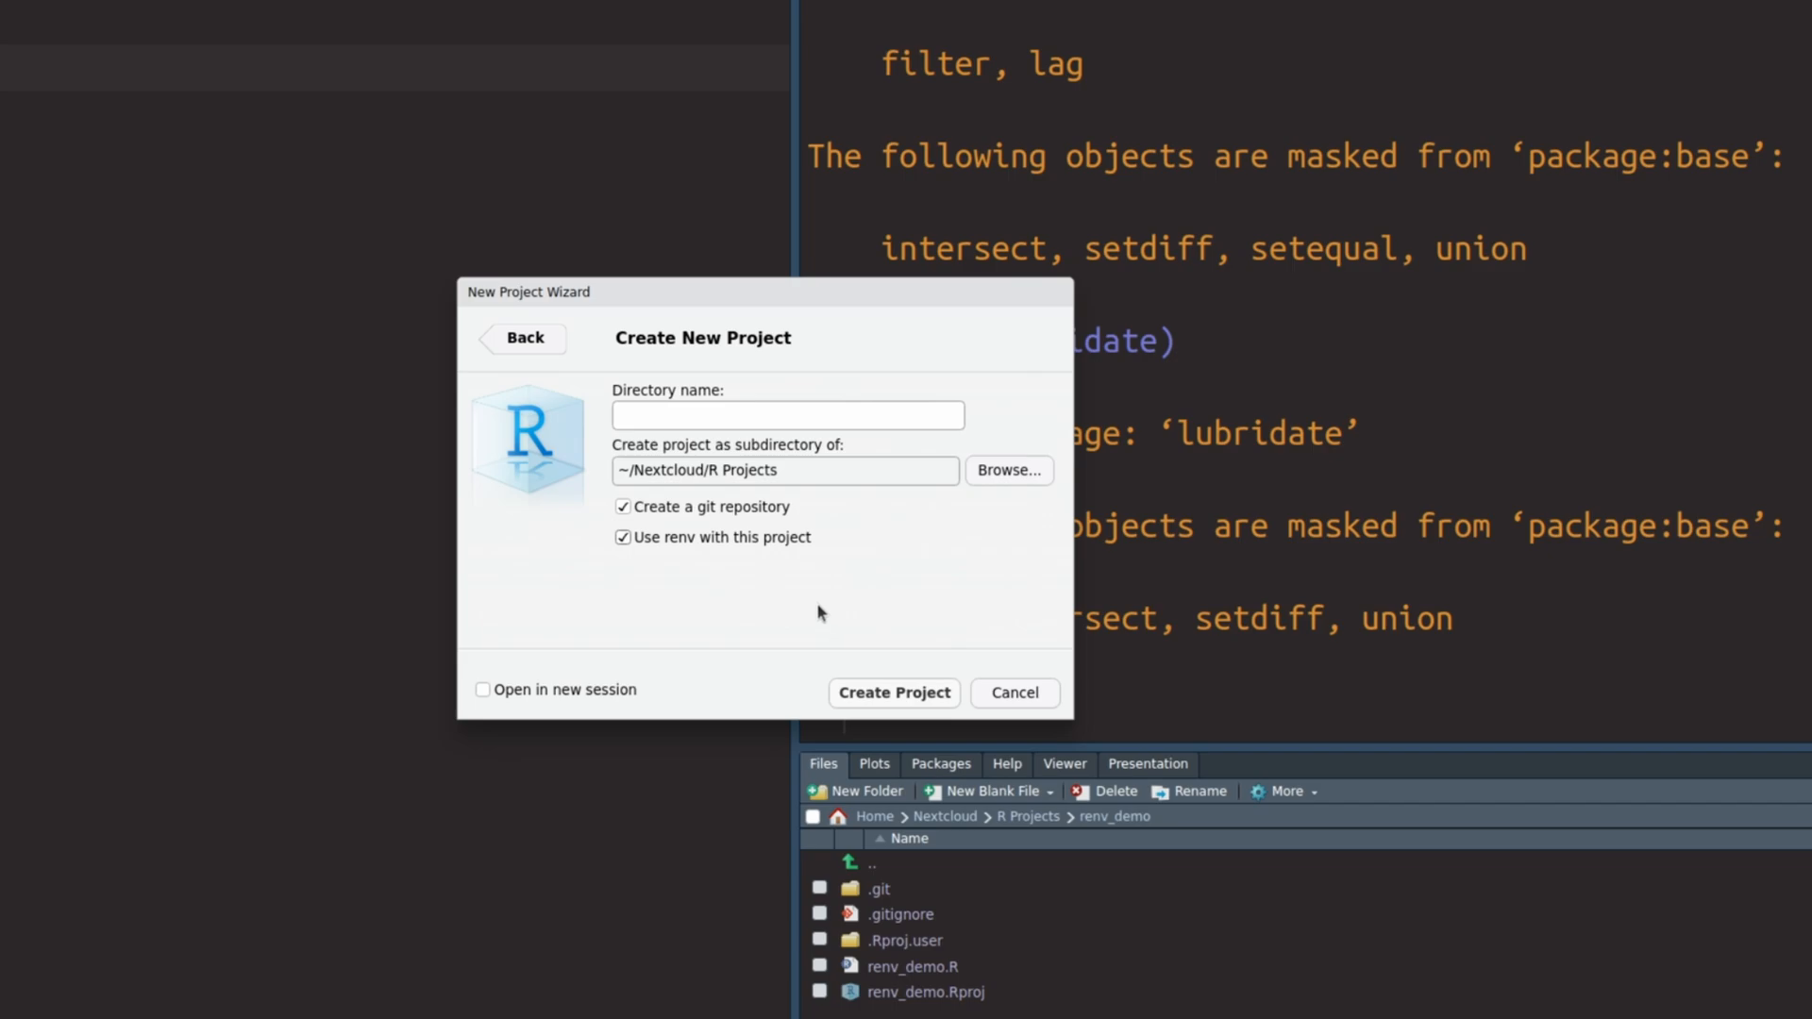
pyautogui.click(1012, 692)
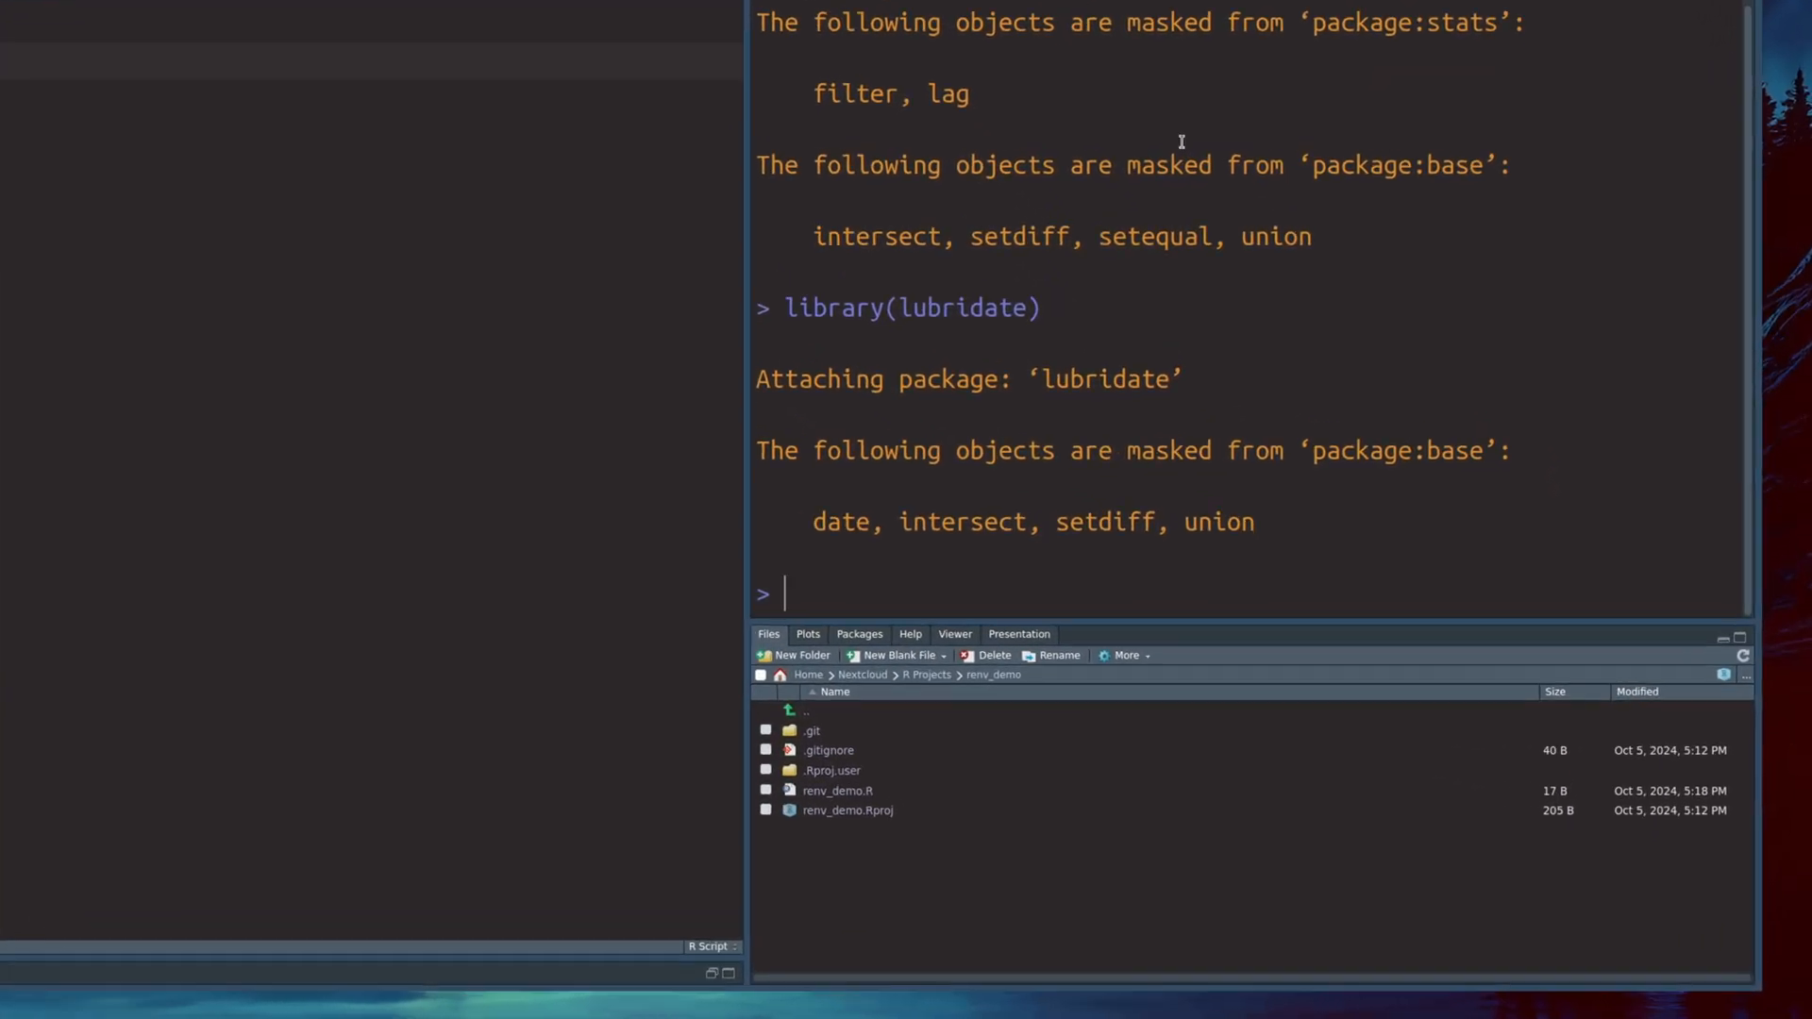
# Run renv::init() to write renv.lock, review the recorded R version note, then clear the console
pyautogui.write('renv::init(')
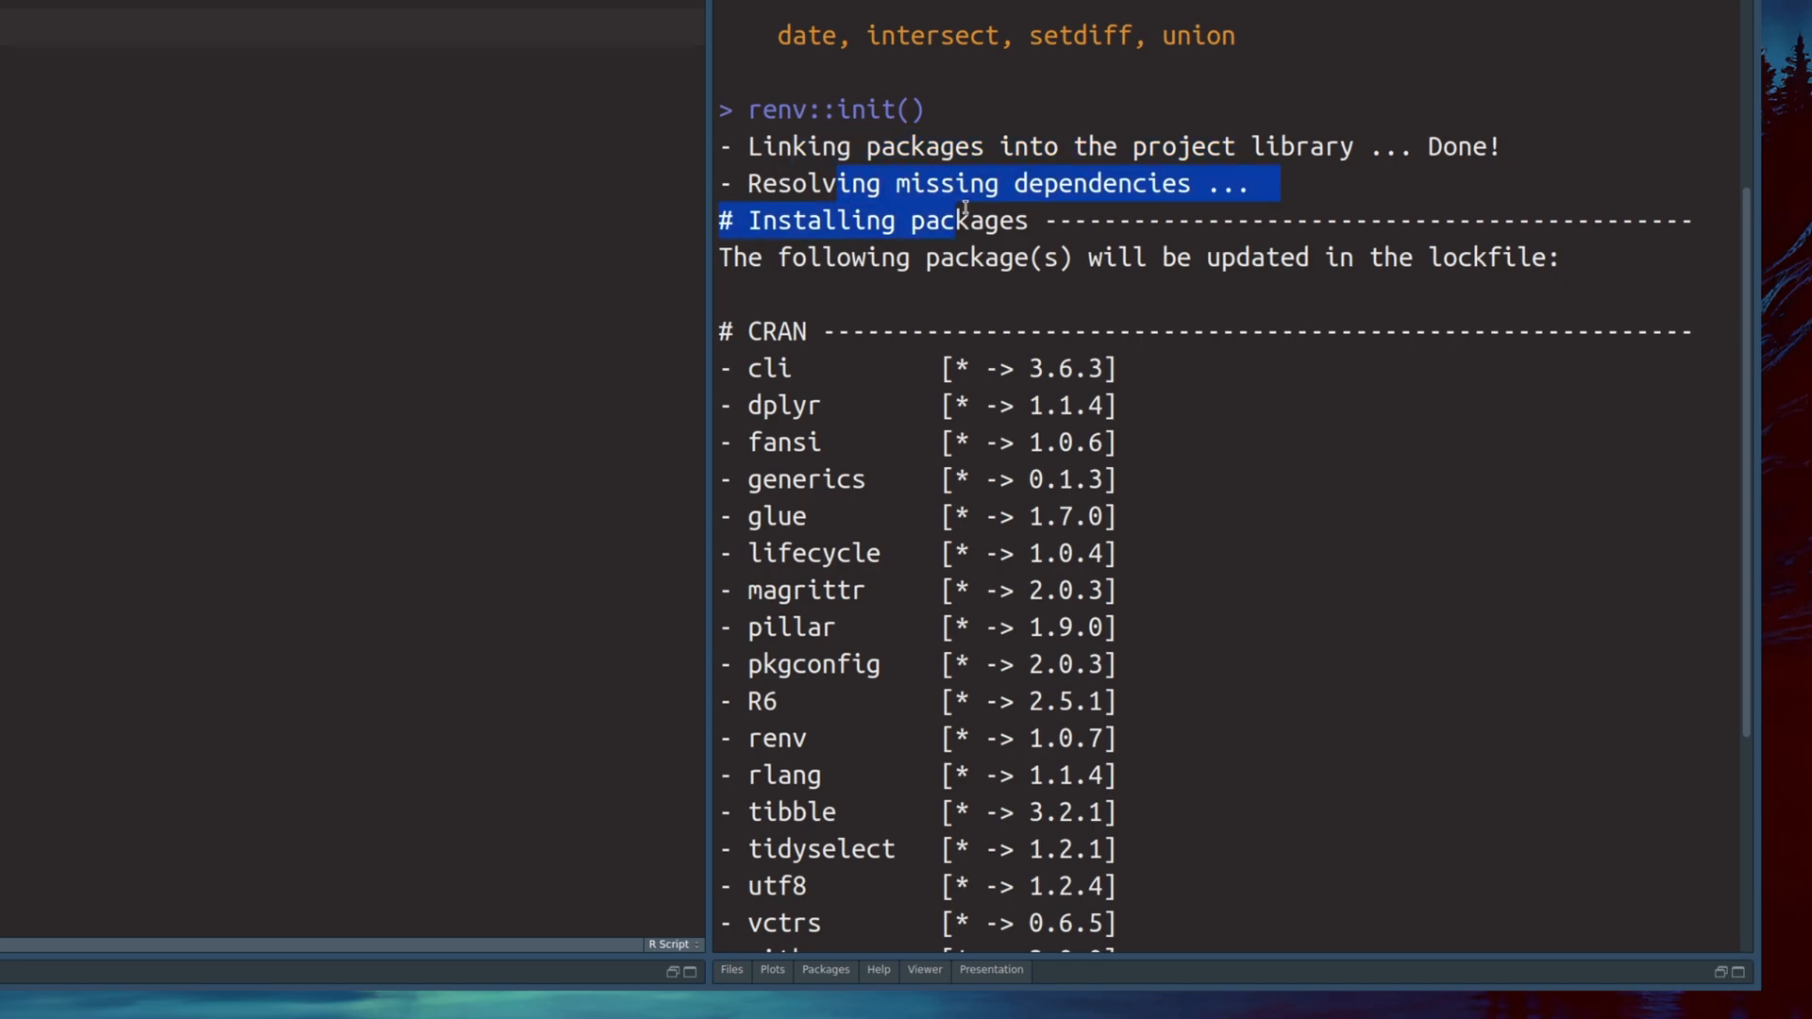
pyautogui.scroll(-3)
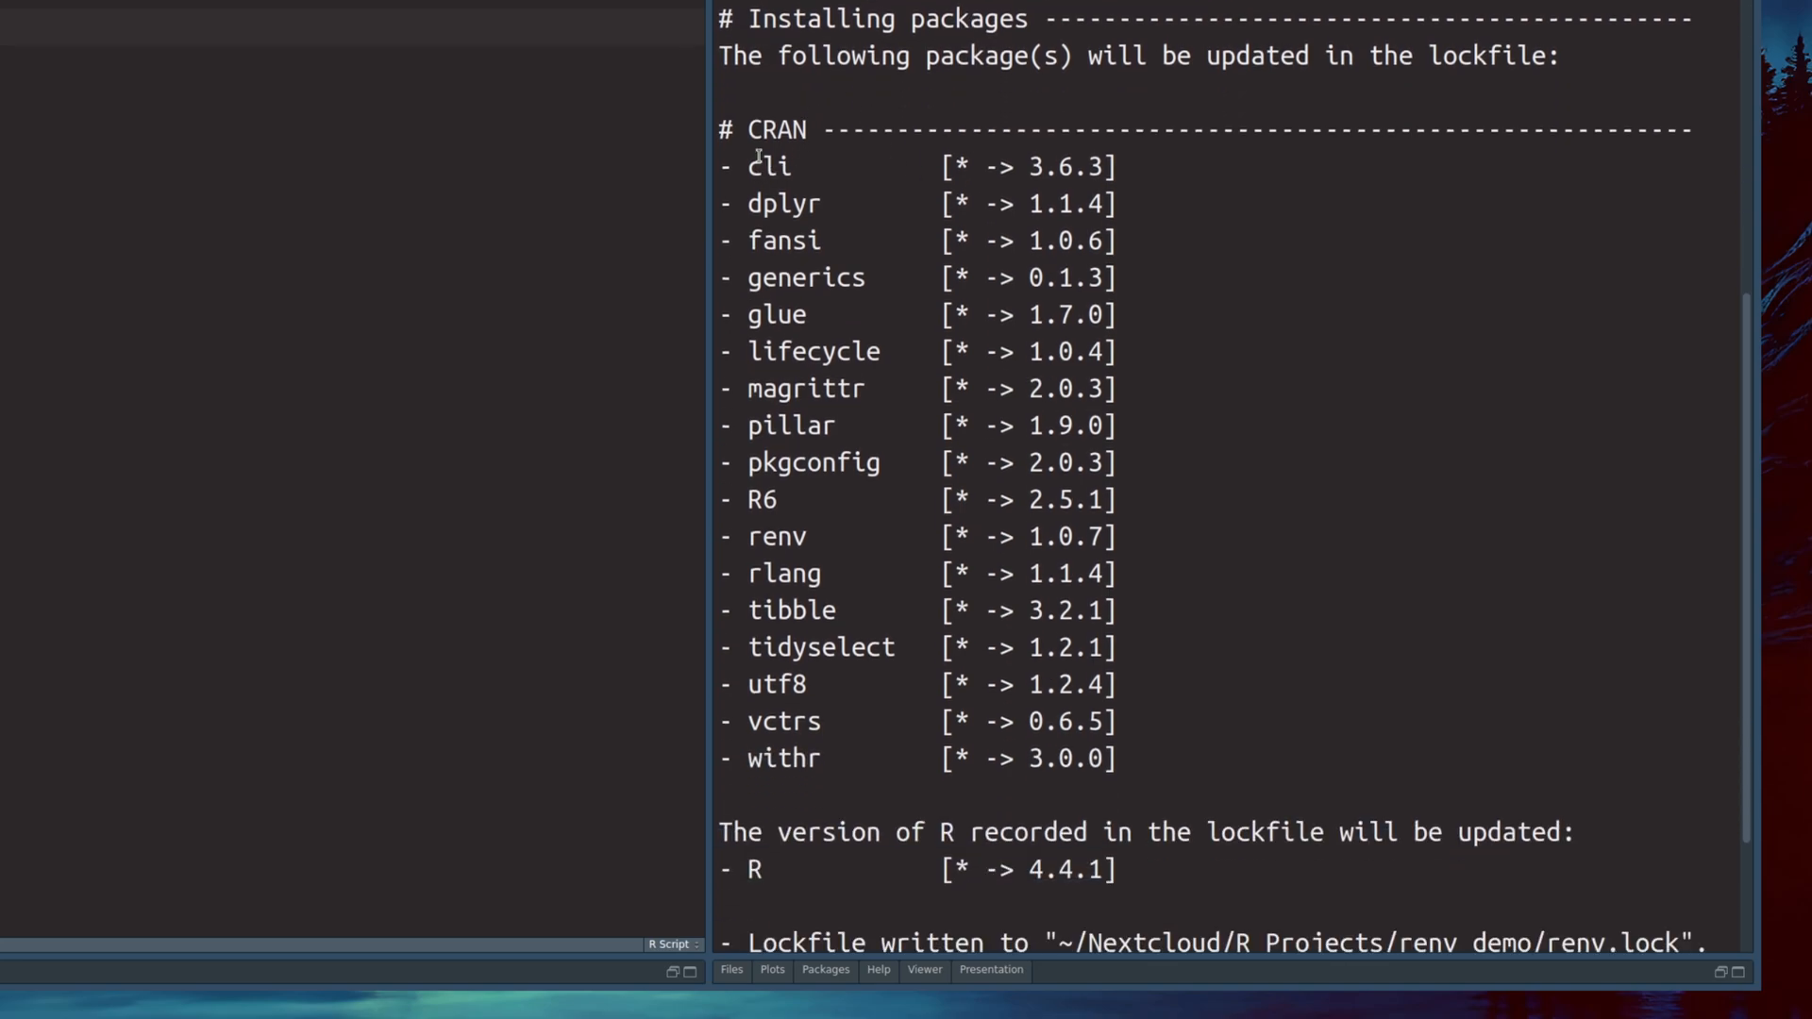
pyautogui.moveTo(752, 166); pyautogui.dragTo(1115, 758)
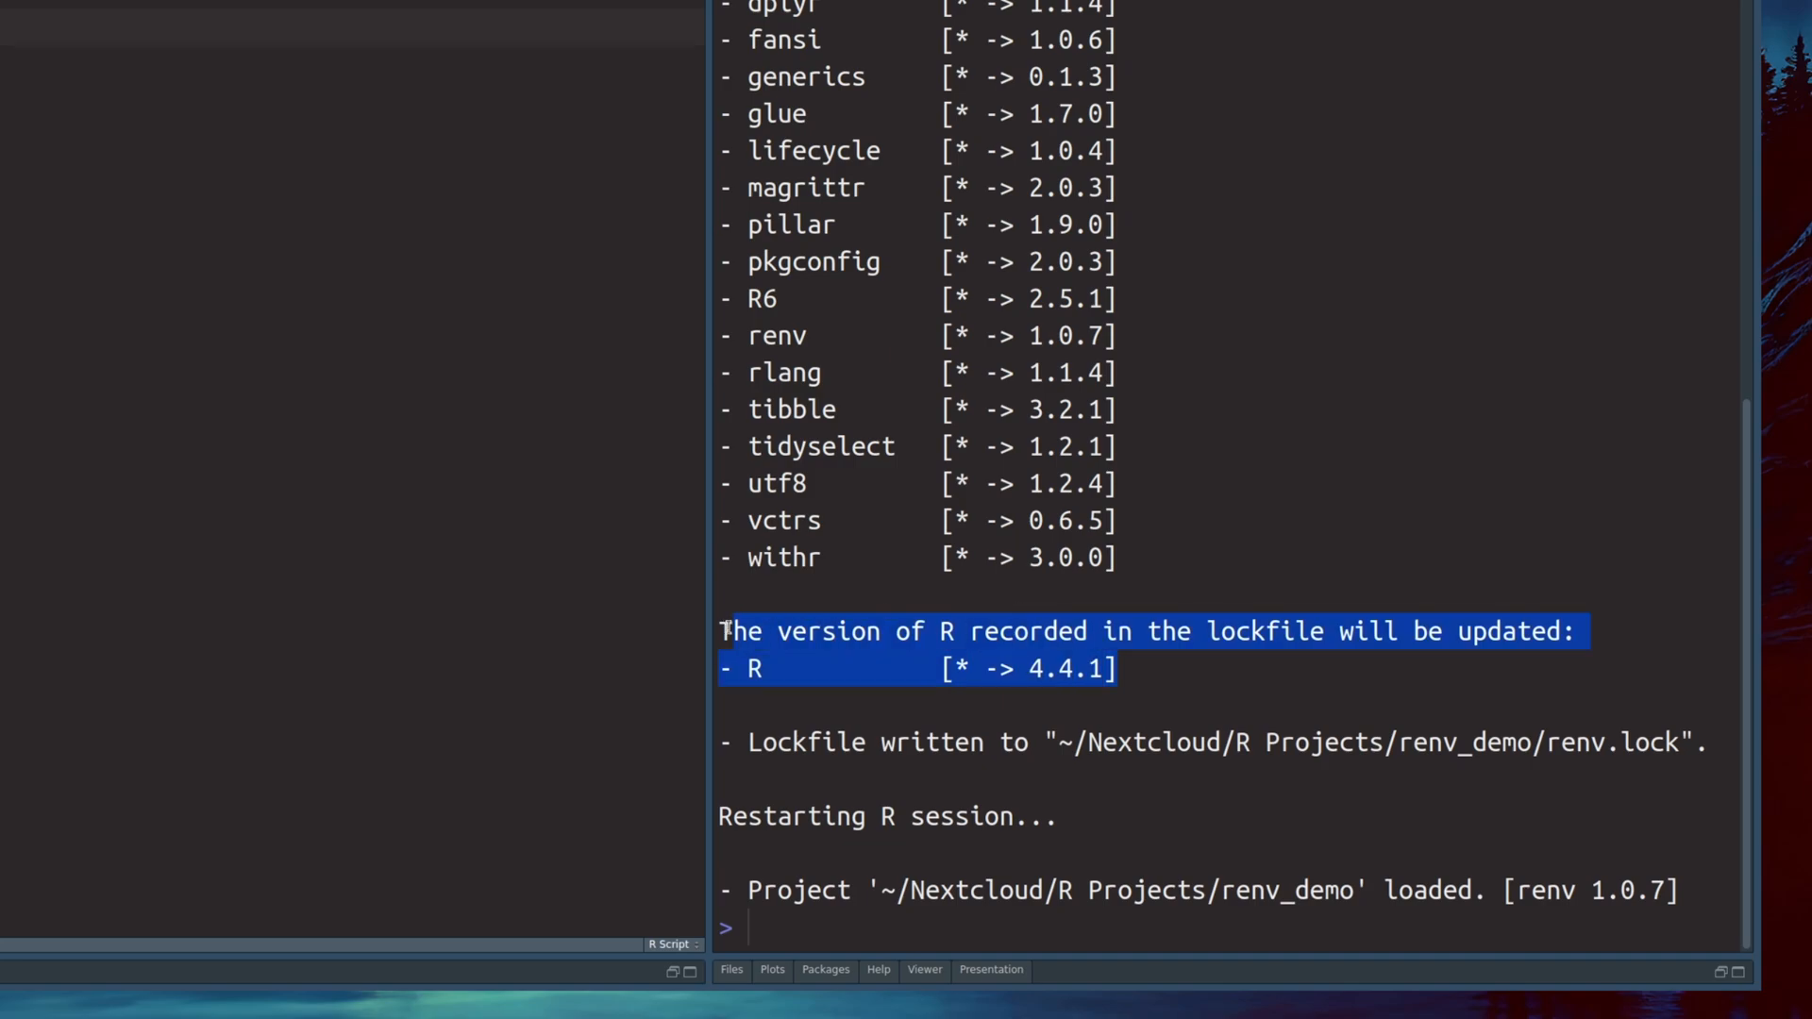
pyautogui.click(1081, 648)
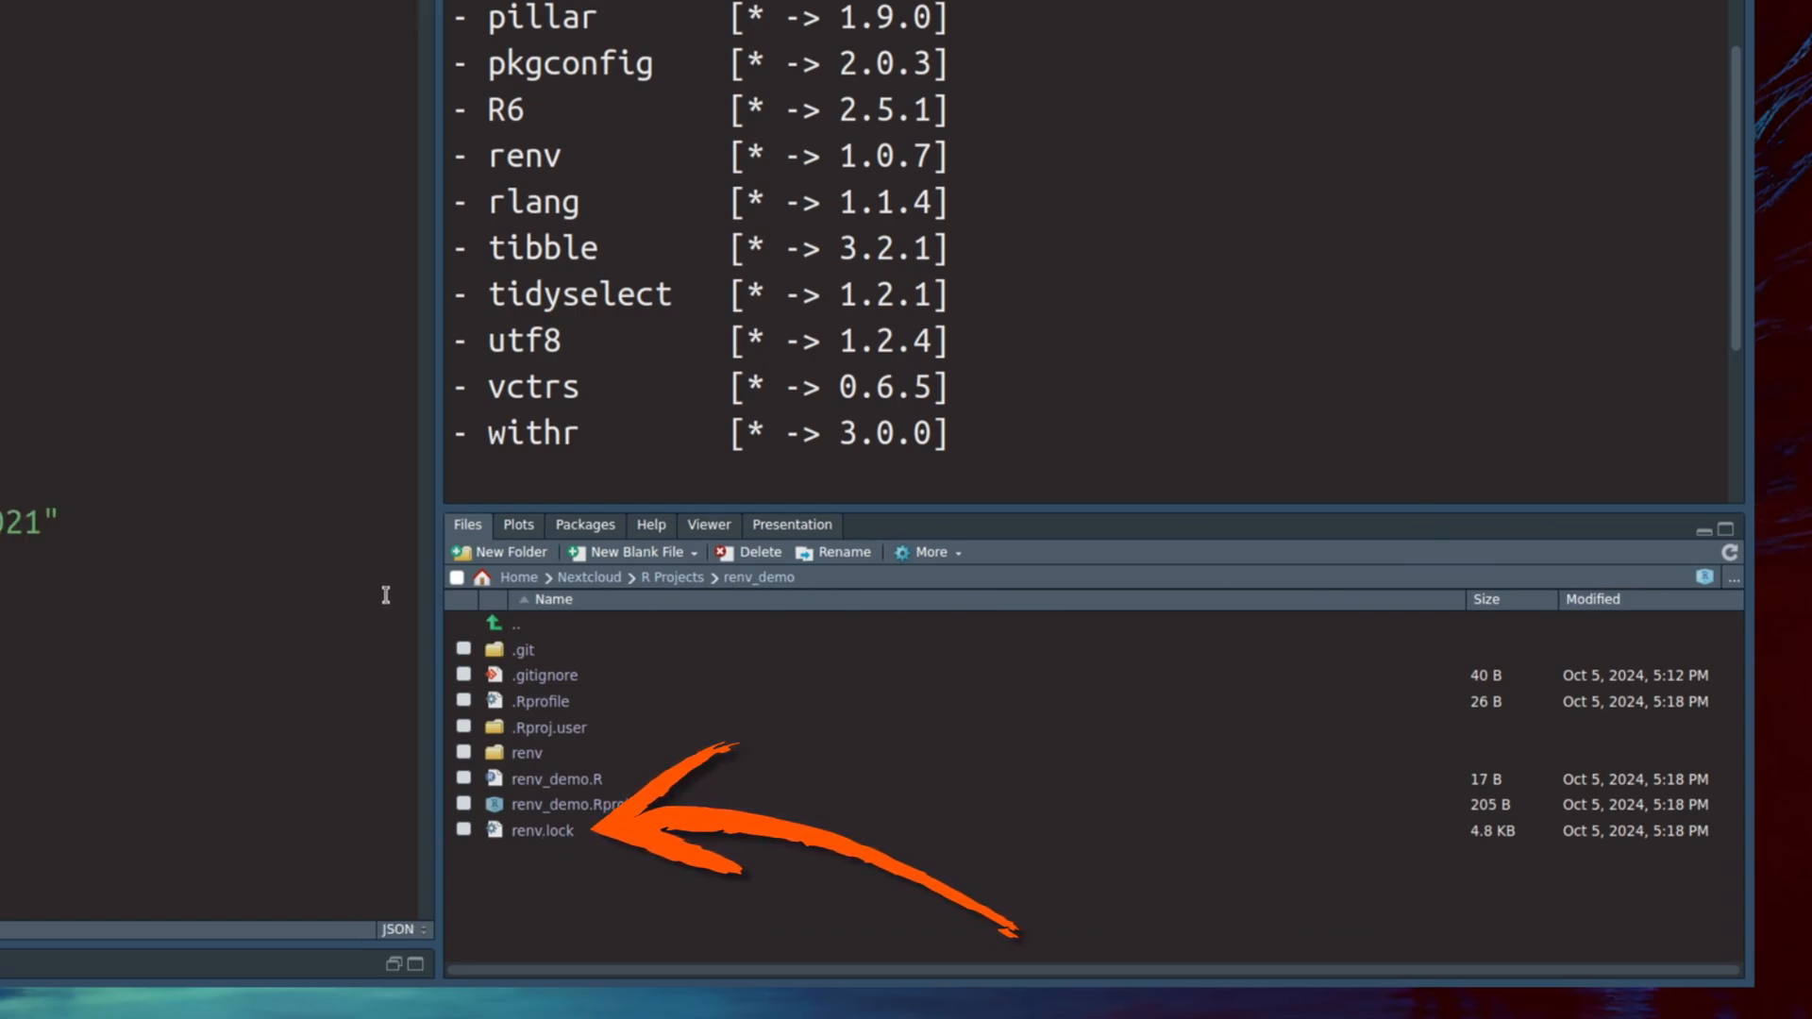
# Open renv.lock and scroll from the R 4.4.1 section to package entries like fansi
pyautogui.doubleClick(549, 830)
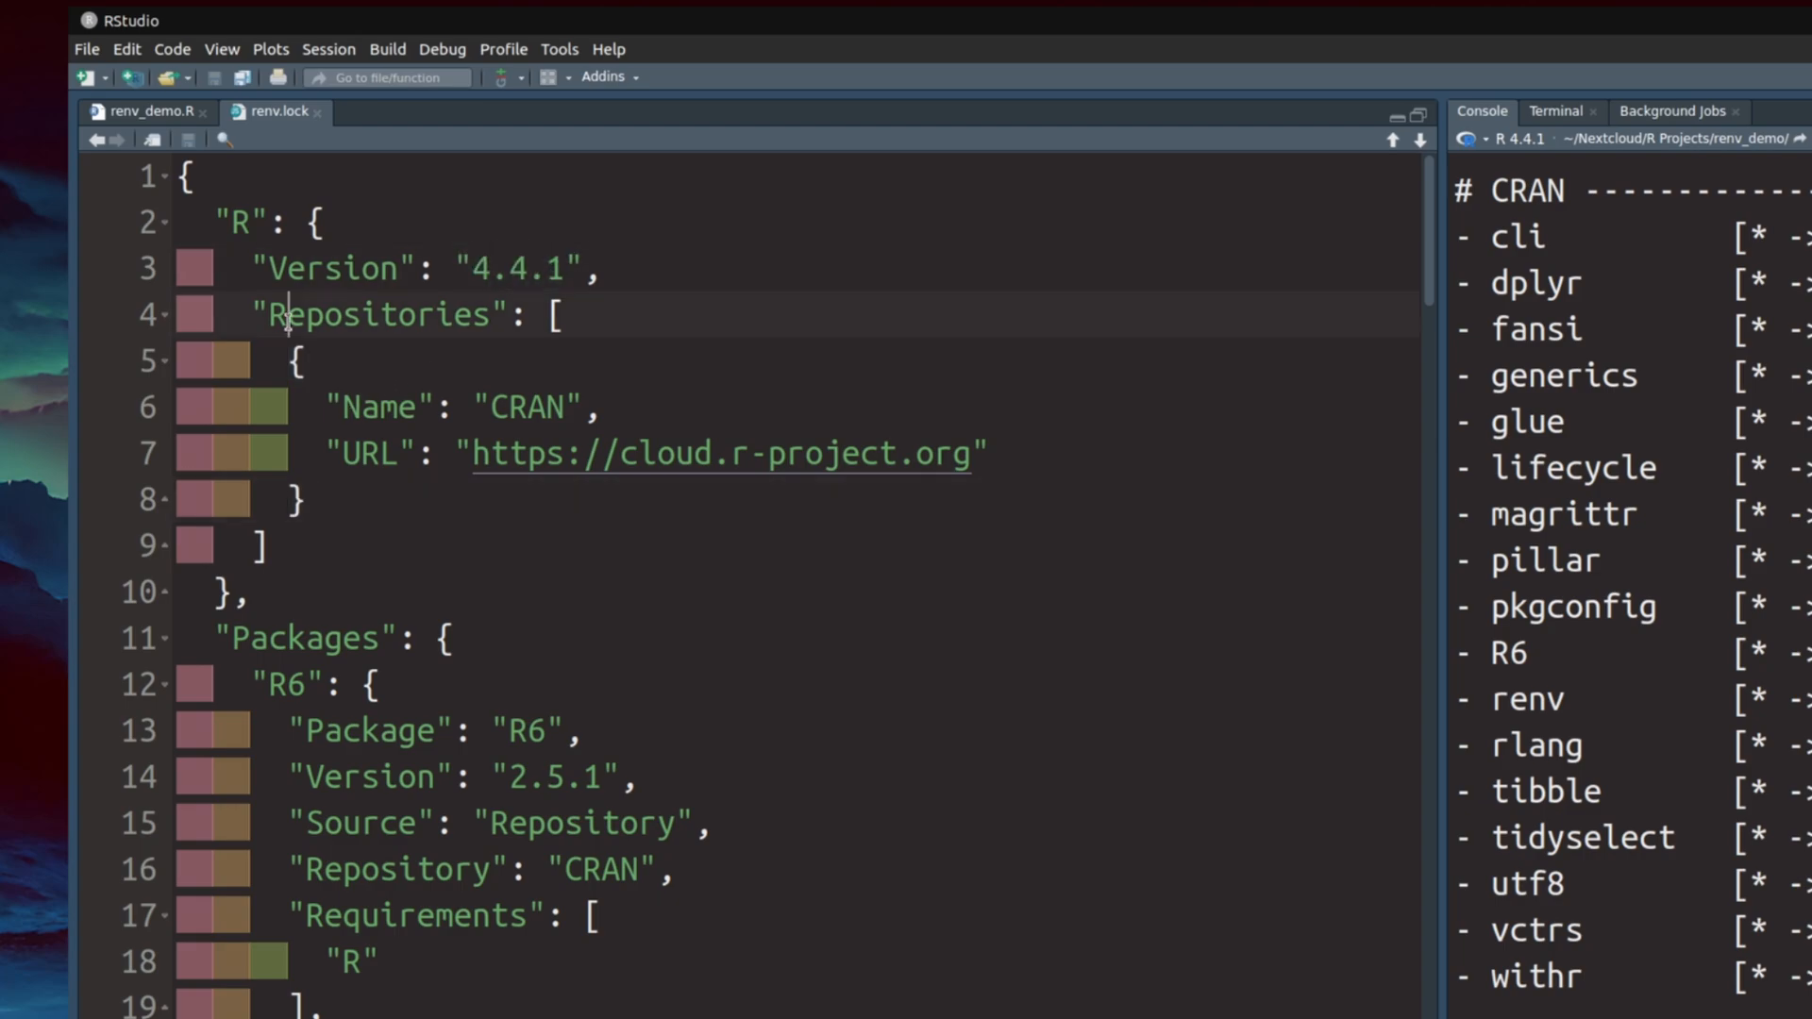
pyautogui.moveTo(254, 313); pyautogui.dragTo(312, 550)
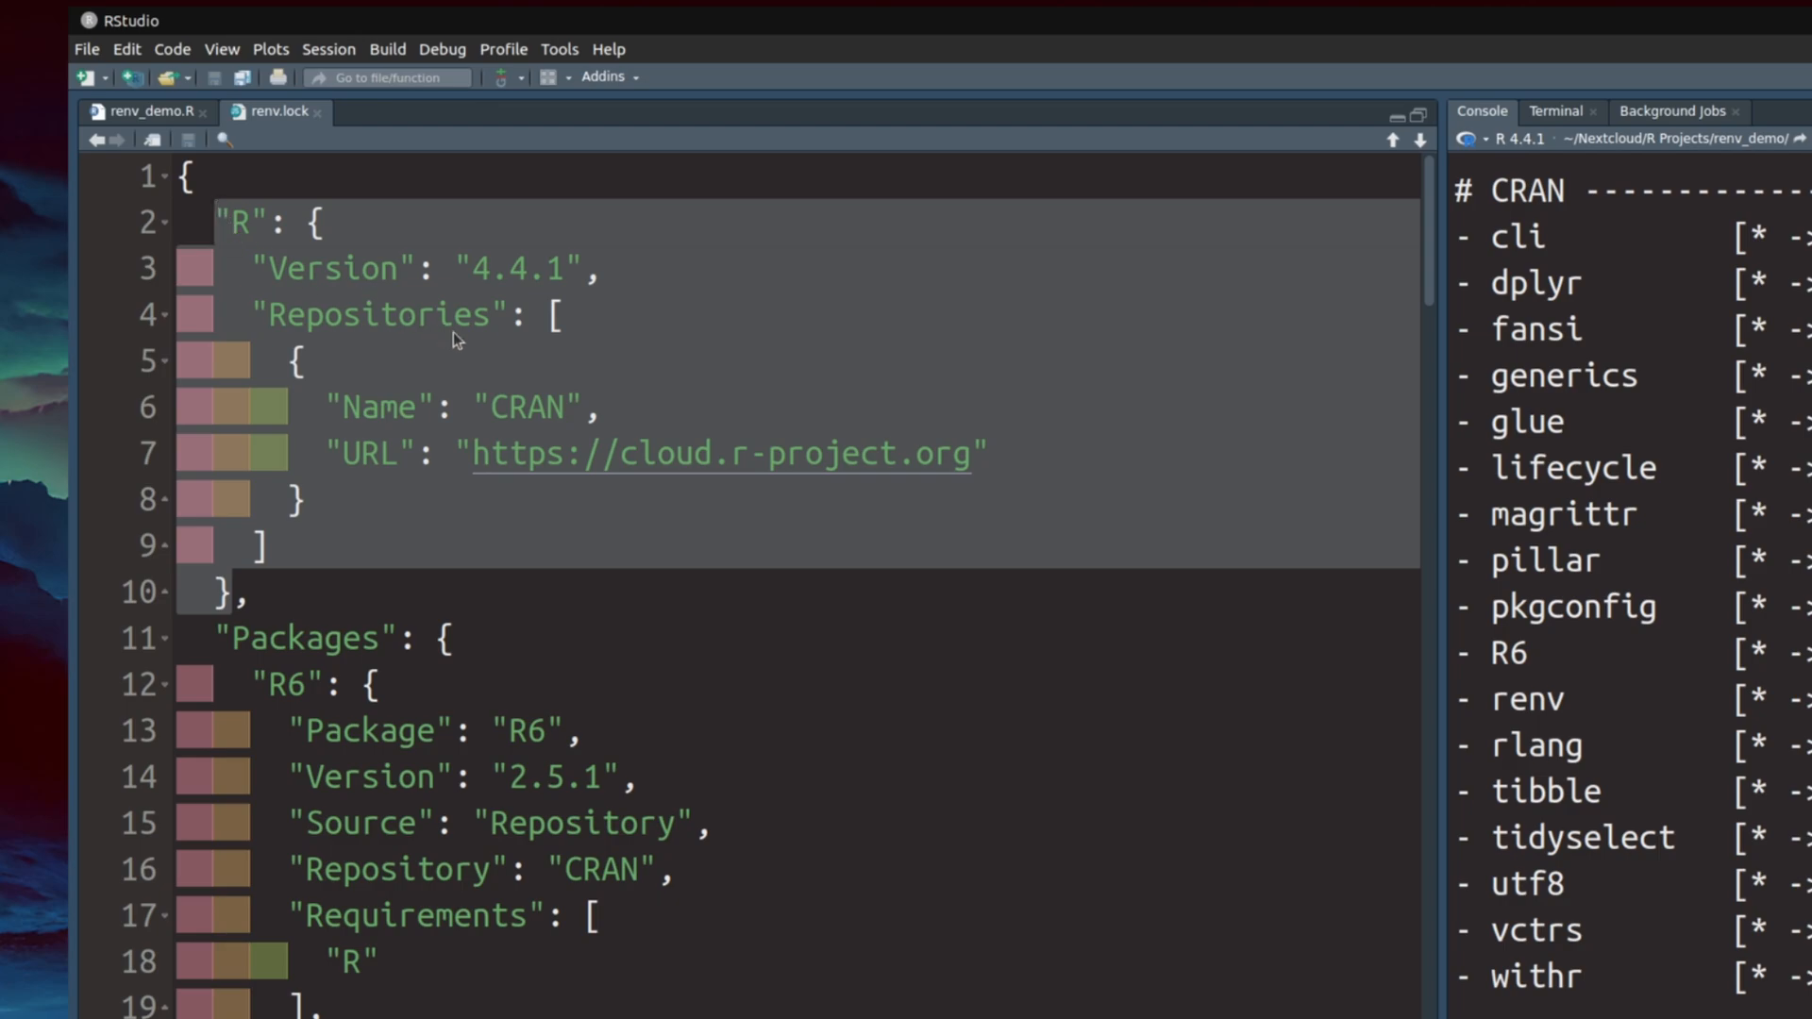
pyautogui.moveTo(570, 362)
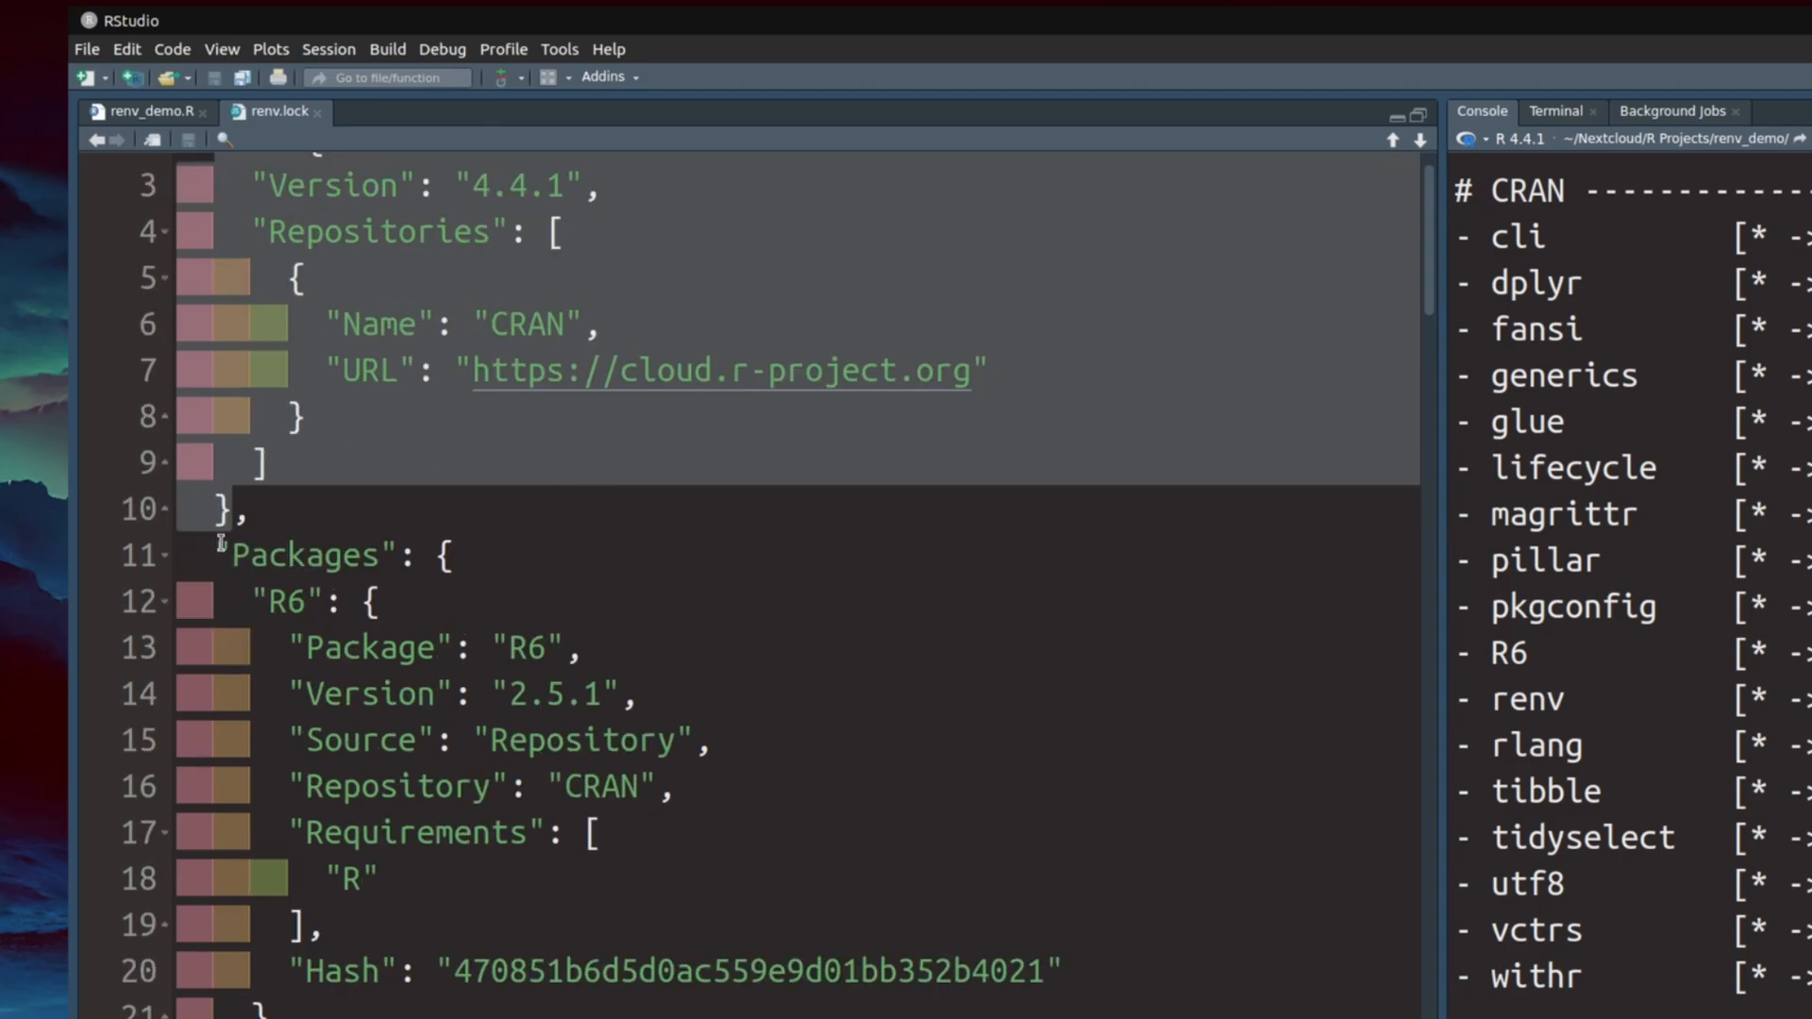
pyautogui.scroll(-3)
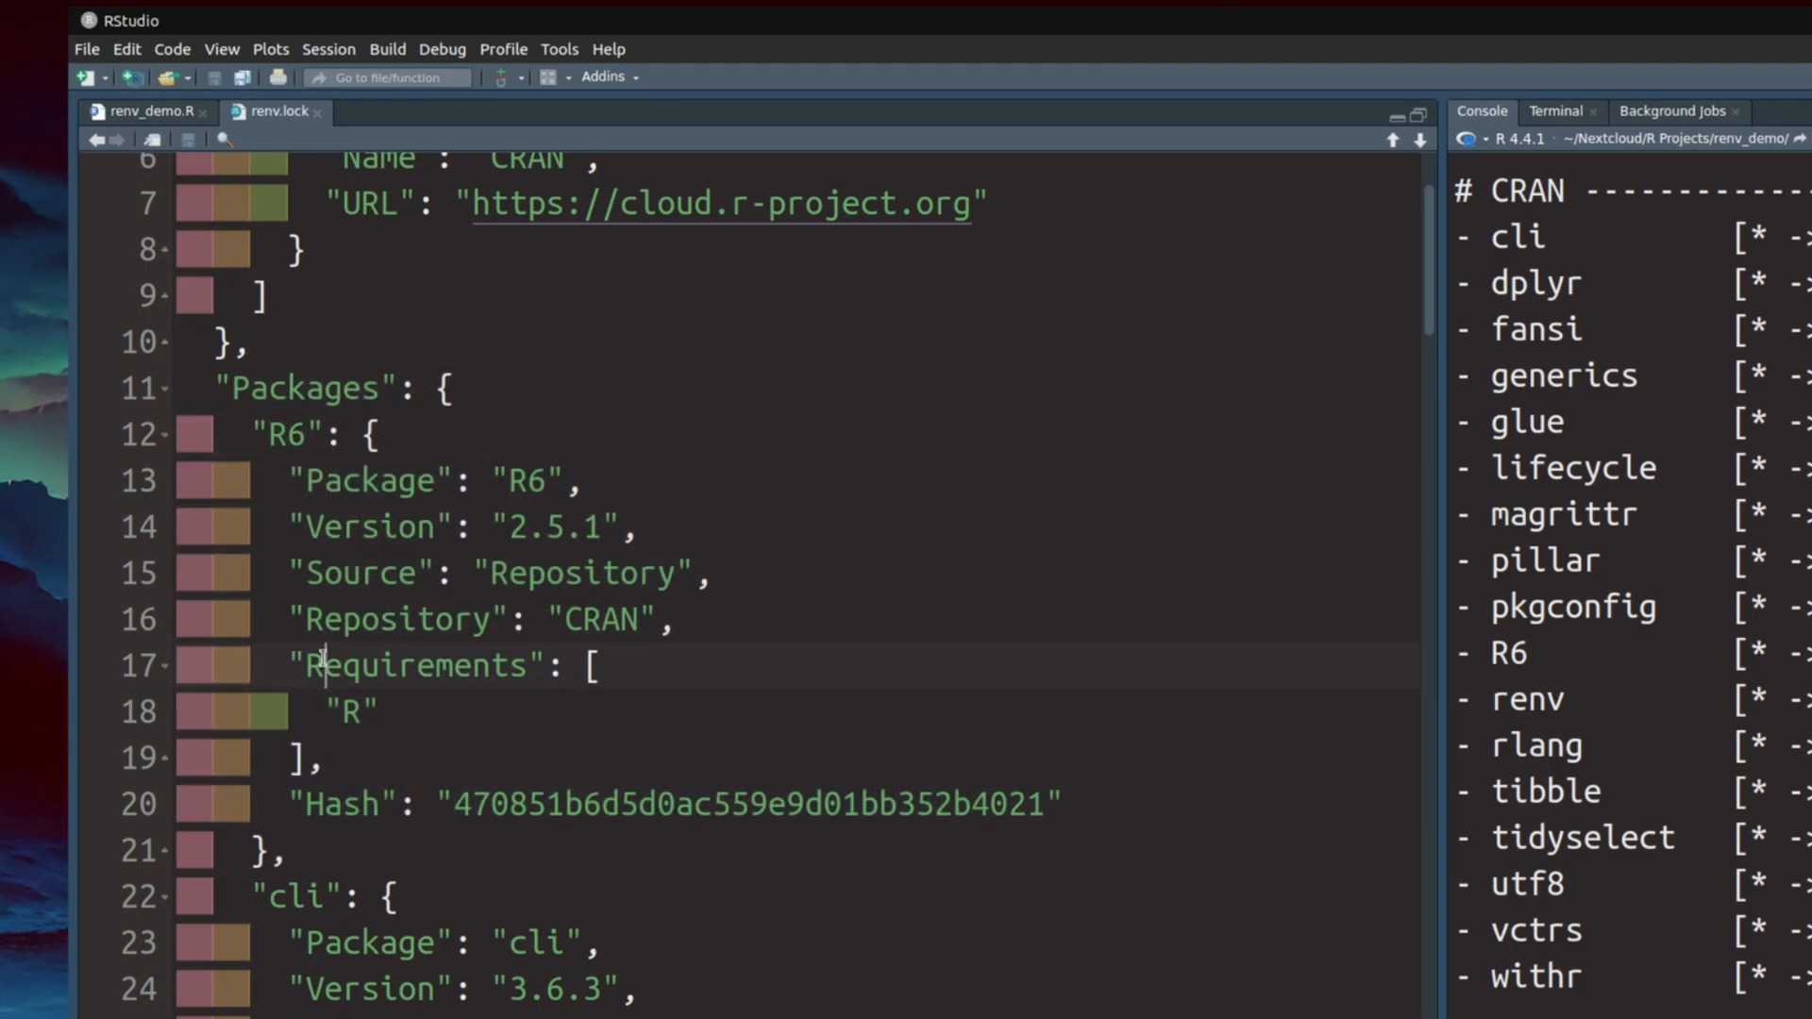
pyautogui.scroll(-3)
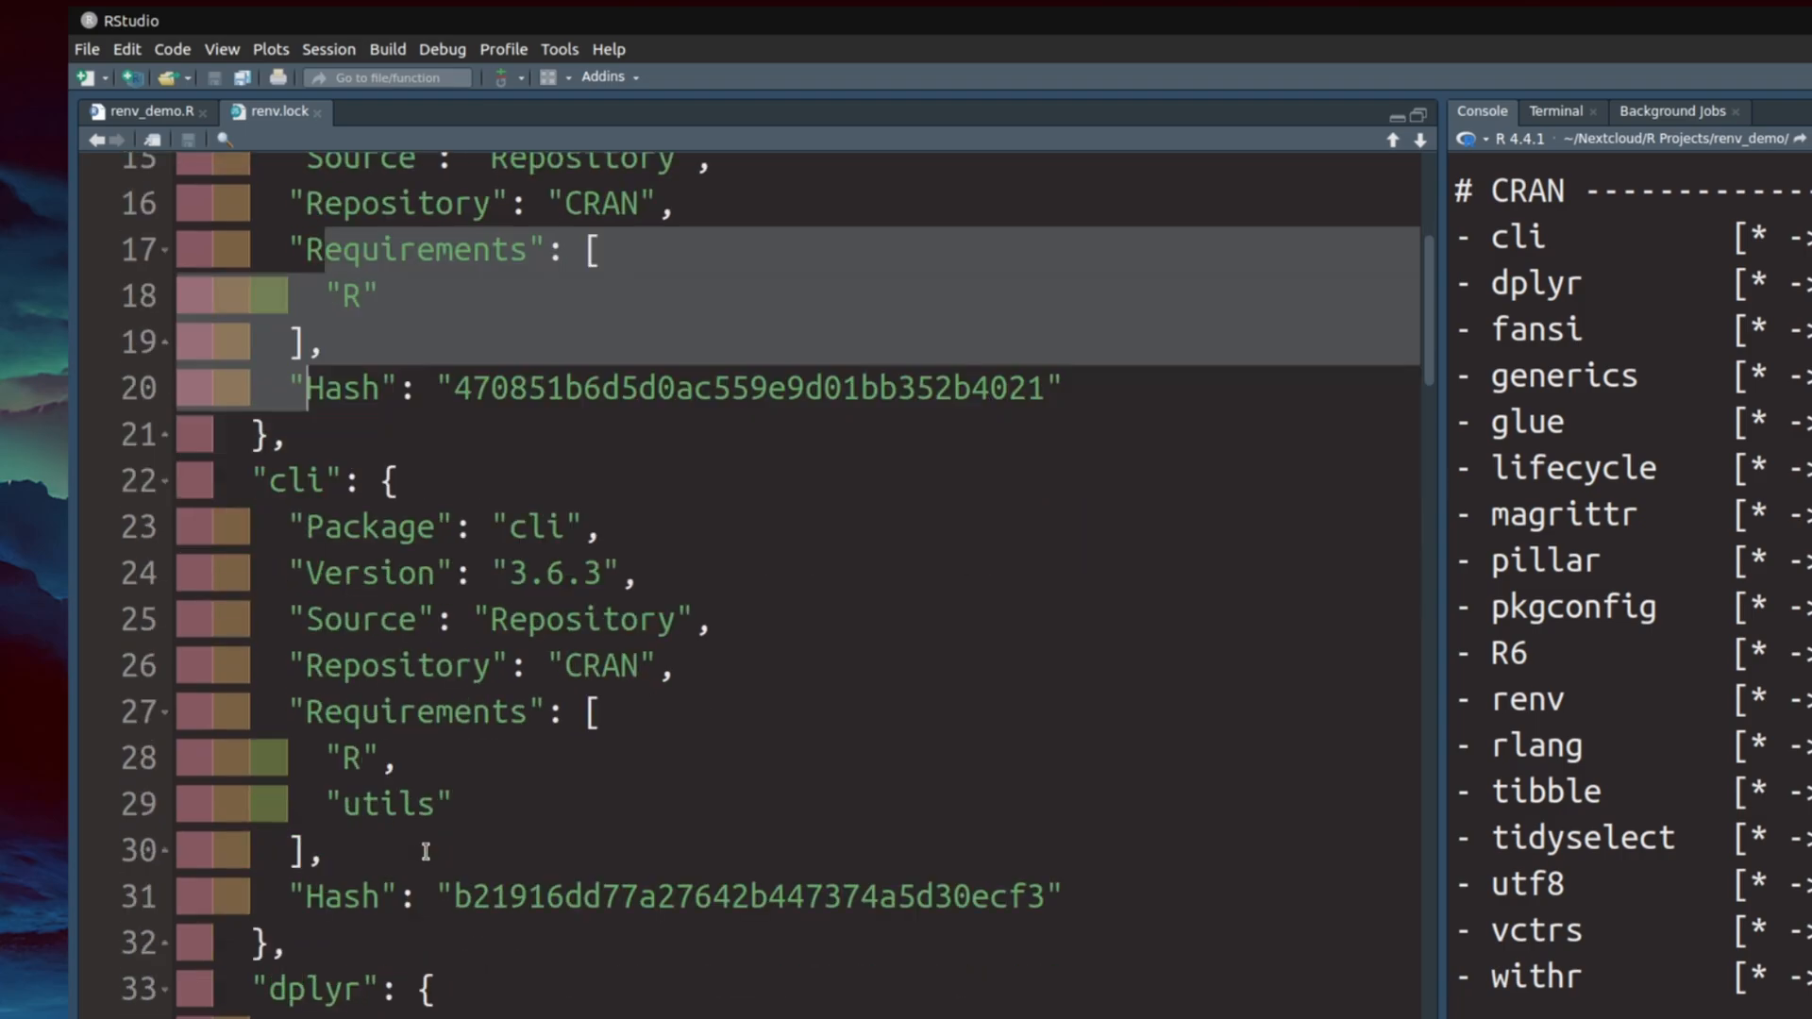
pyautogui.scroll(-3)
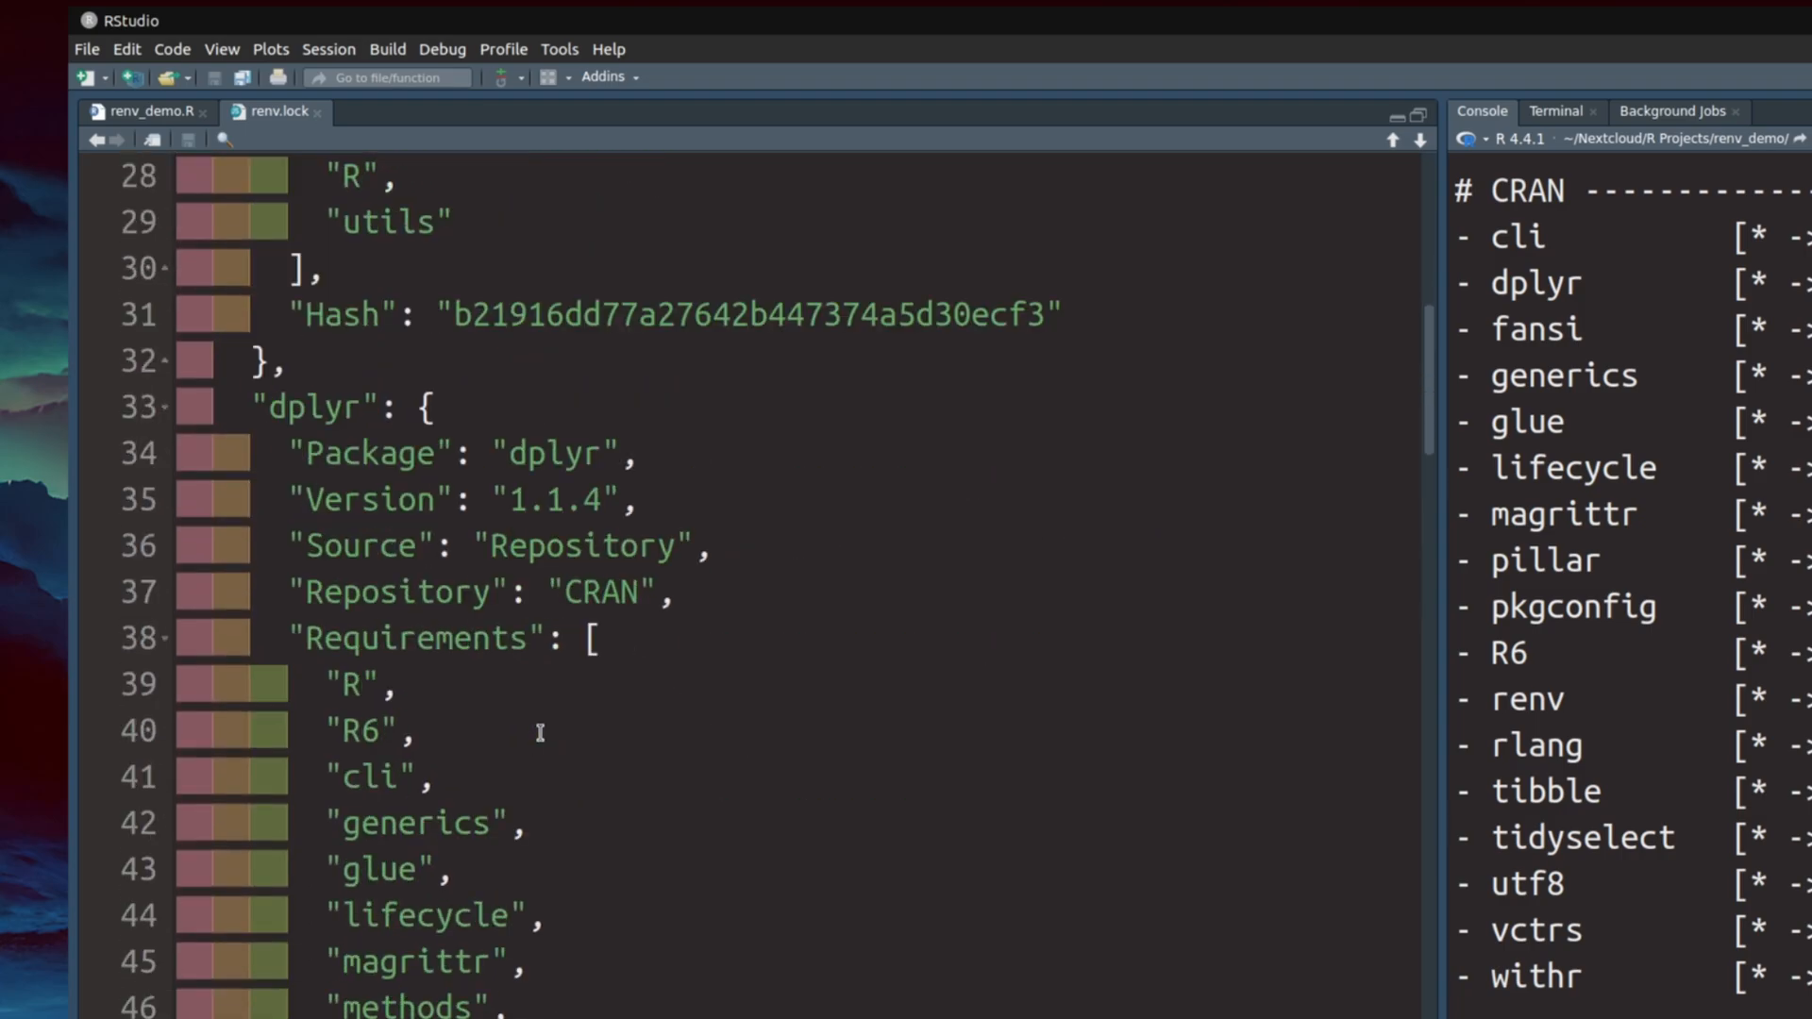
pyautogui.scroll(-3)
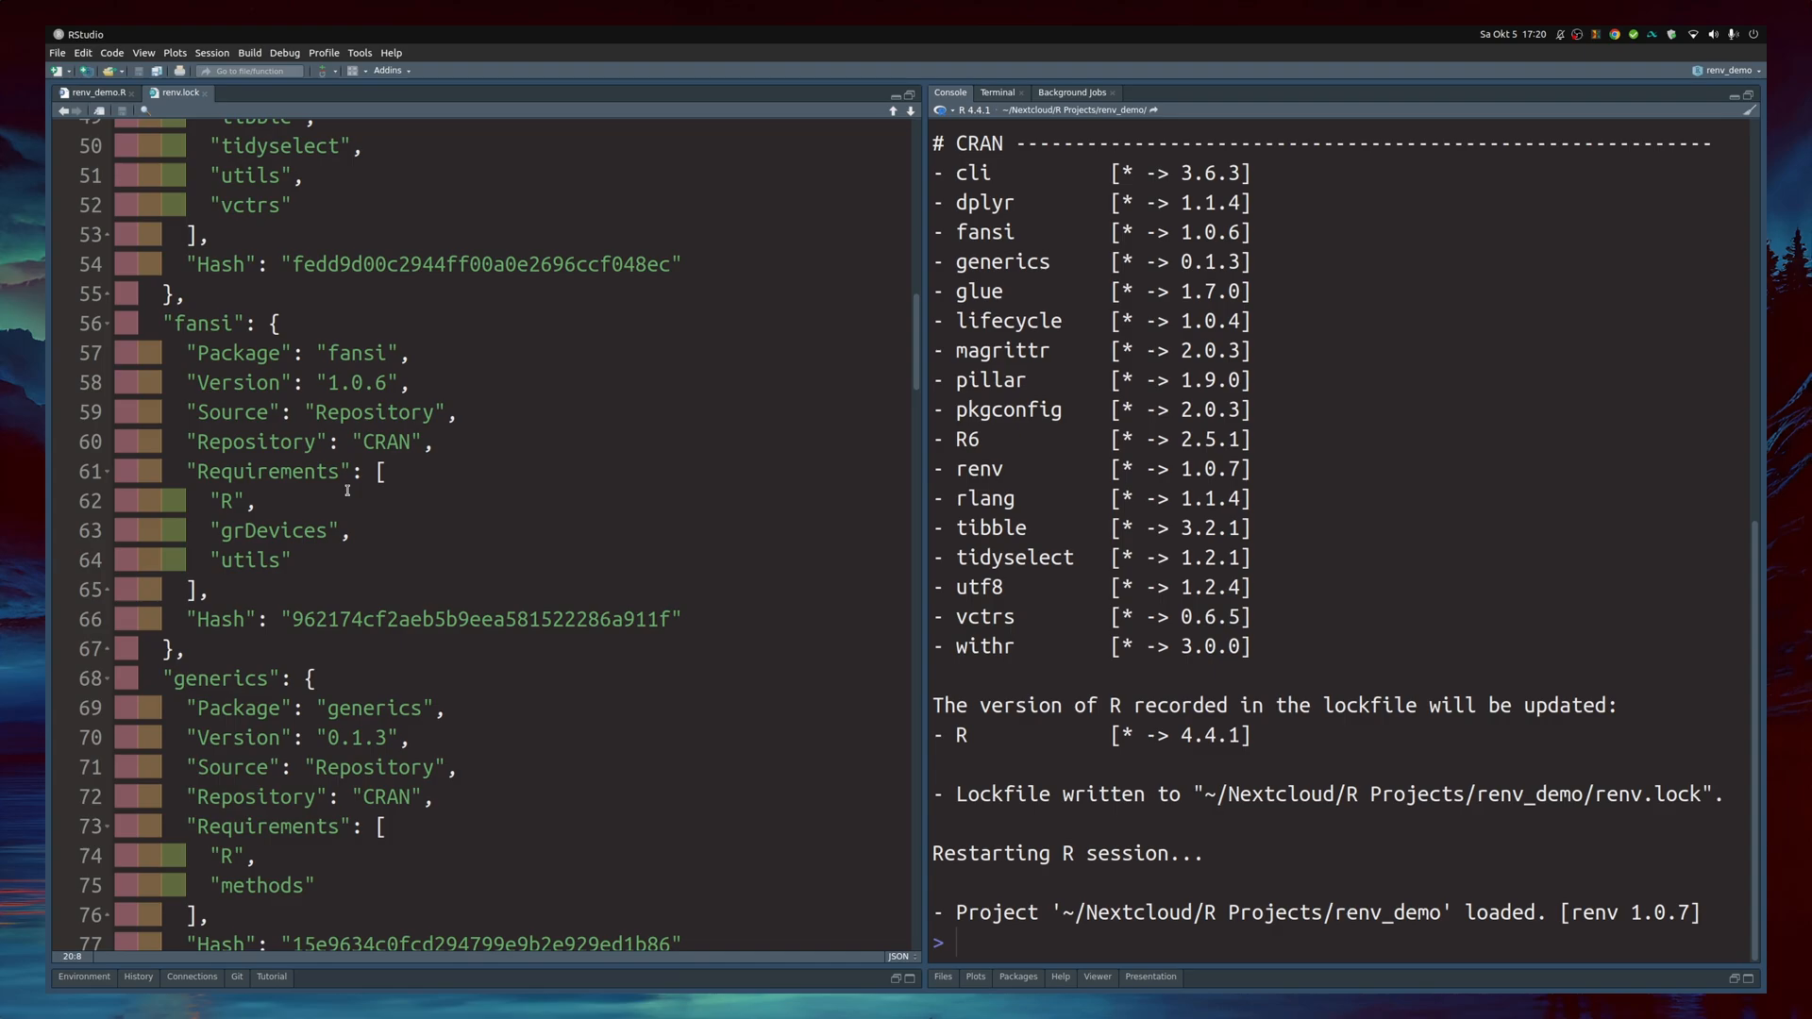
pyautogui.moveTo(971, 171); pyautogui.dragTo(1247, 647)
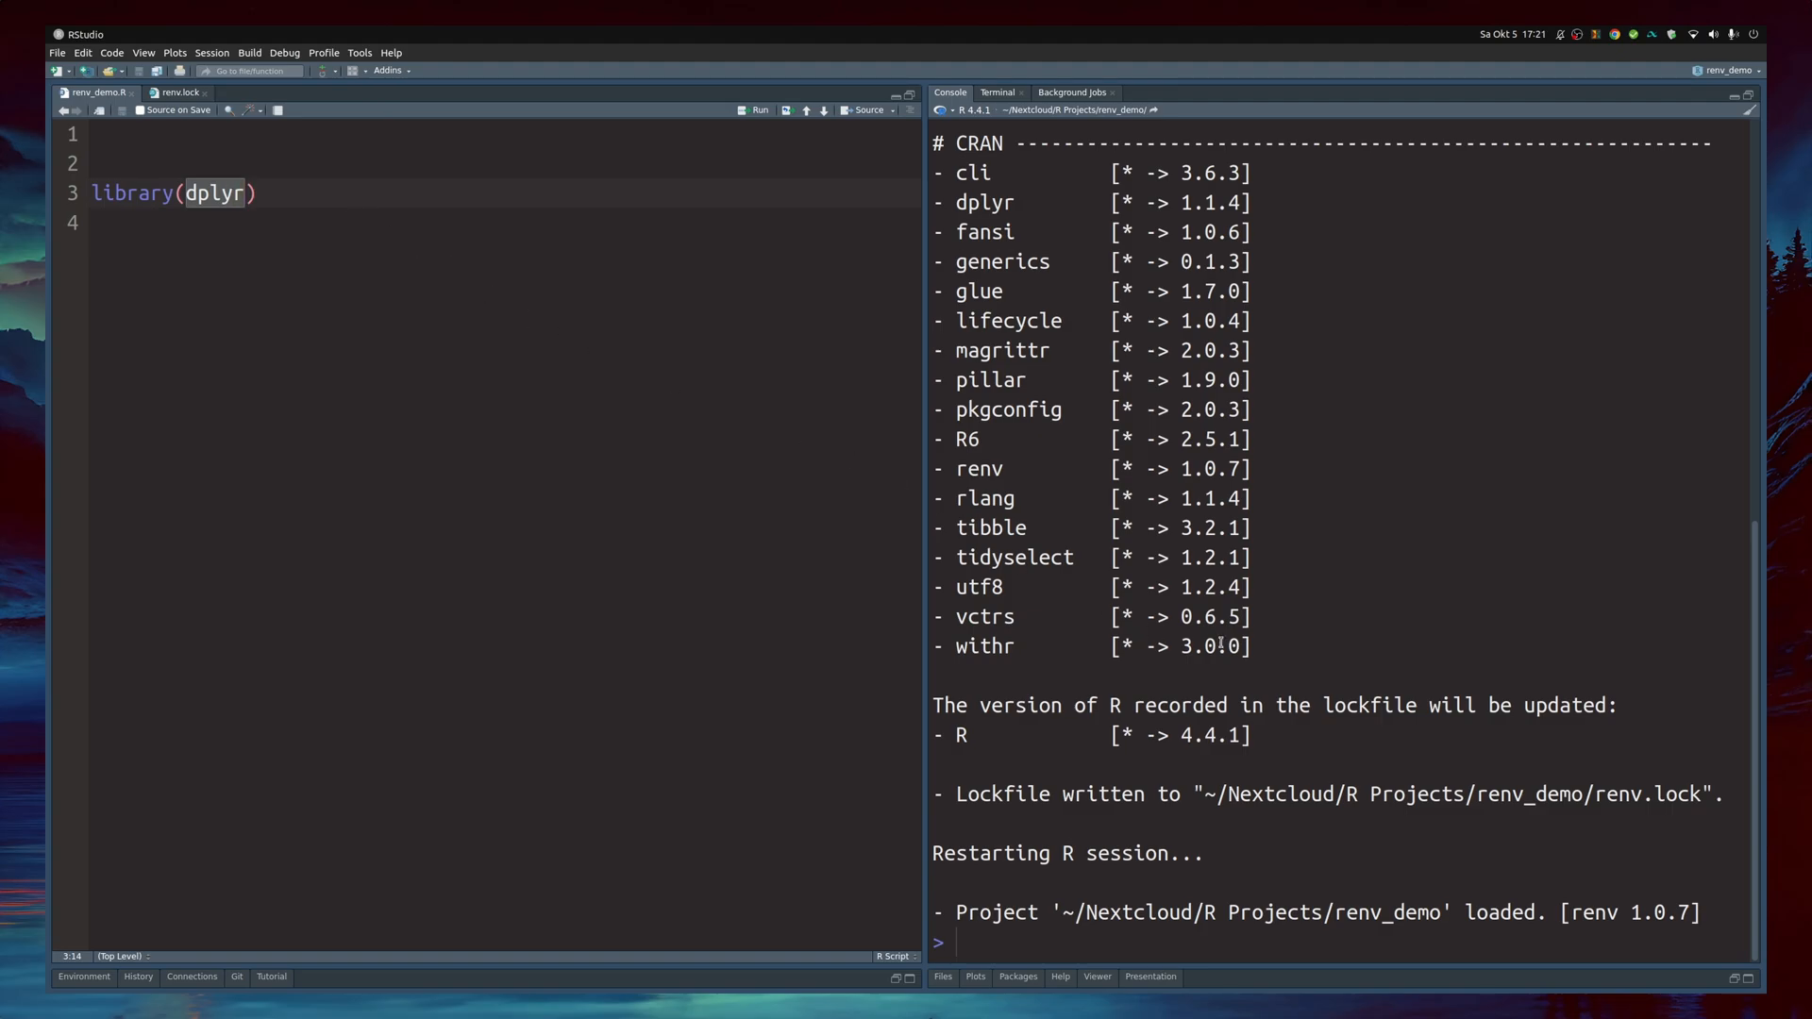
pyautogui.moveTo(971, 172); pyautogui.dragTo(1247, 645)
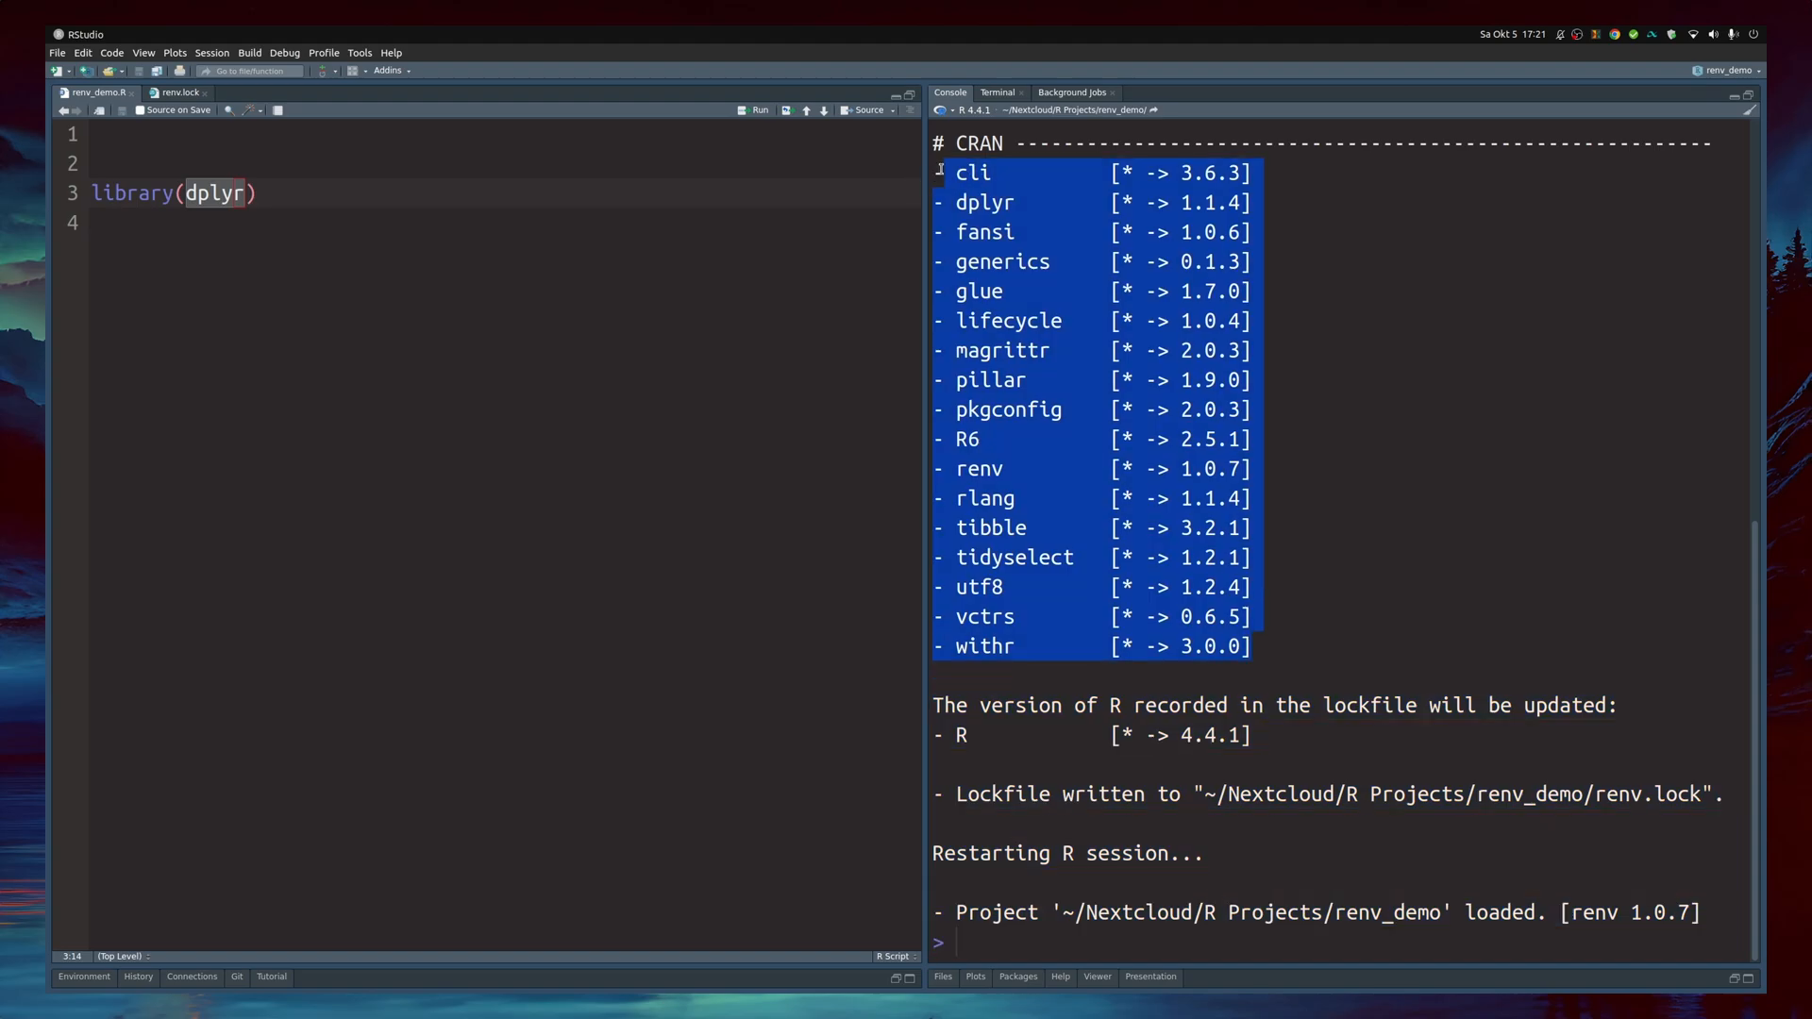
pyautogui.moveTo(950, 205)
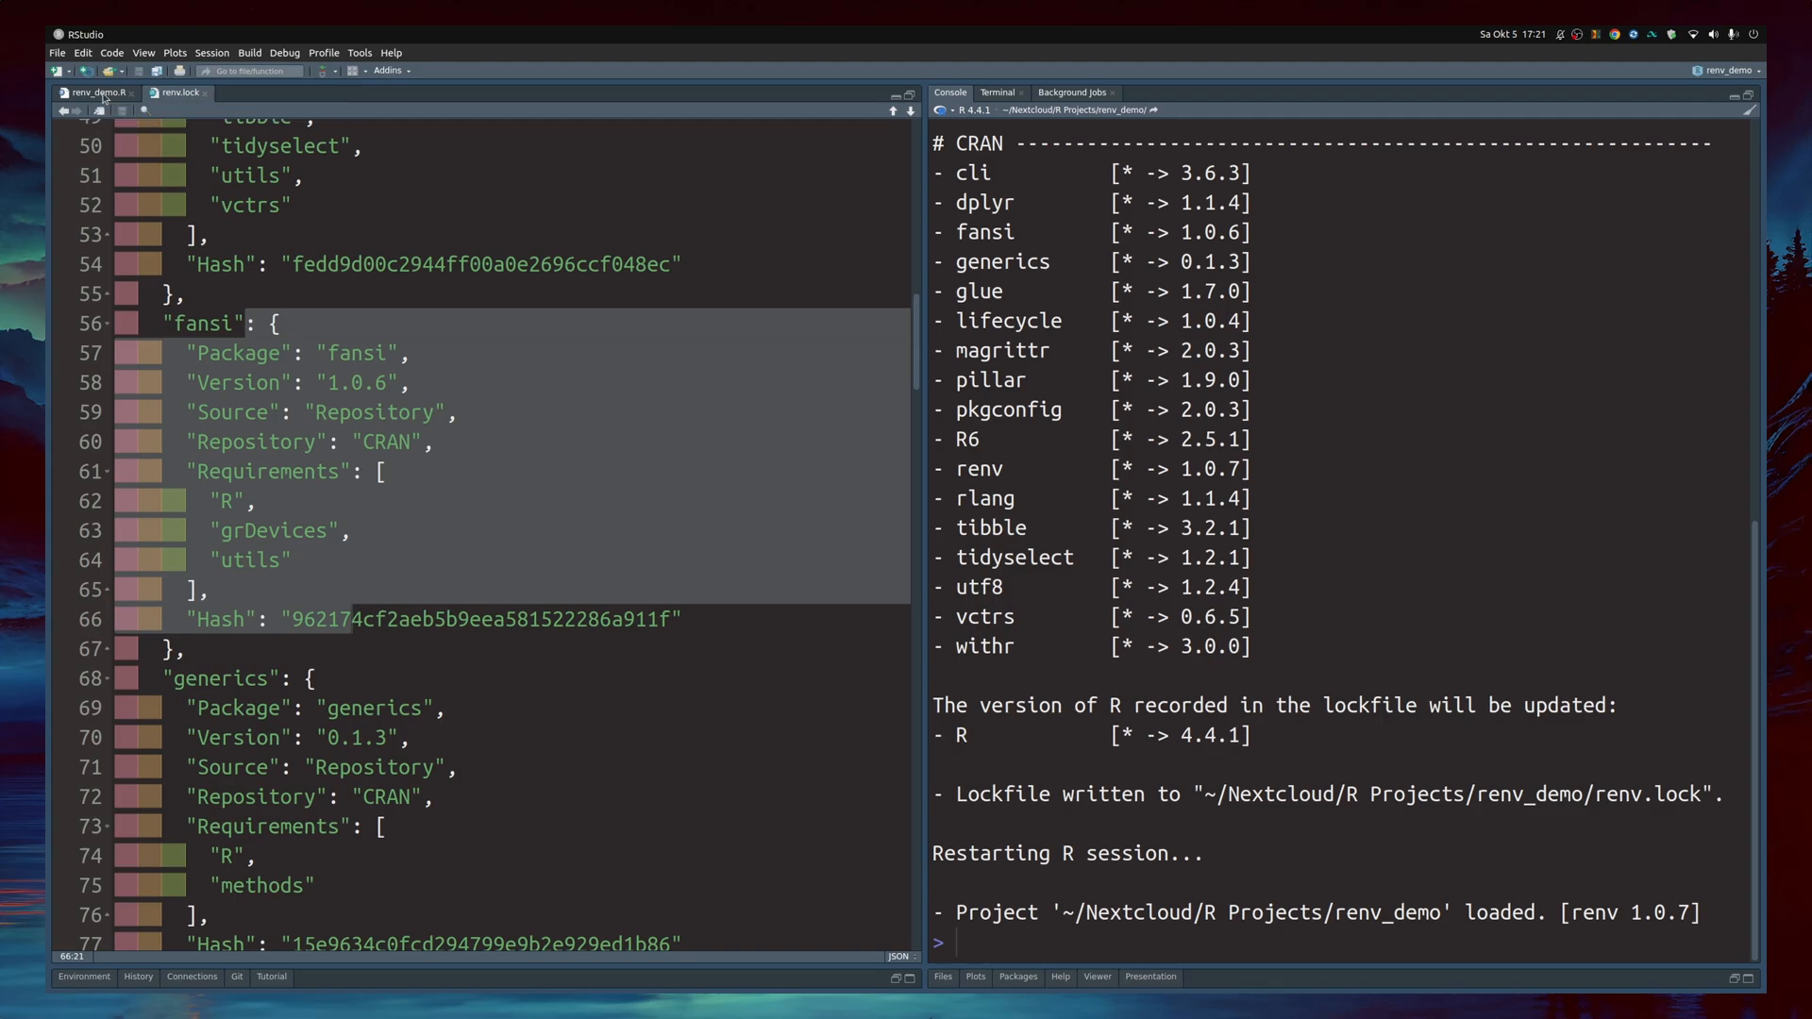
pyautogui.click(96, 93)
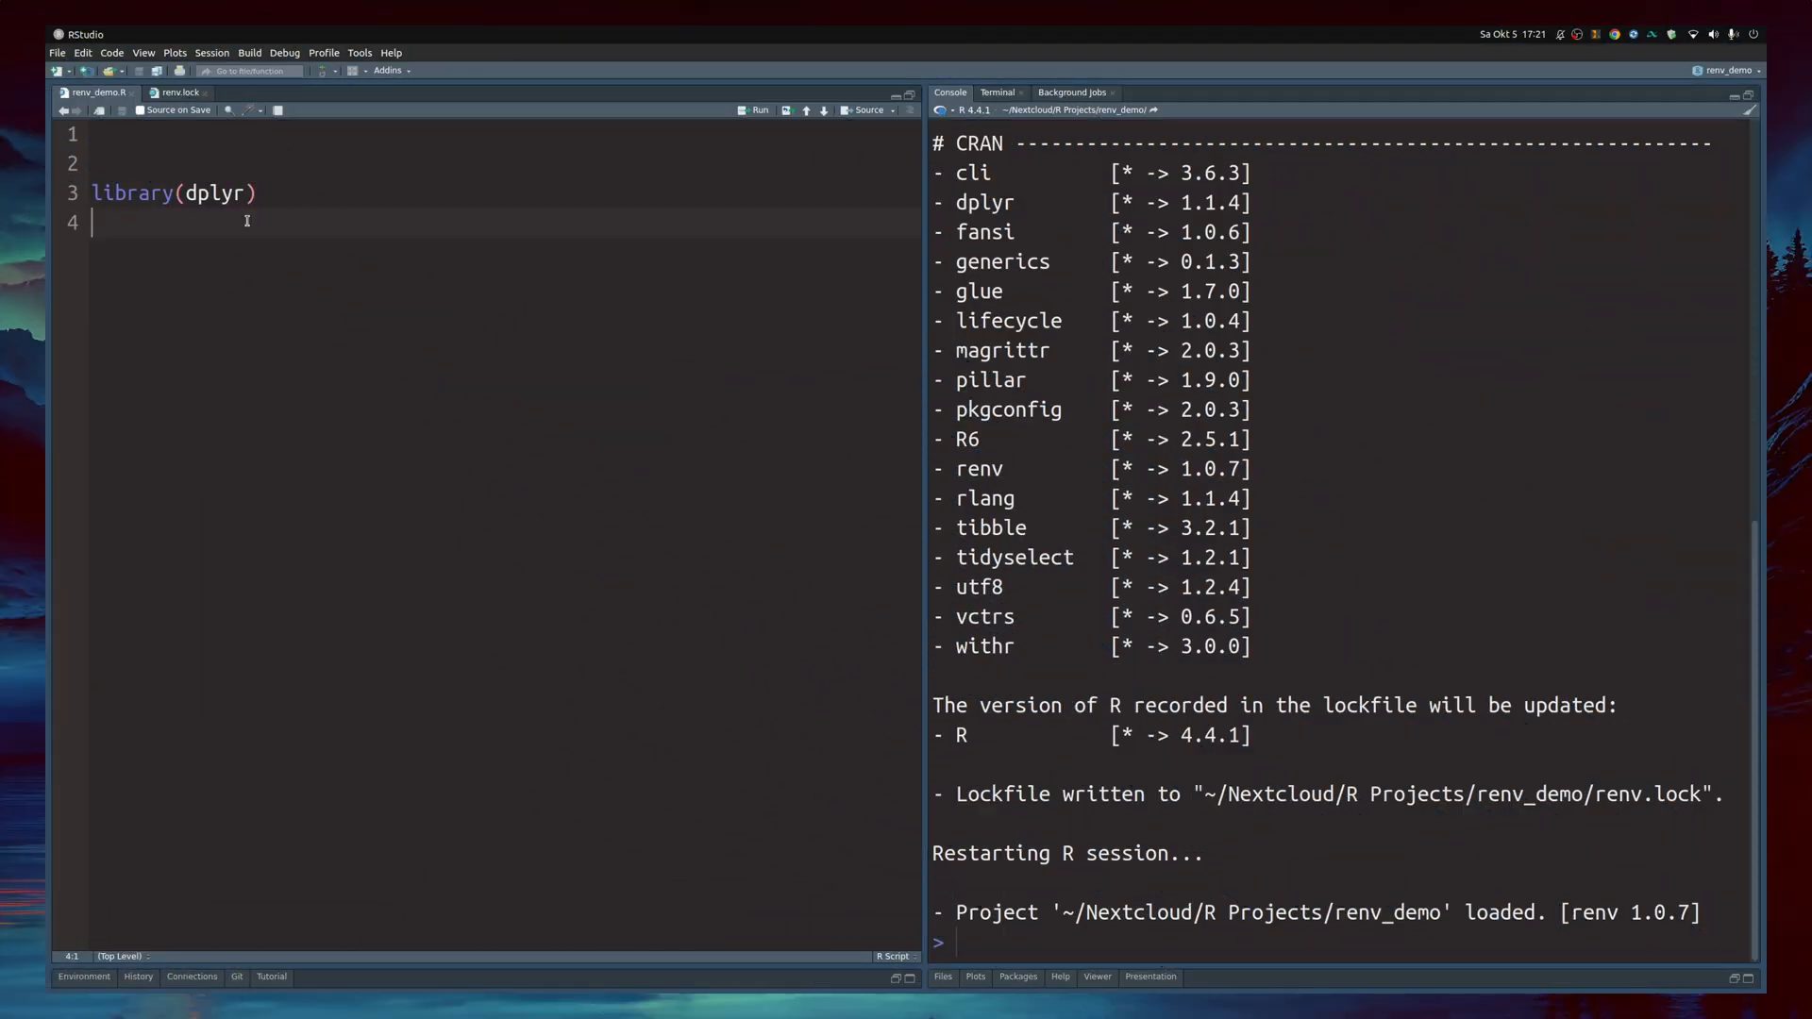
# Try library(lubridate), which fails as not installed, and review the packages recorded in the lockfile
pyautogui.write('library(lubridate')
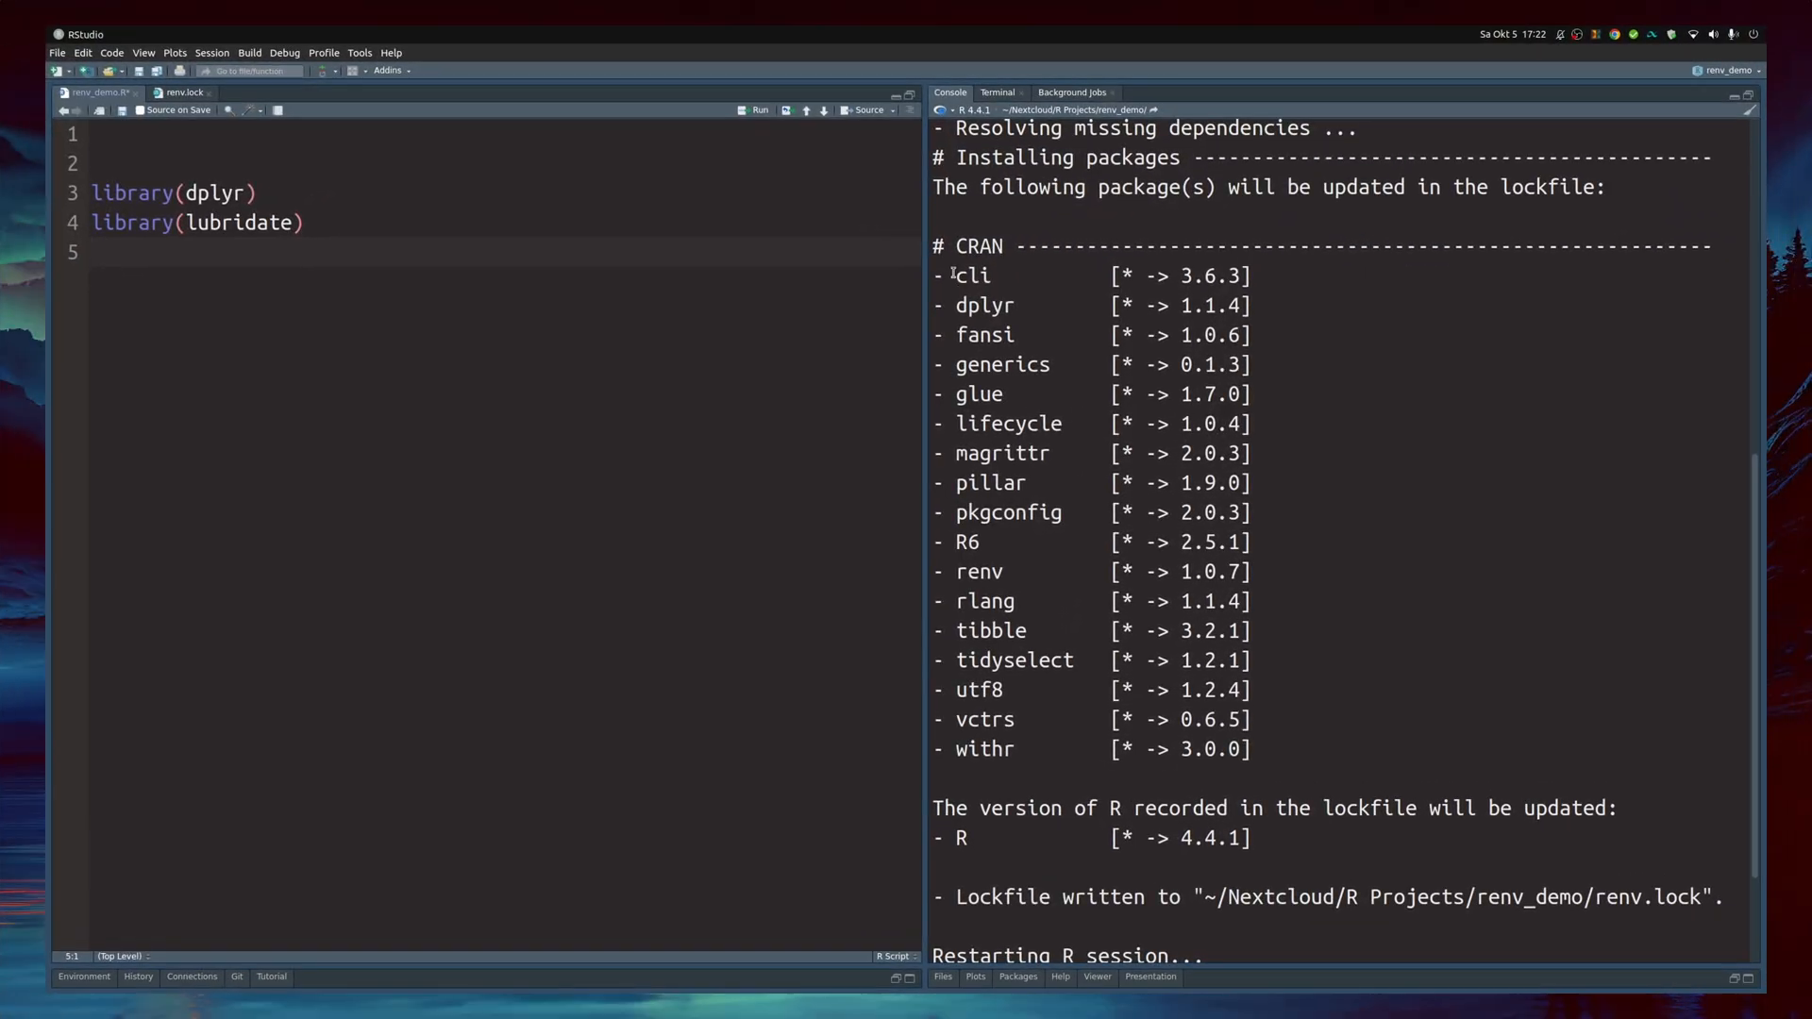
pyautogui.moveTo(950, 274); pyautogui.dragTo(1255, 748)
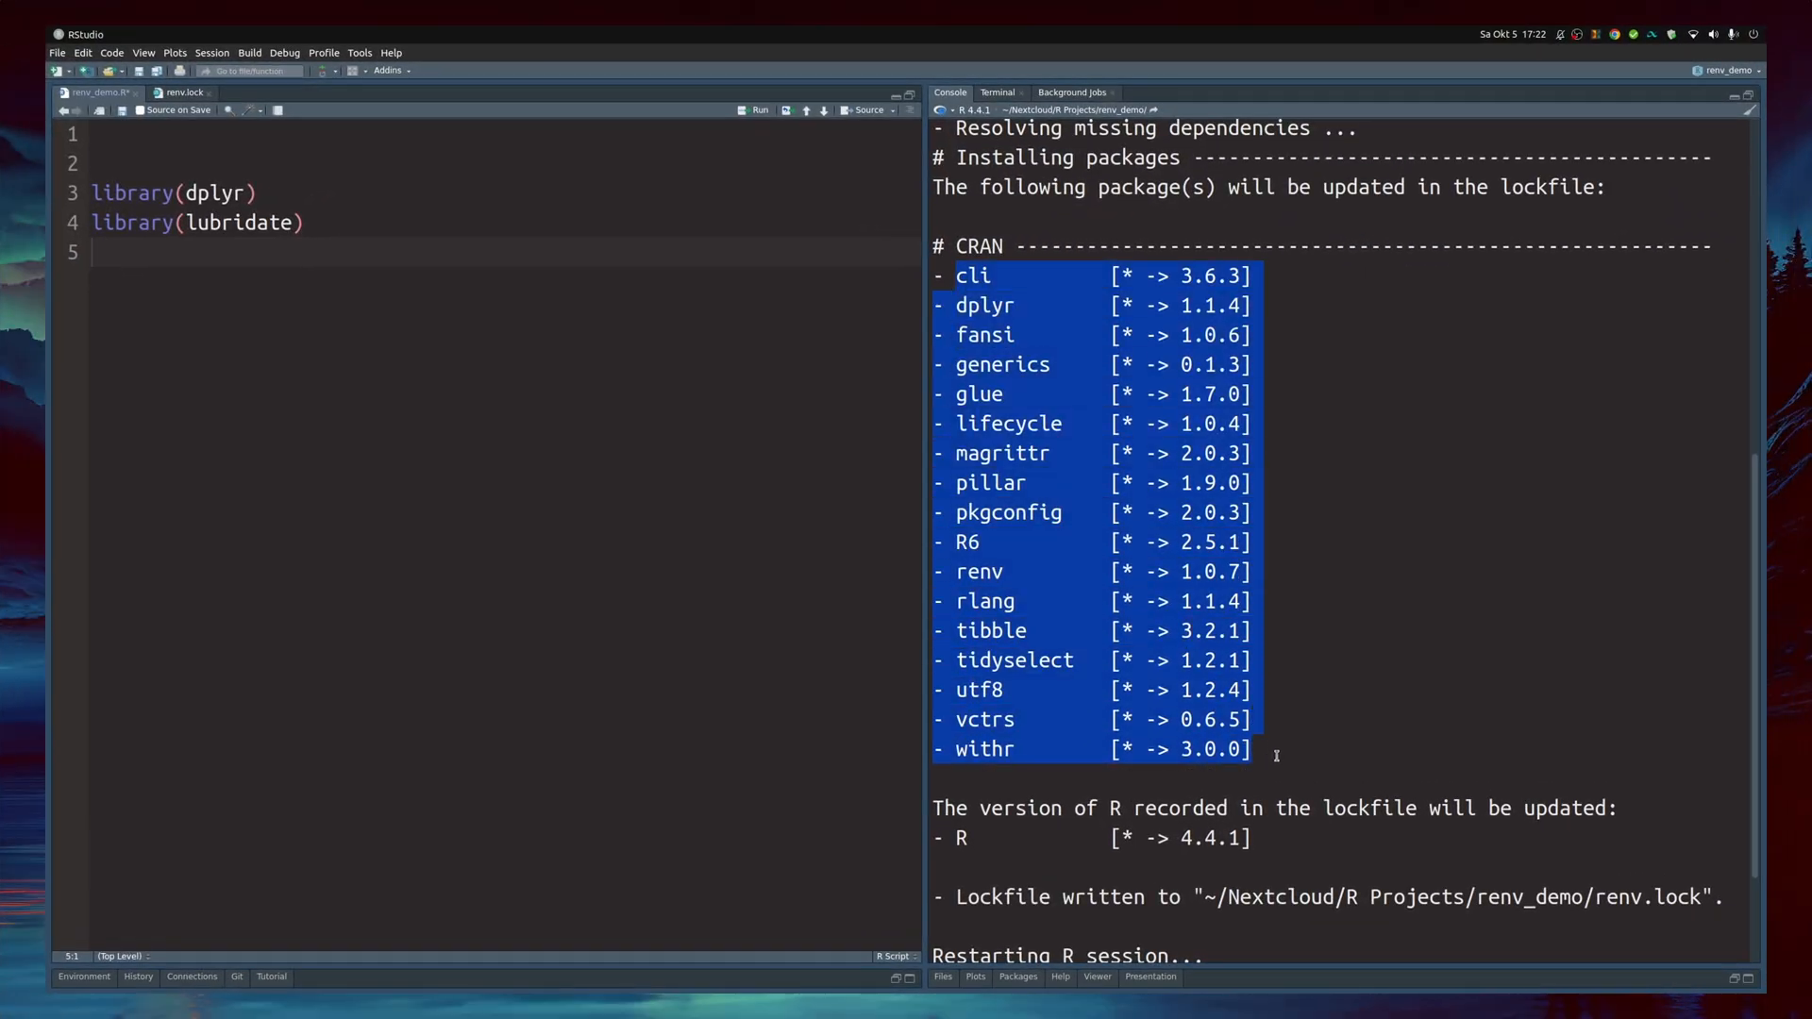
pyautogui.scroll(-3)
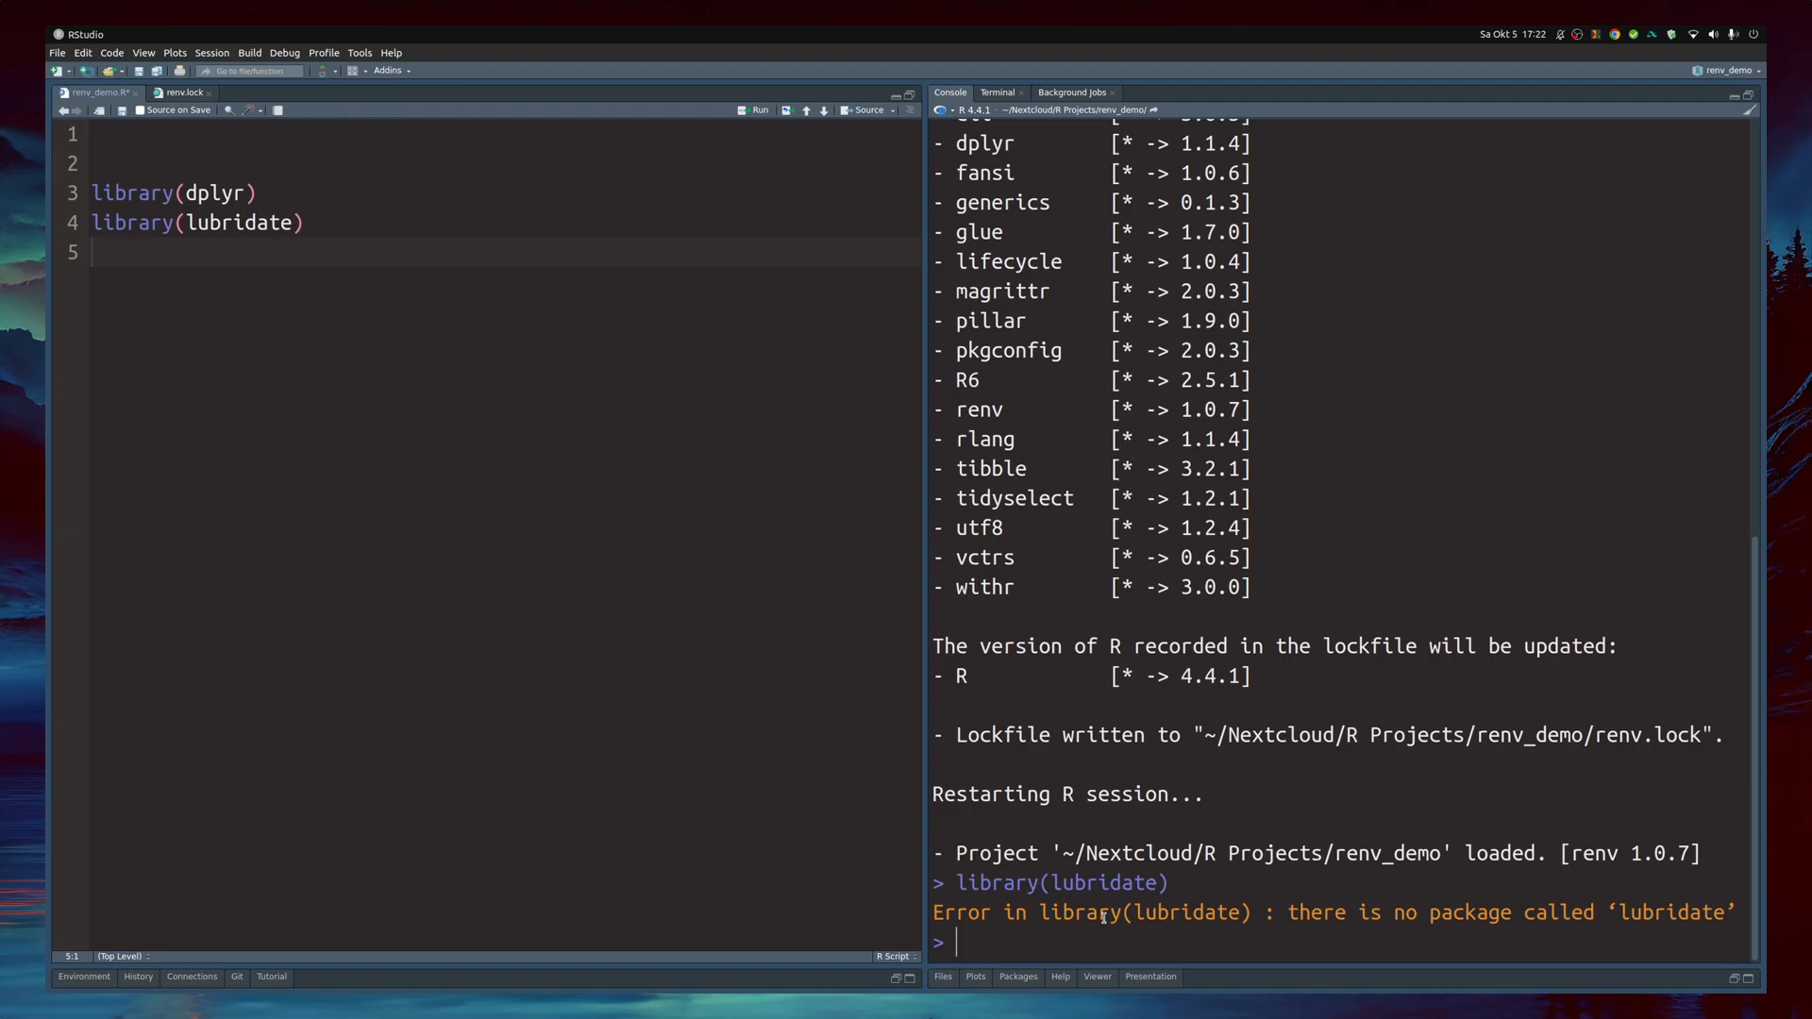
pyautogui.write('renv::install(')
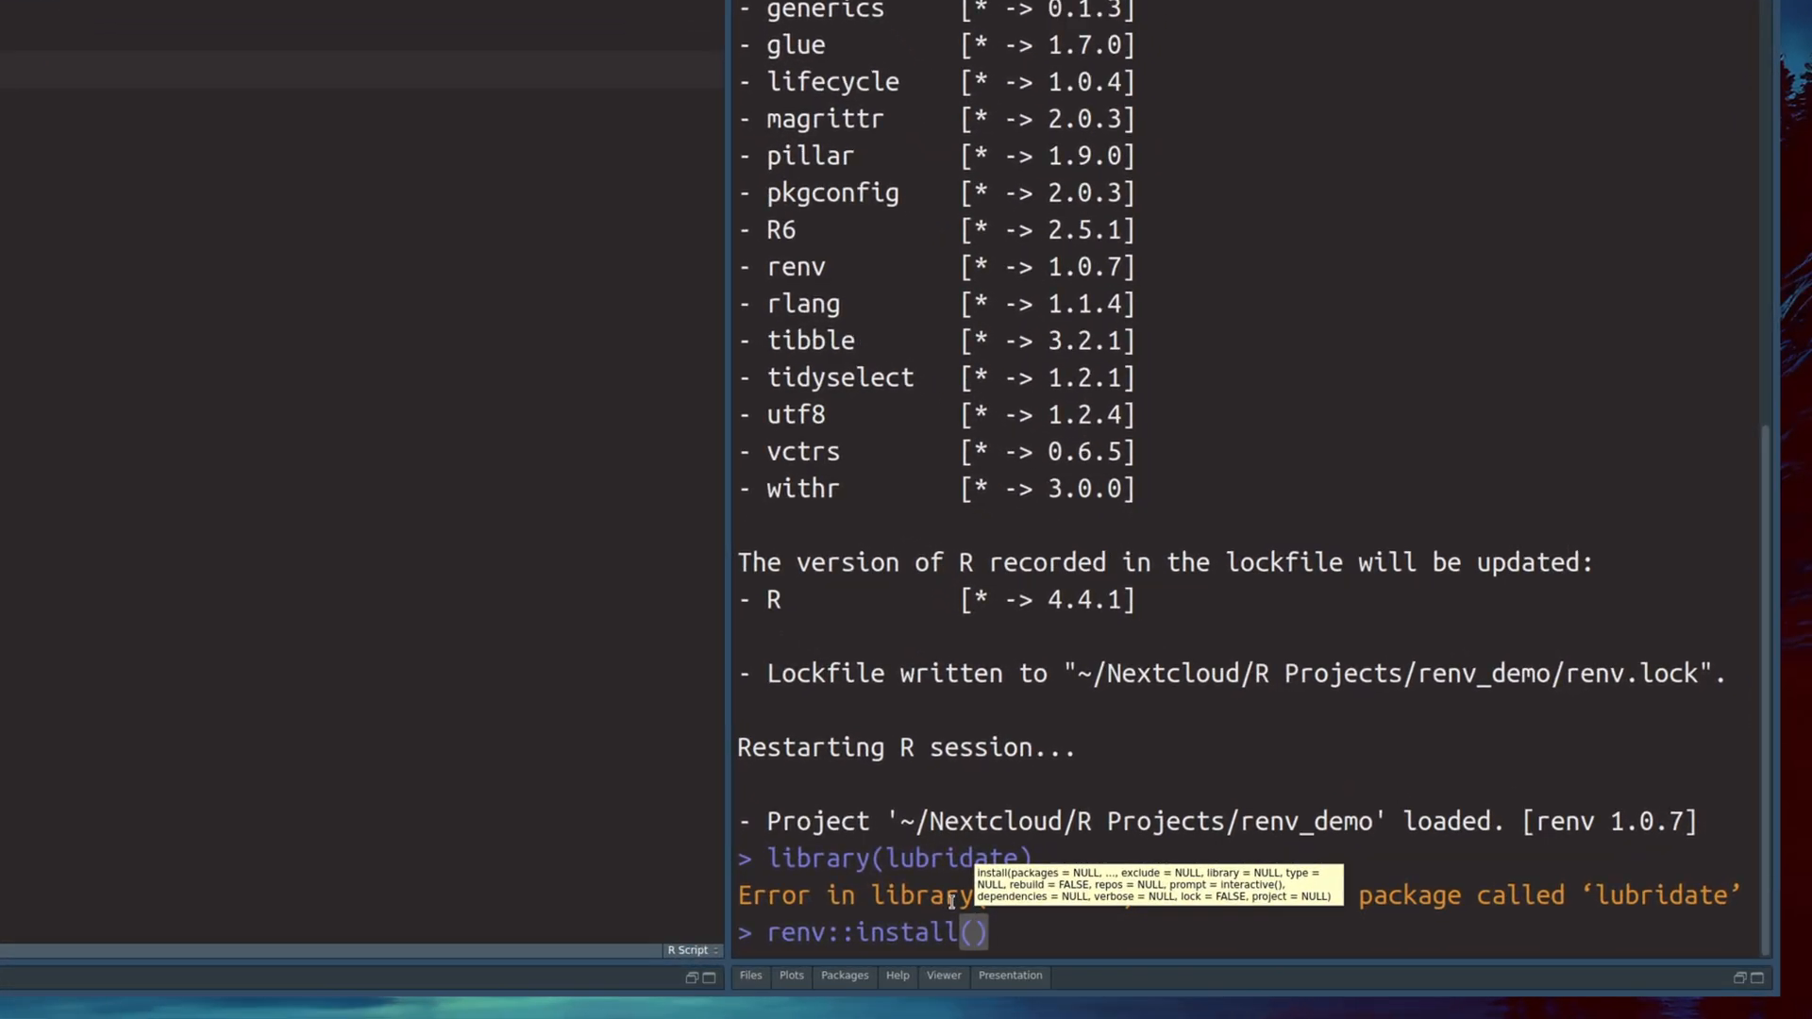
# Install lubridate, timechange and cpp11 via renv::install('lubridate'), confirming with y, then return to renv.lock
pyautogui.write("''")
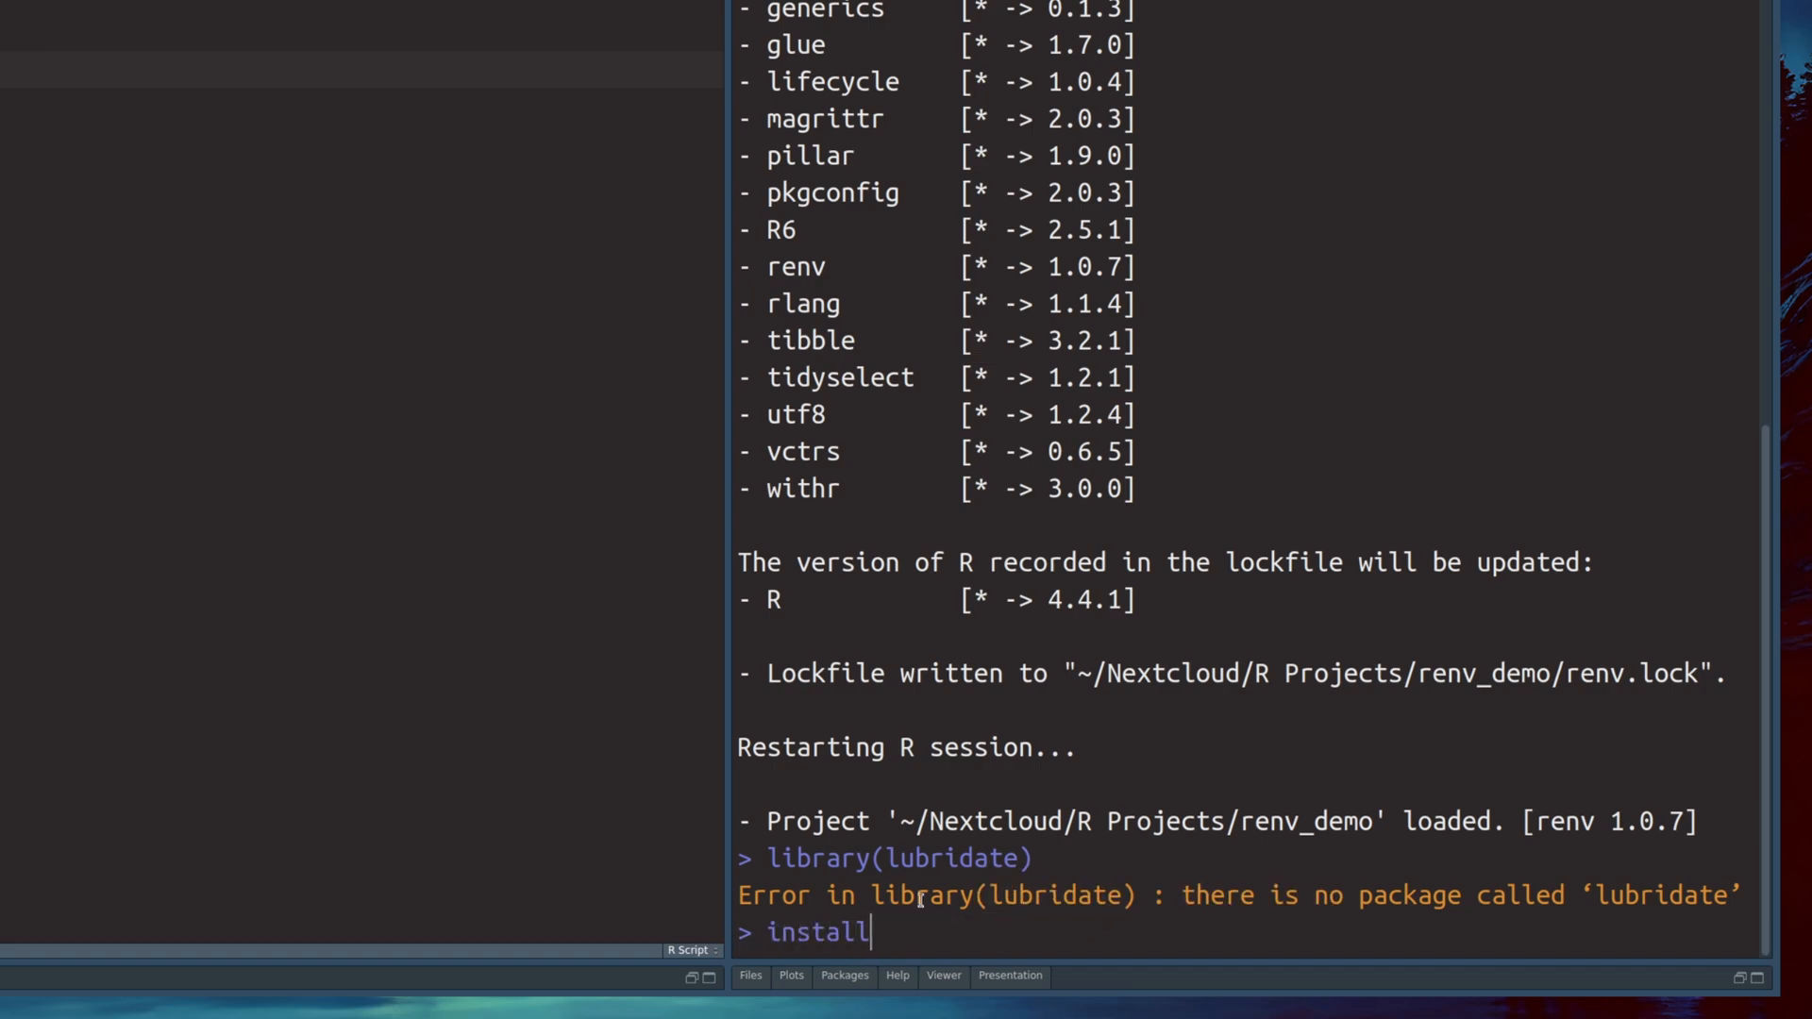
pyautogui.write('.packages)')
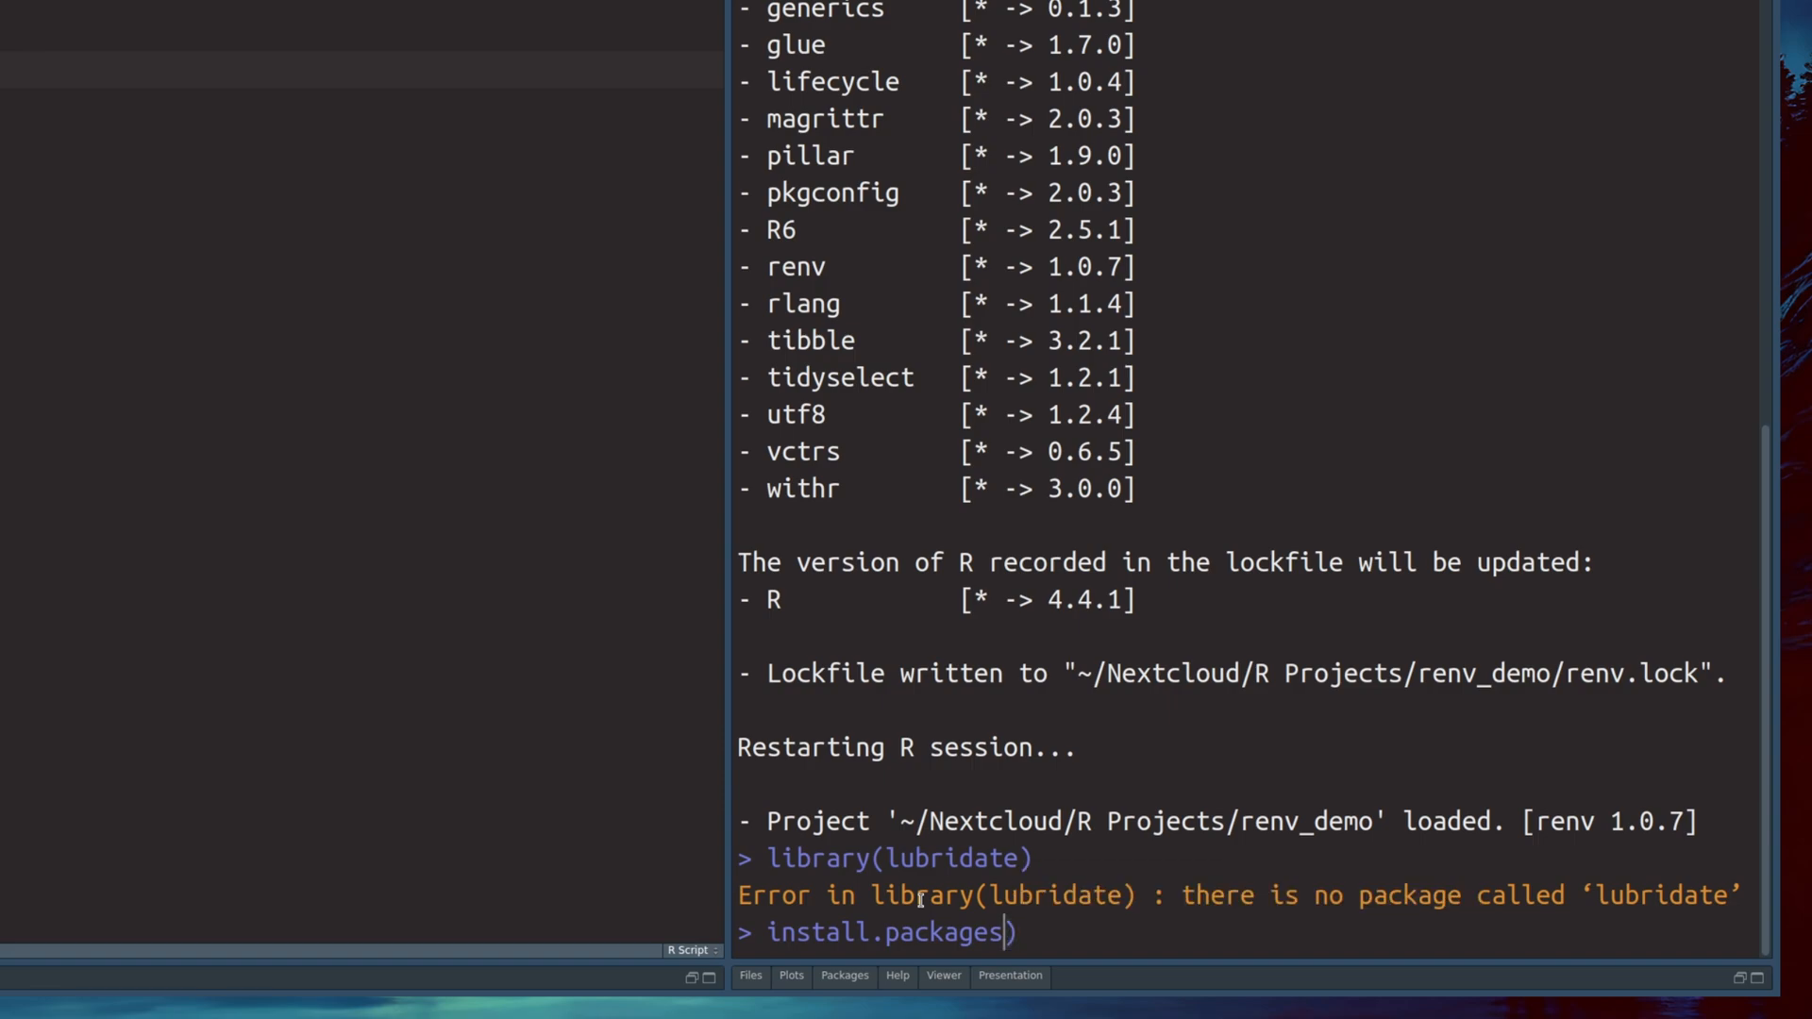
pyautogui.write('renv::ins')
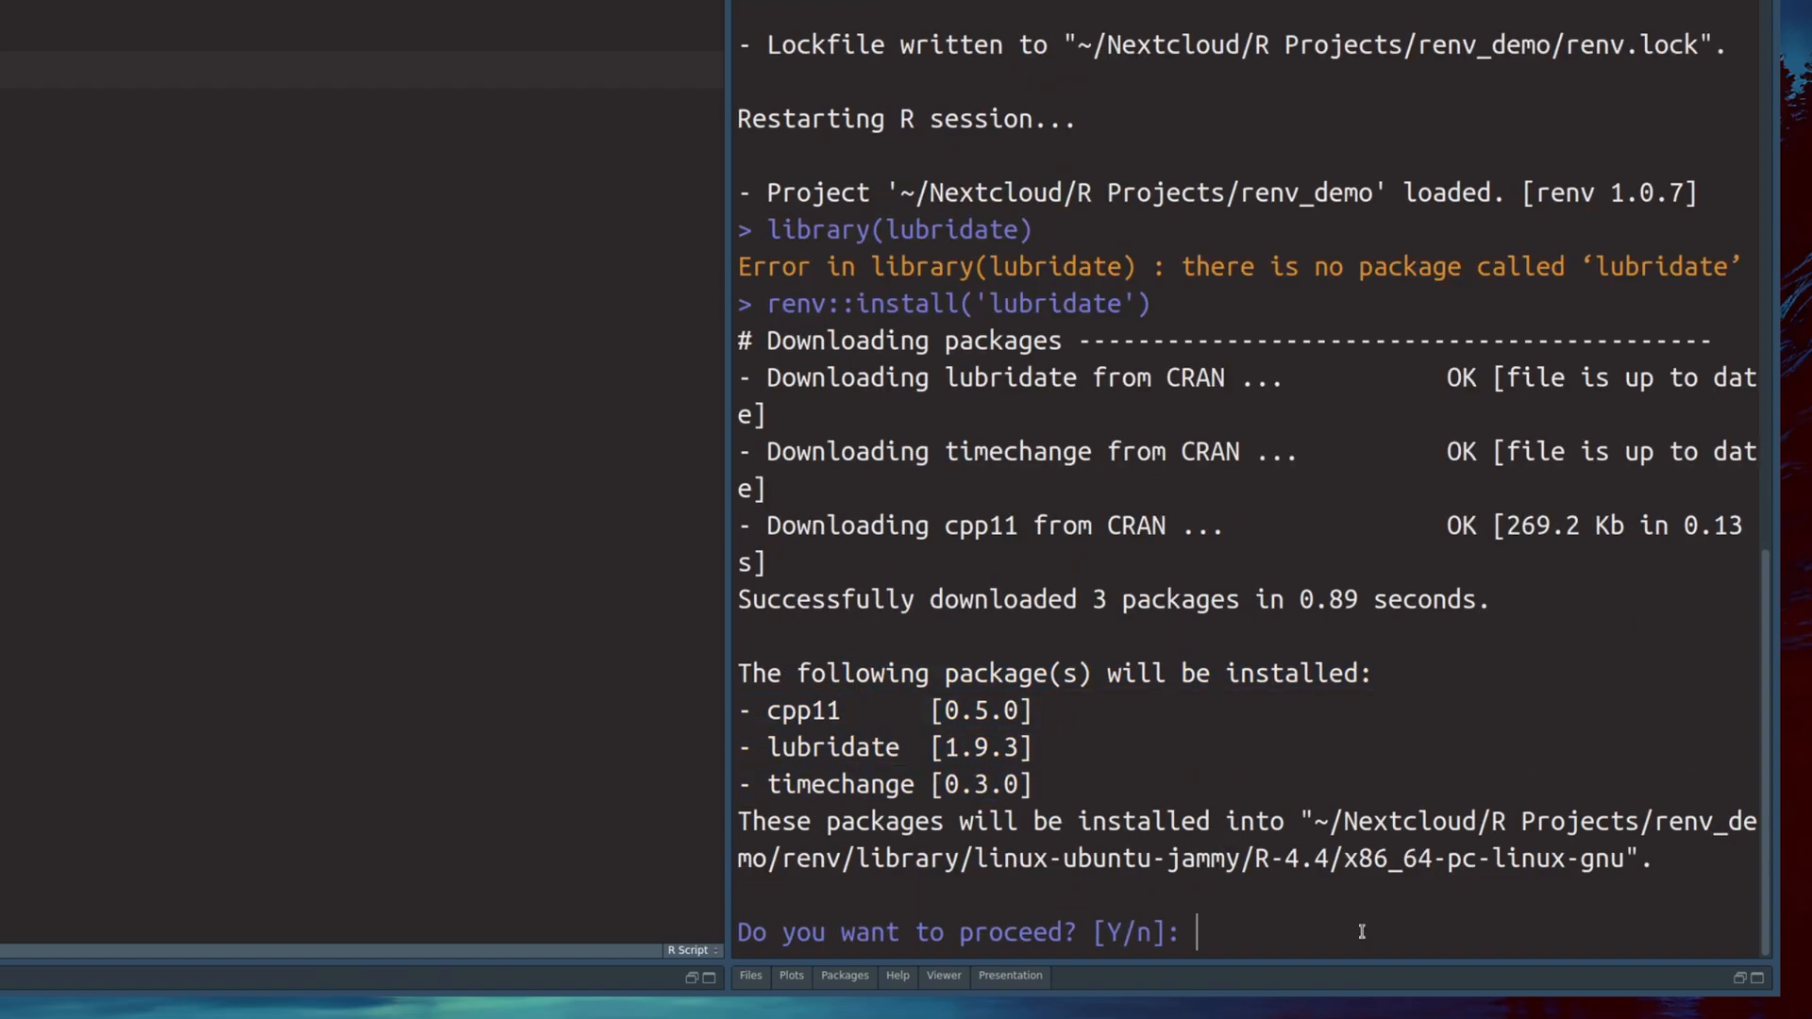
pyautogui.write('y')
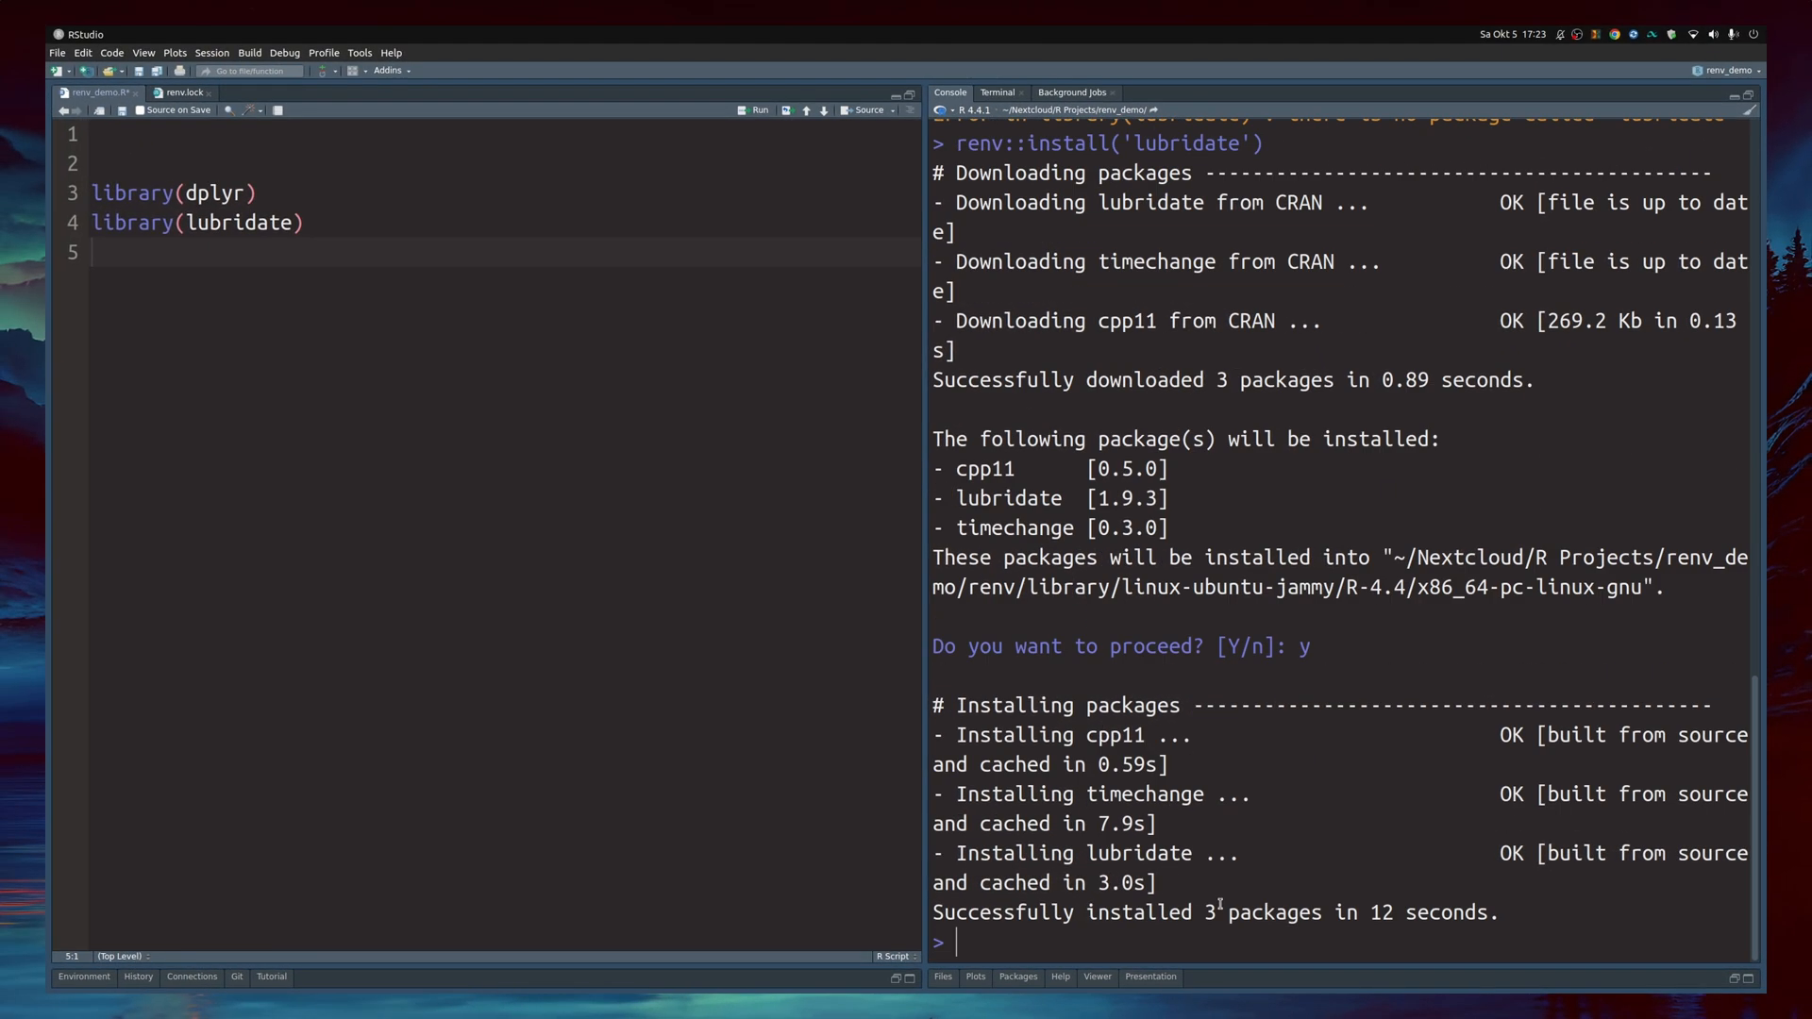
pyautogui.moveTo(1036, 778)
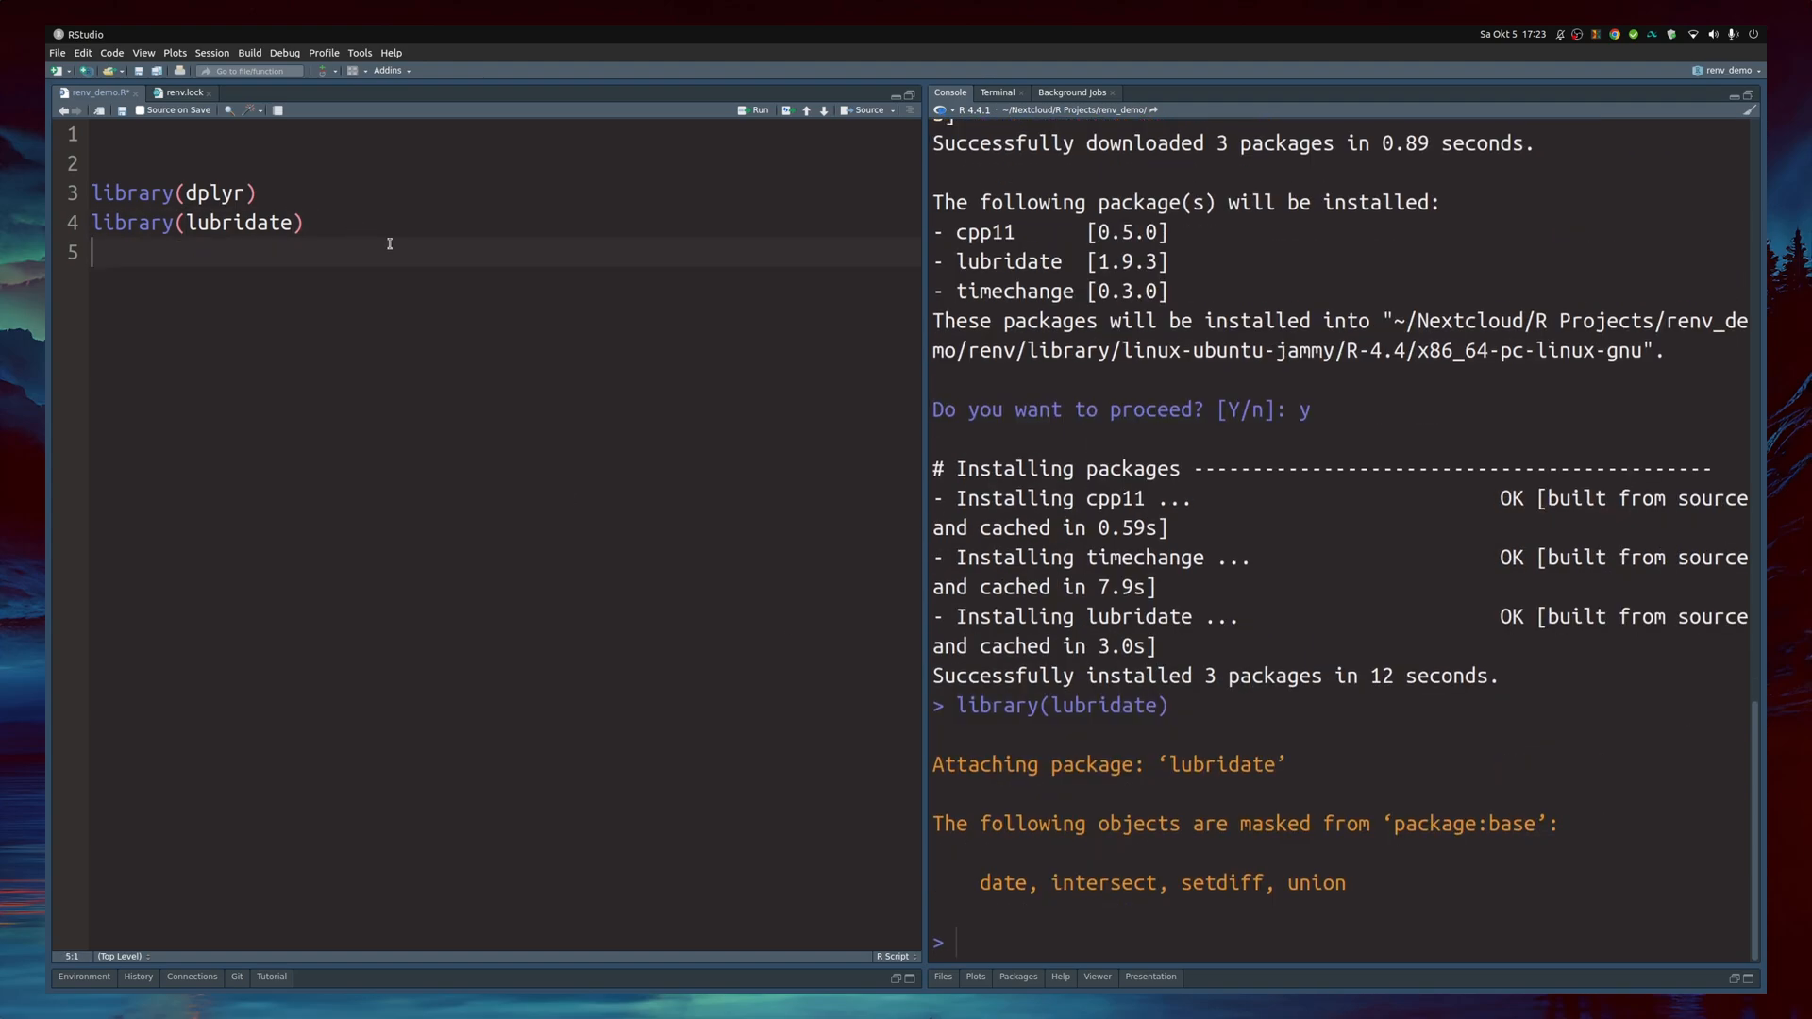
pyautogui.click(182, 93)
pyautogui.write('lubridate')
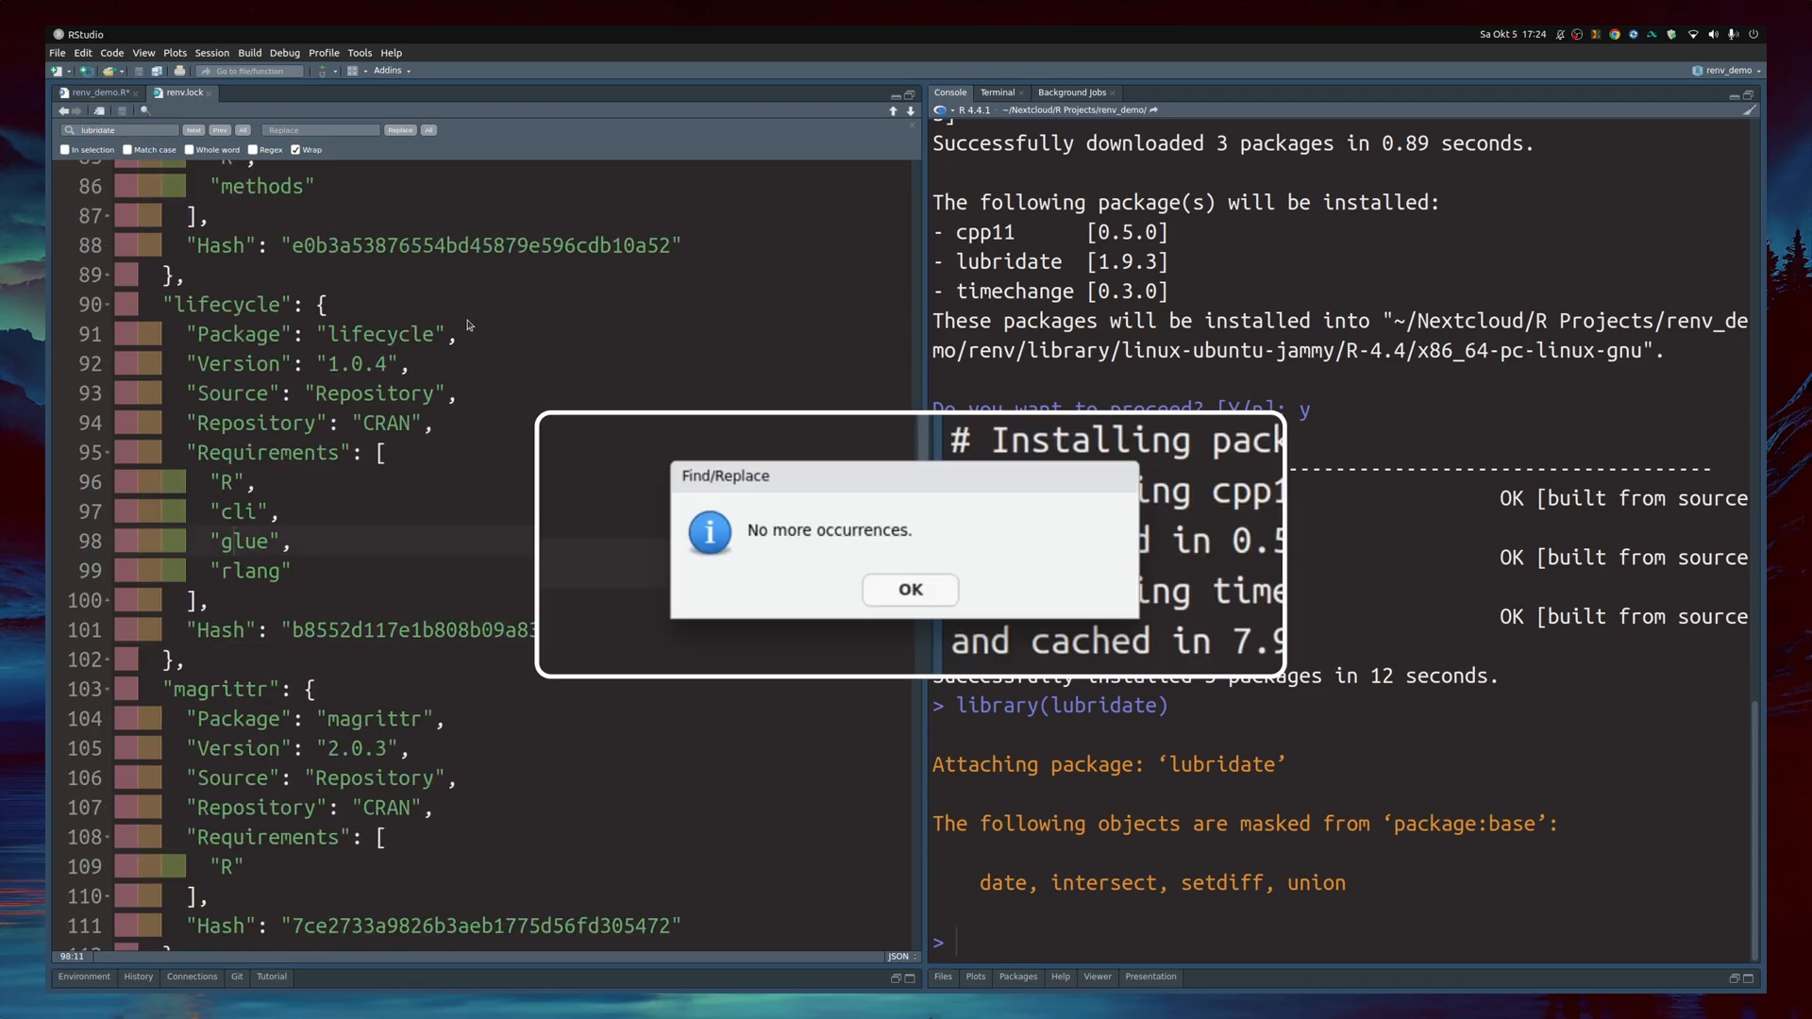
# Dismiss the 'No more occurrences' message from searching renv.lock for lubridate
pyautogui.click(909, 589)
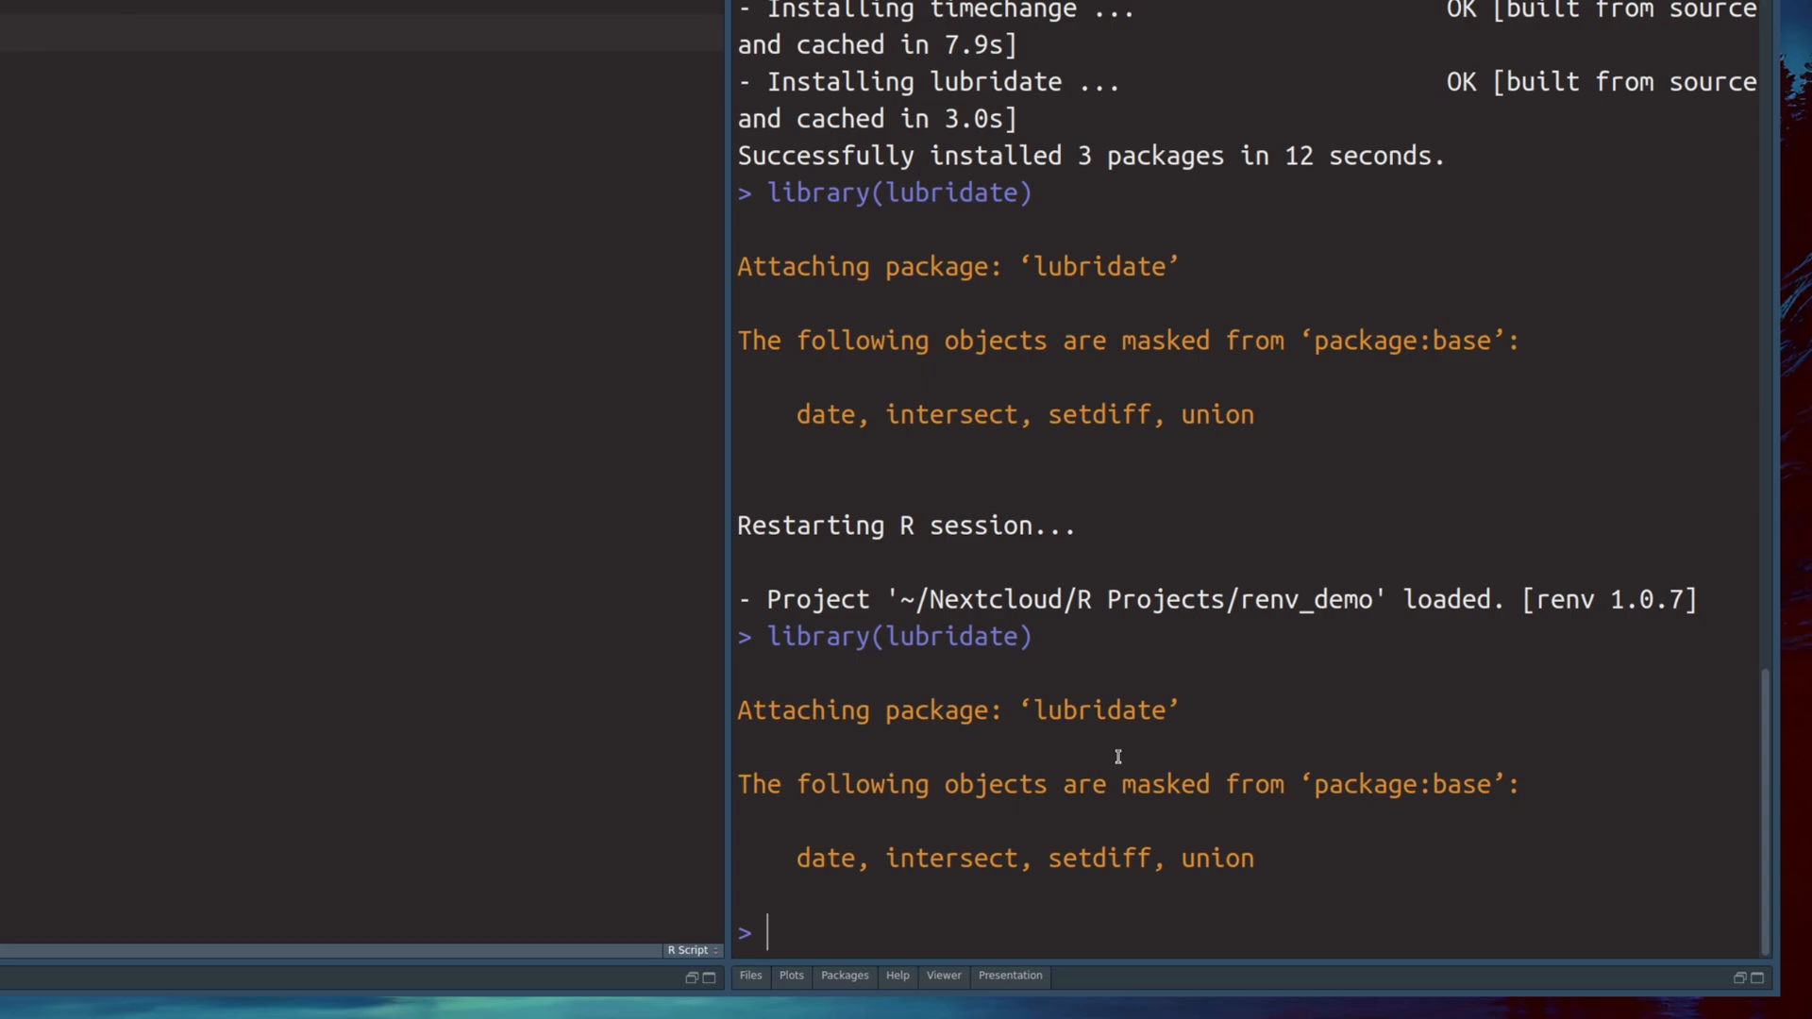
# Run renv::snapshot(), check lubridate among the packages to record, and confirm with y
pyautogui.write('ren')
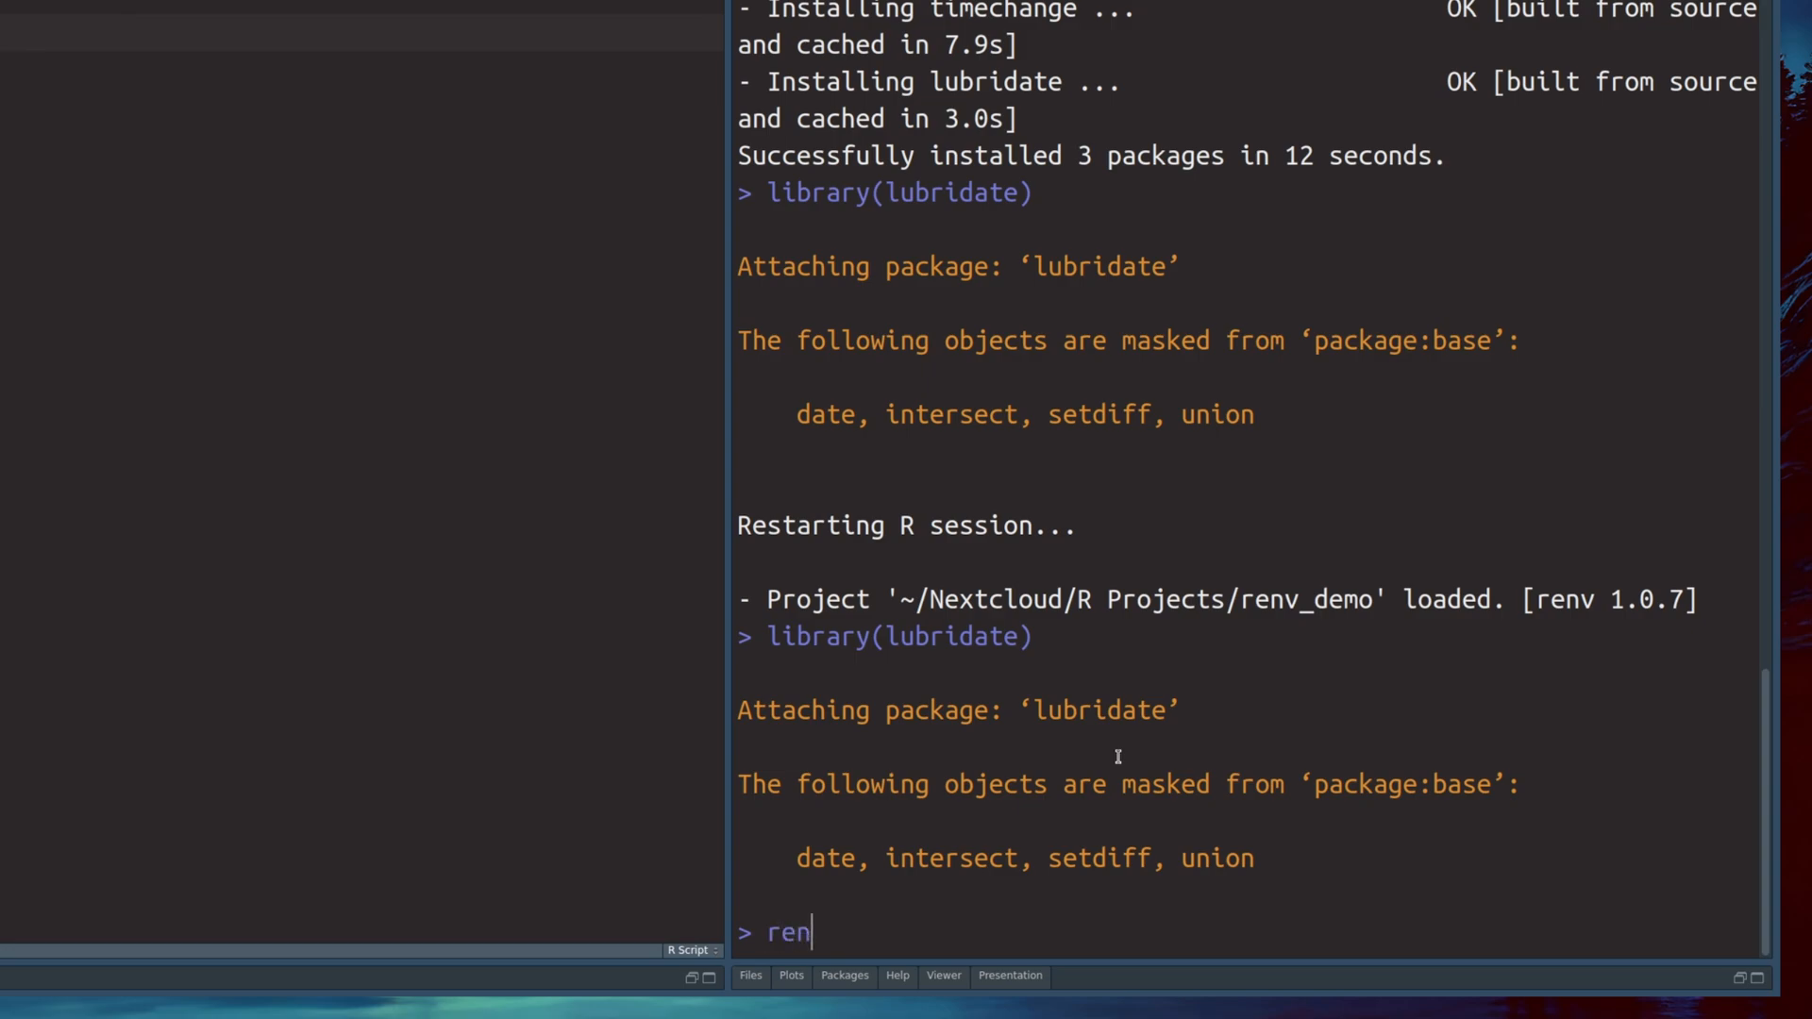
pyautogui.write('v::lu')
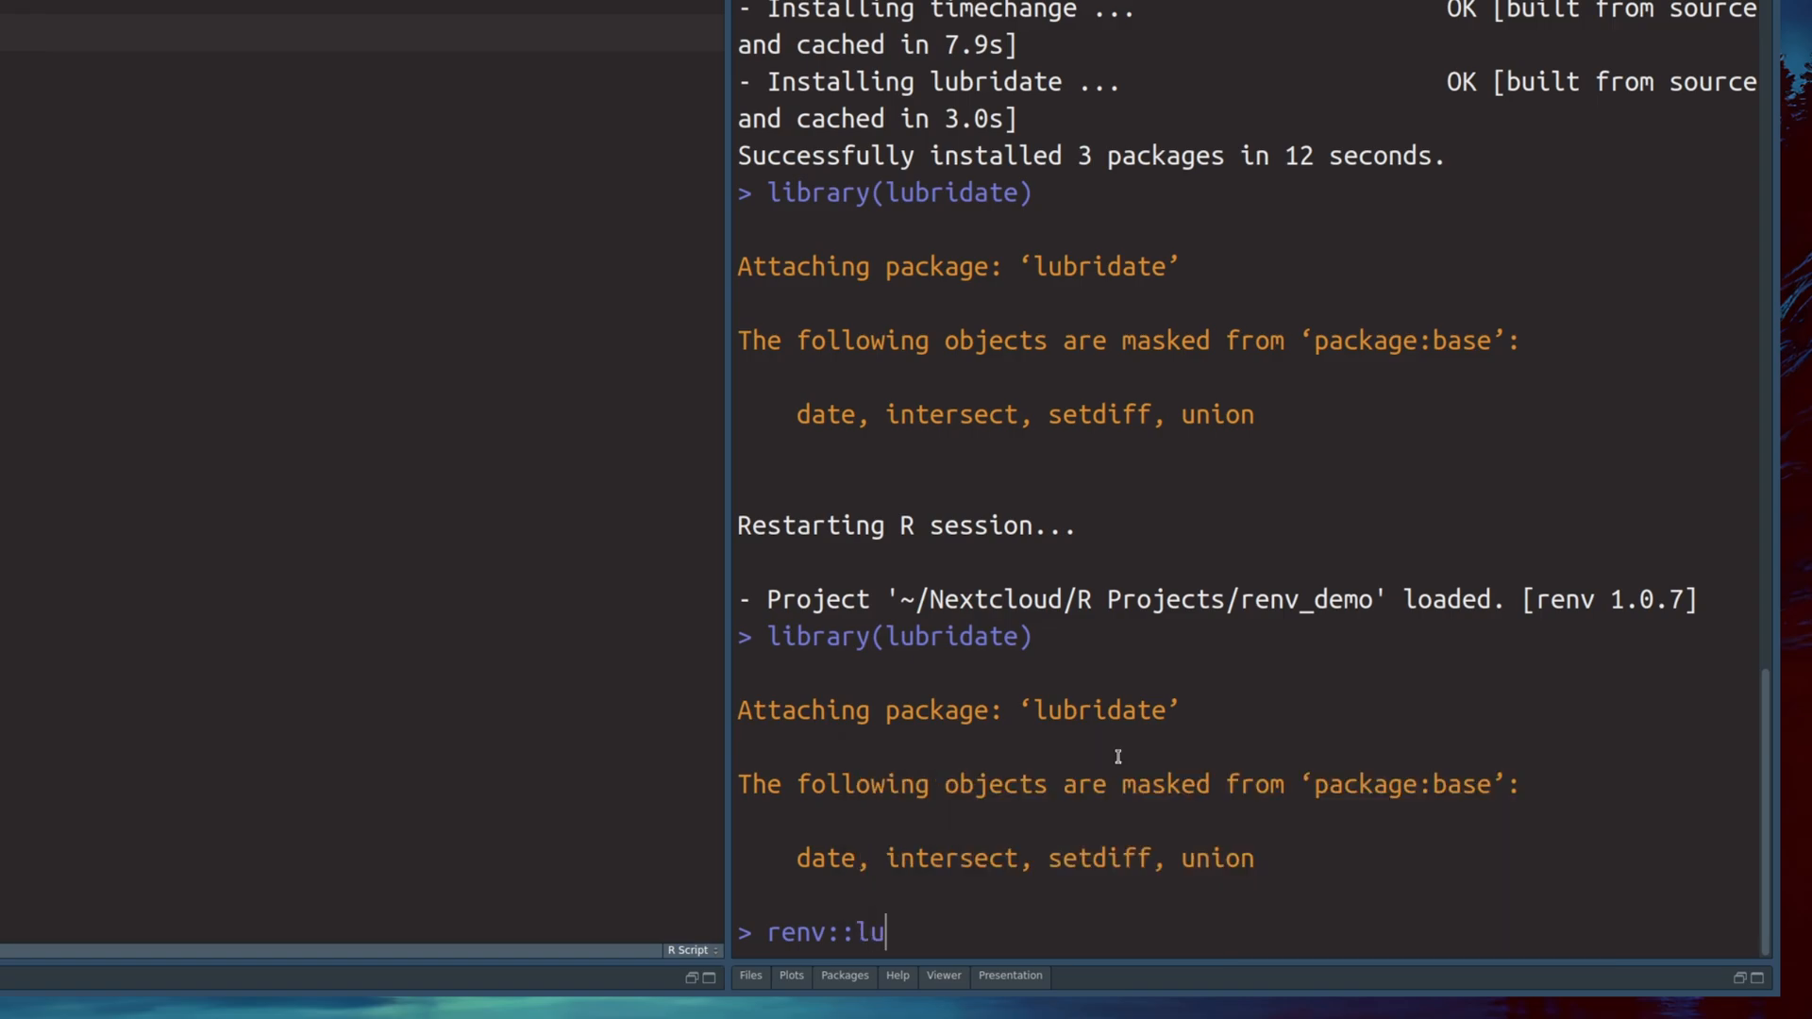
pyautogui.write('snapshot()')
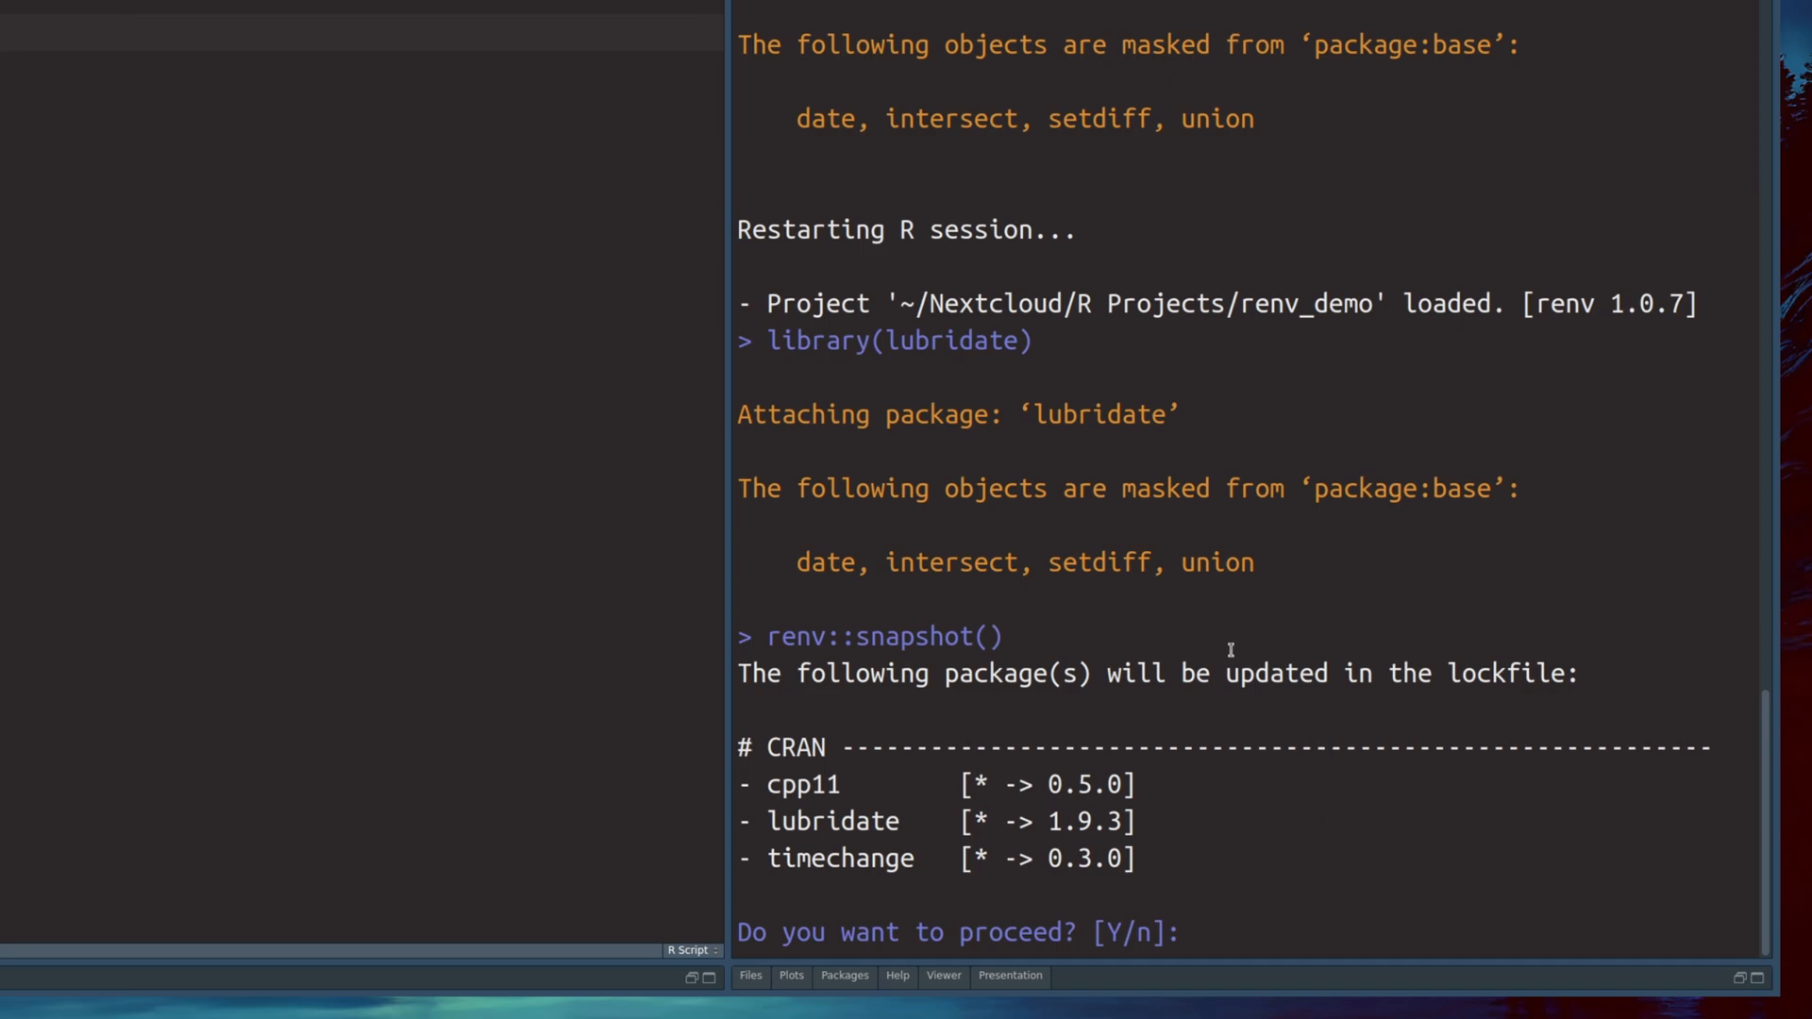
pyautogui.doubleClick(977, 784)
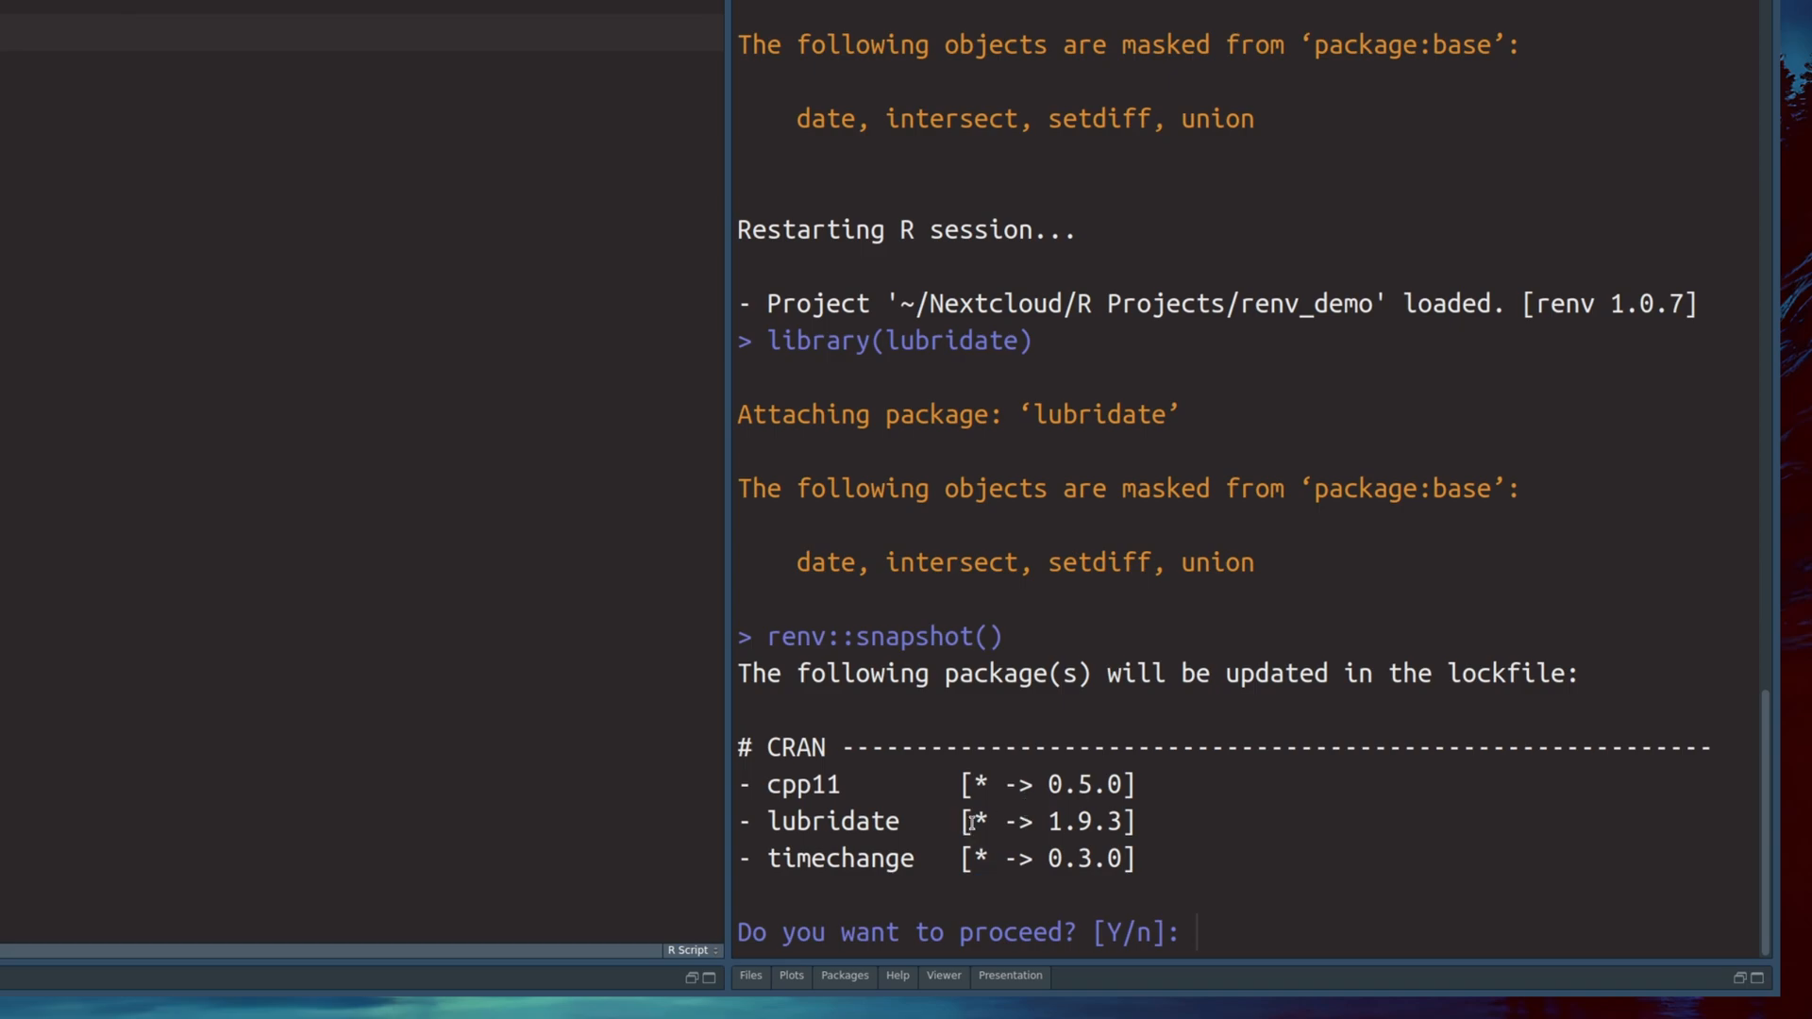
pyautogui.doubleClick(833, 822)
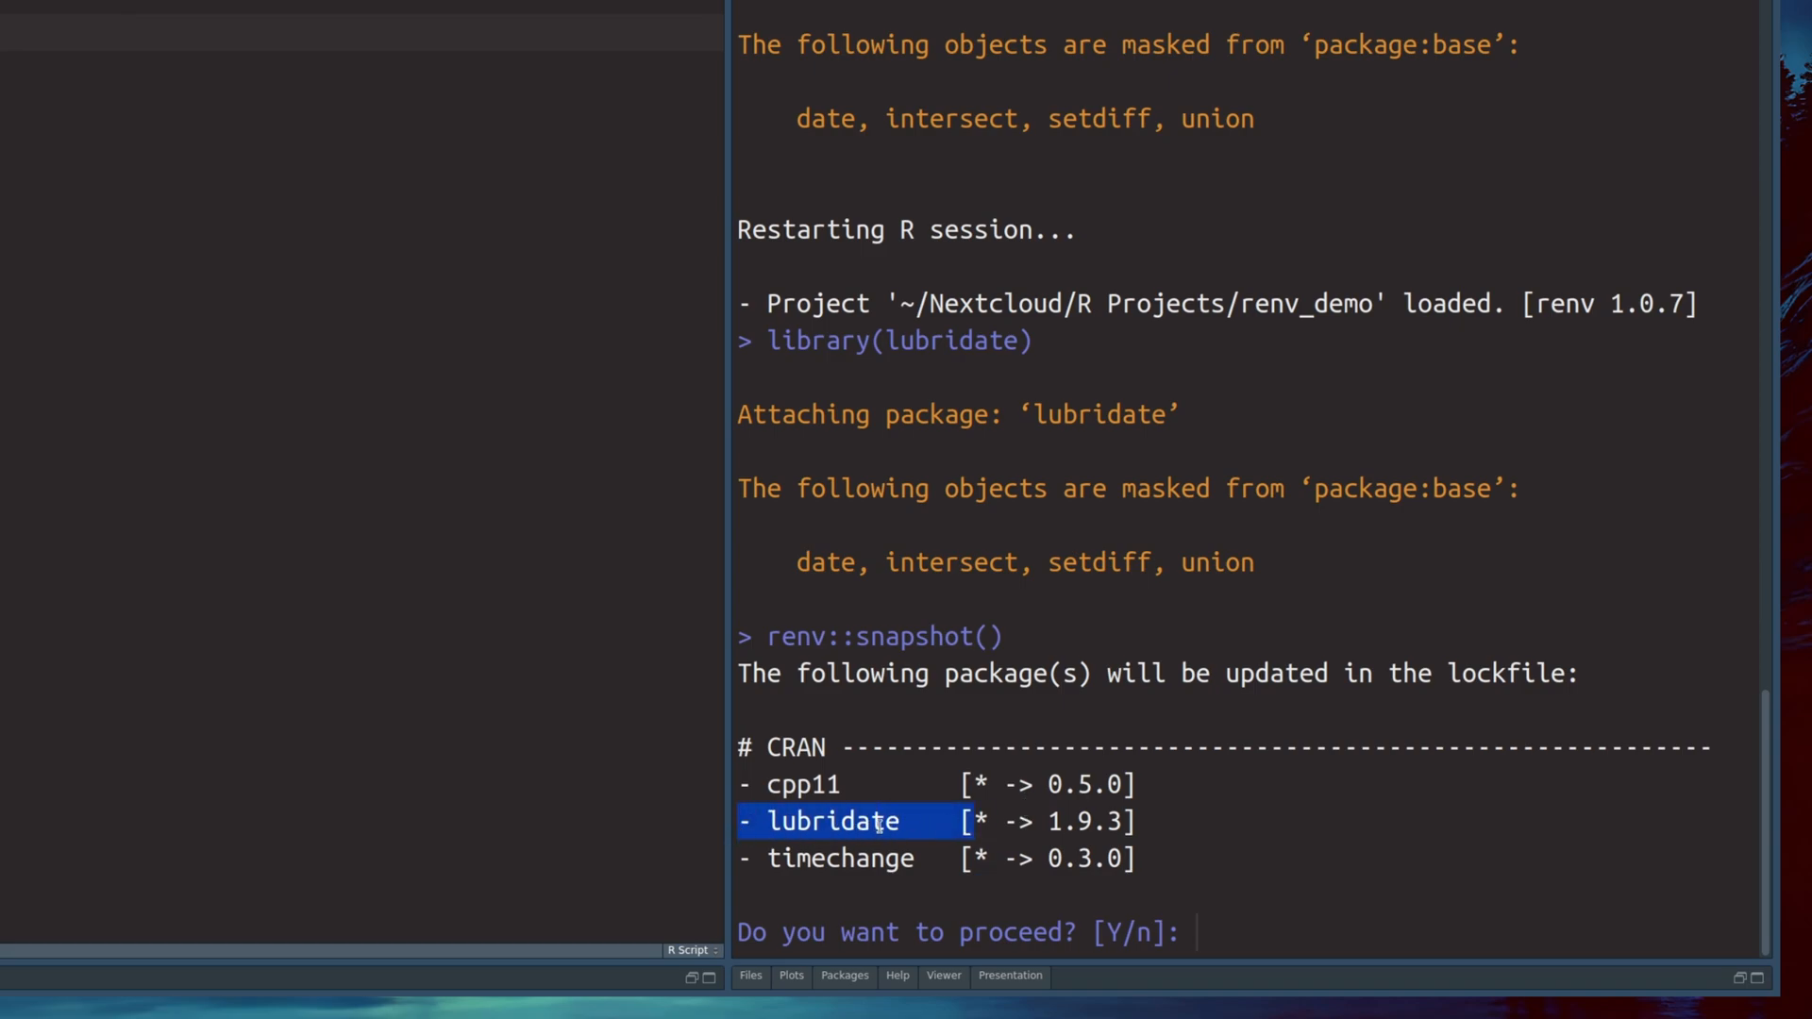
pyautogui.doubleClick(1087, 822)
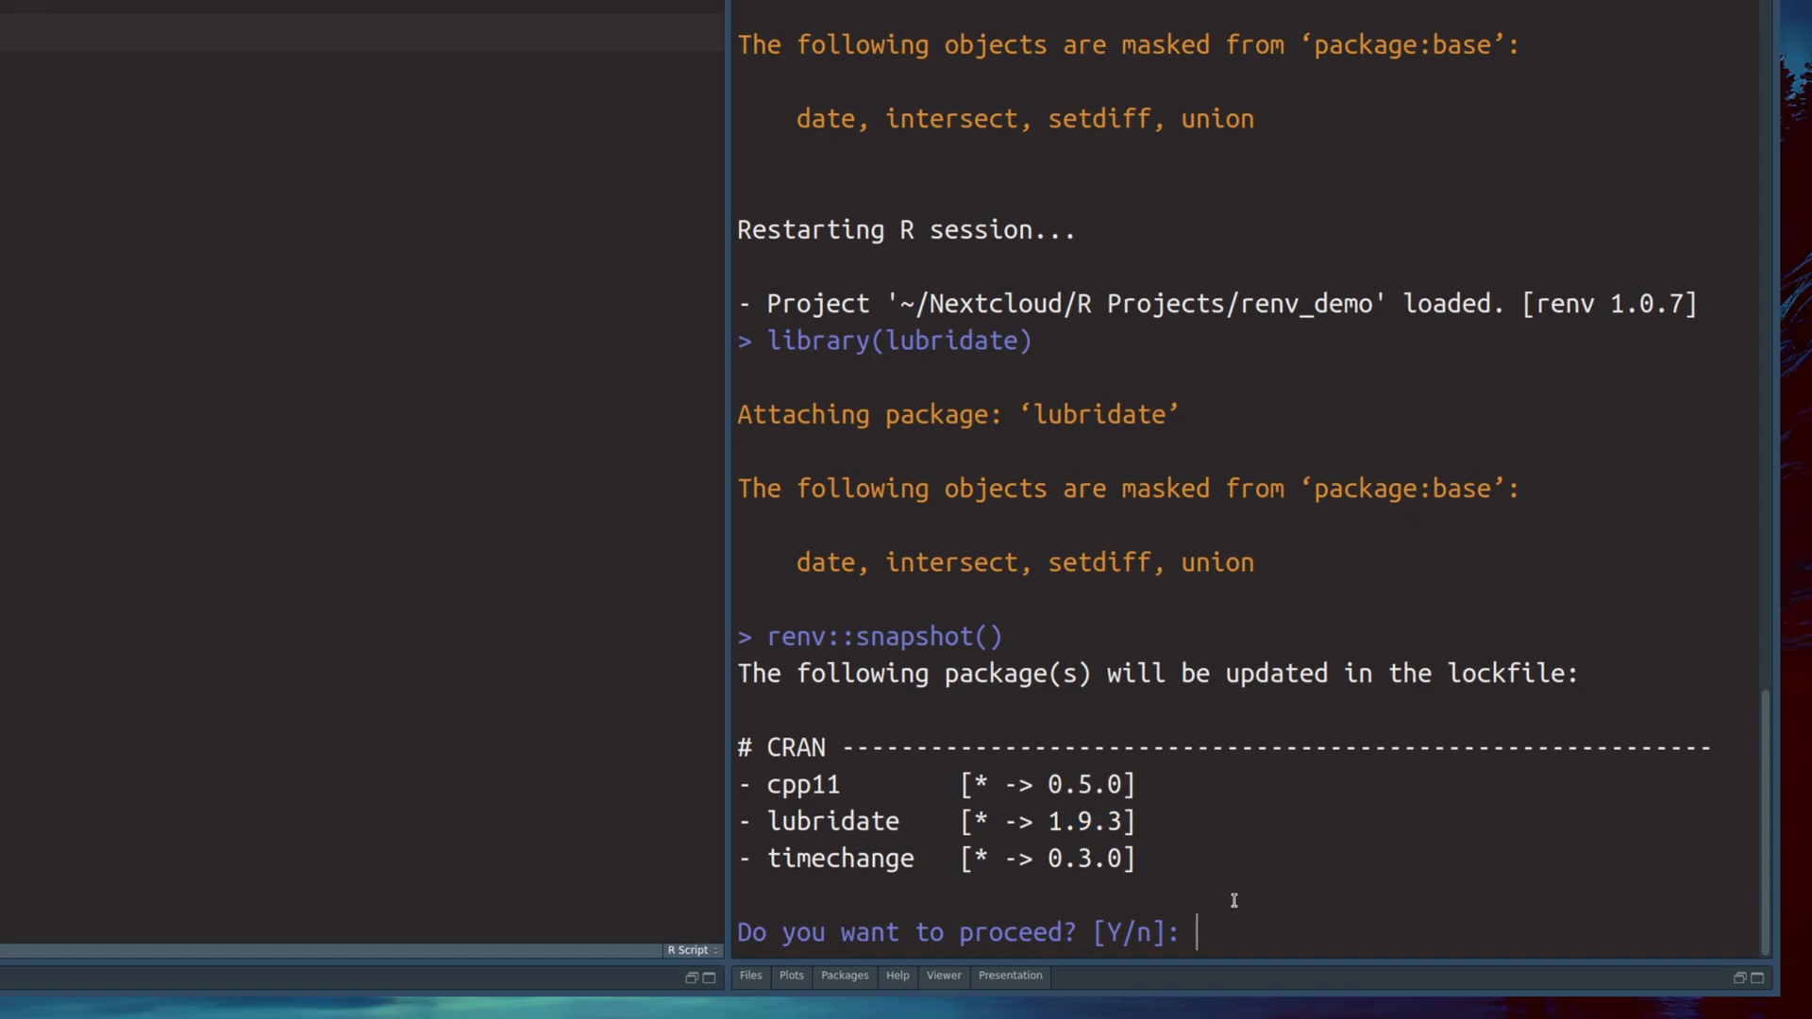
pyautogui.write('y')
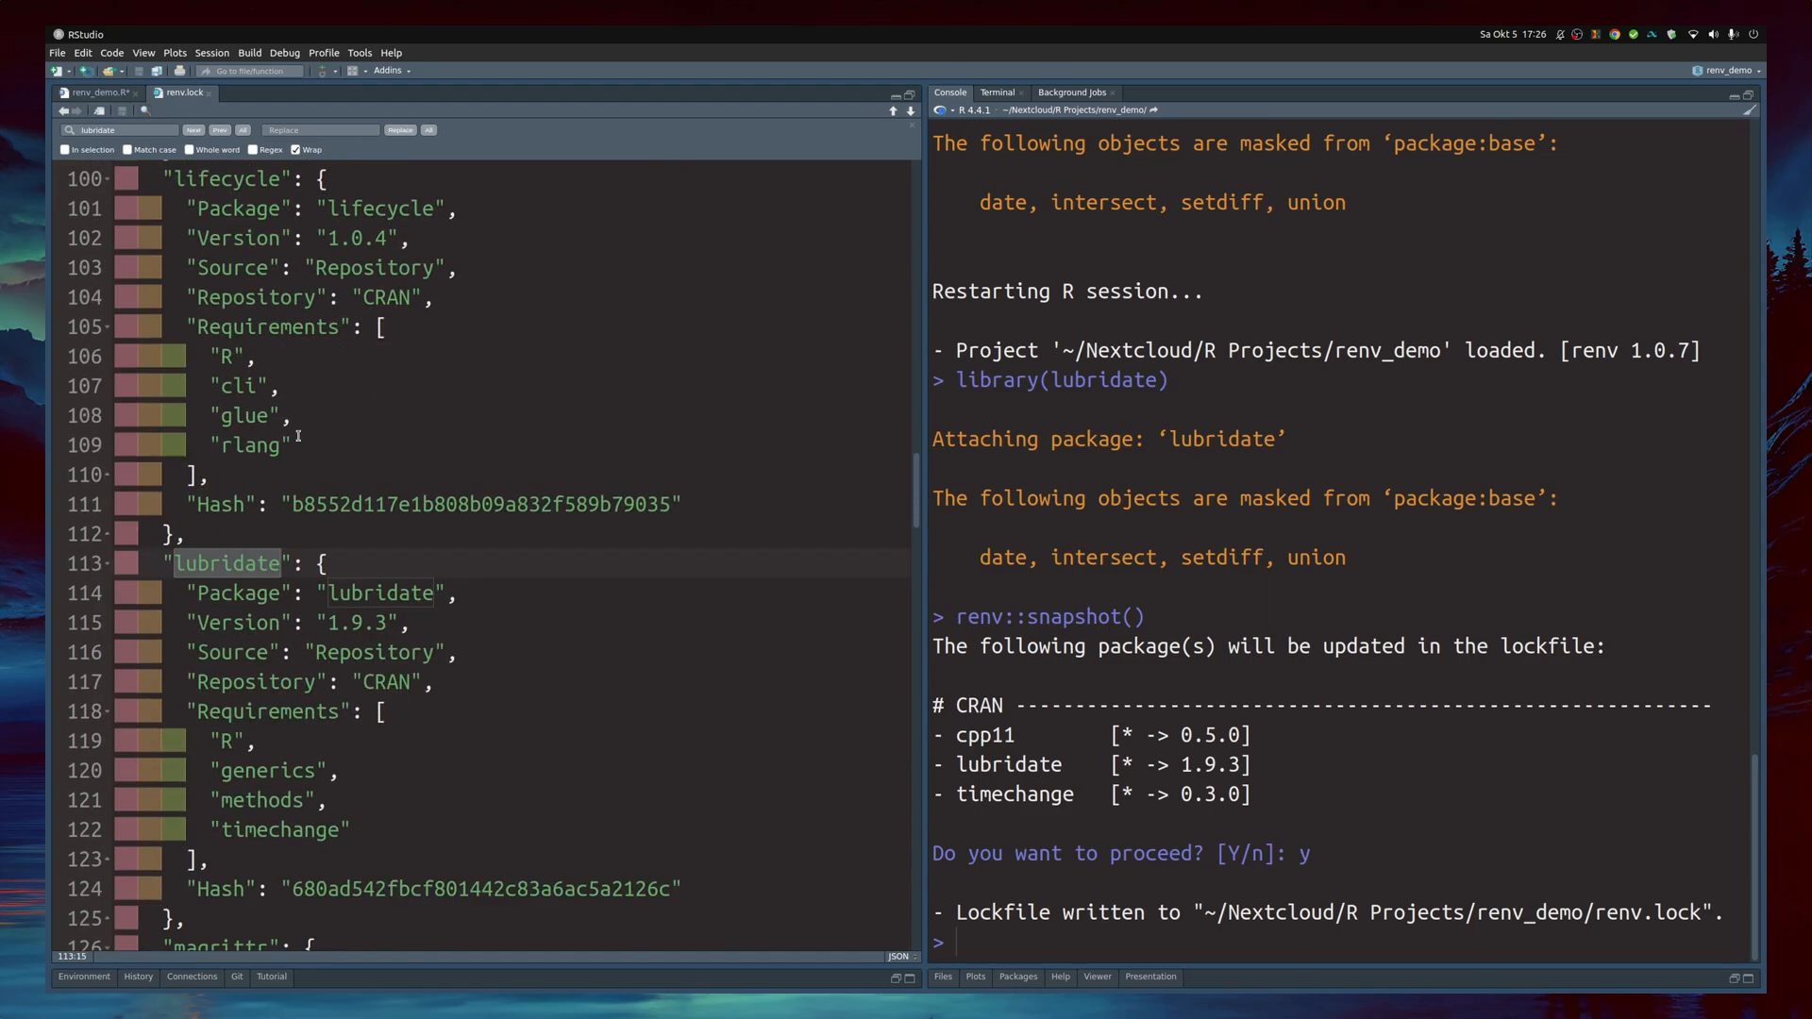
pyautogui.scroll(-3)
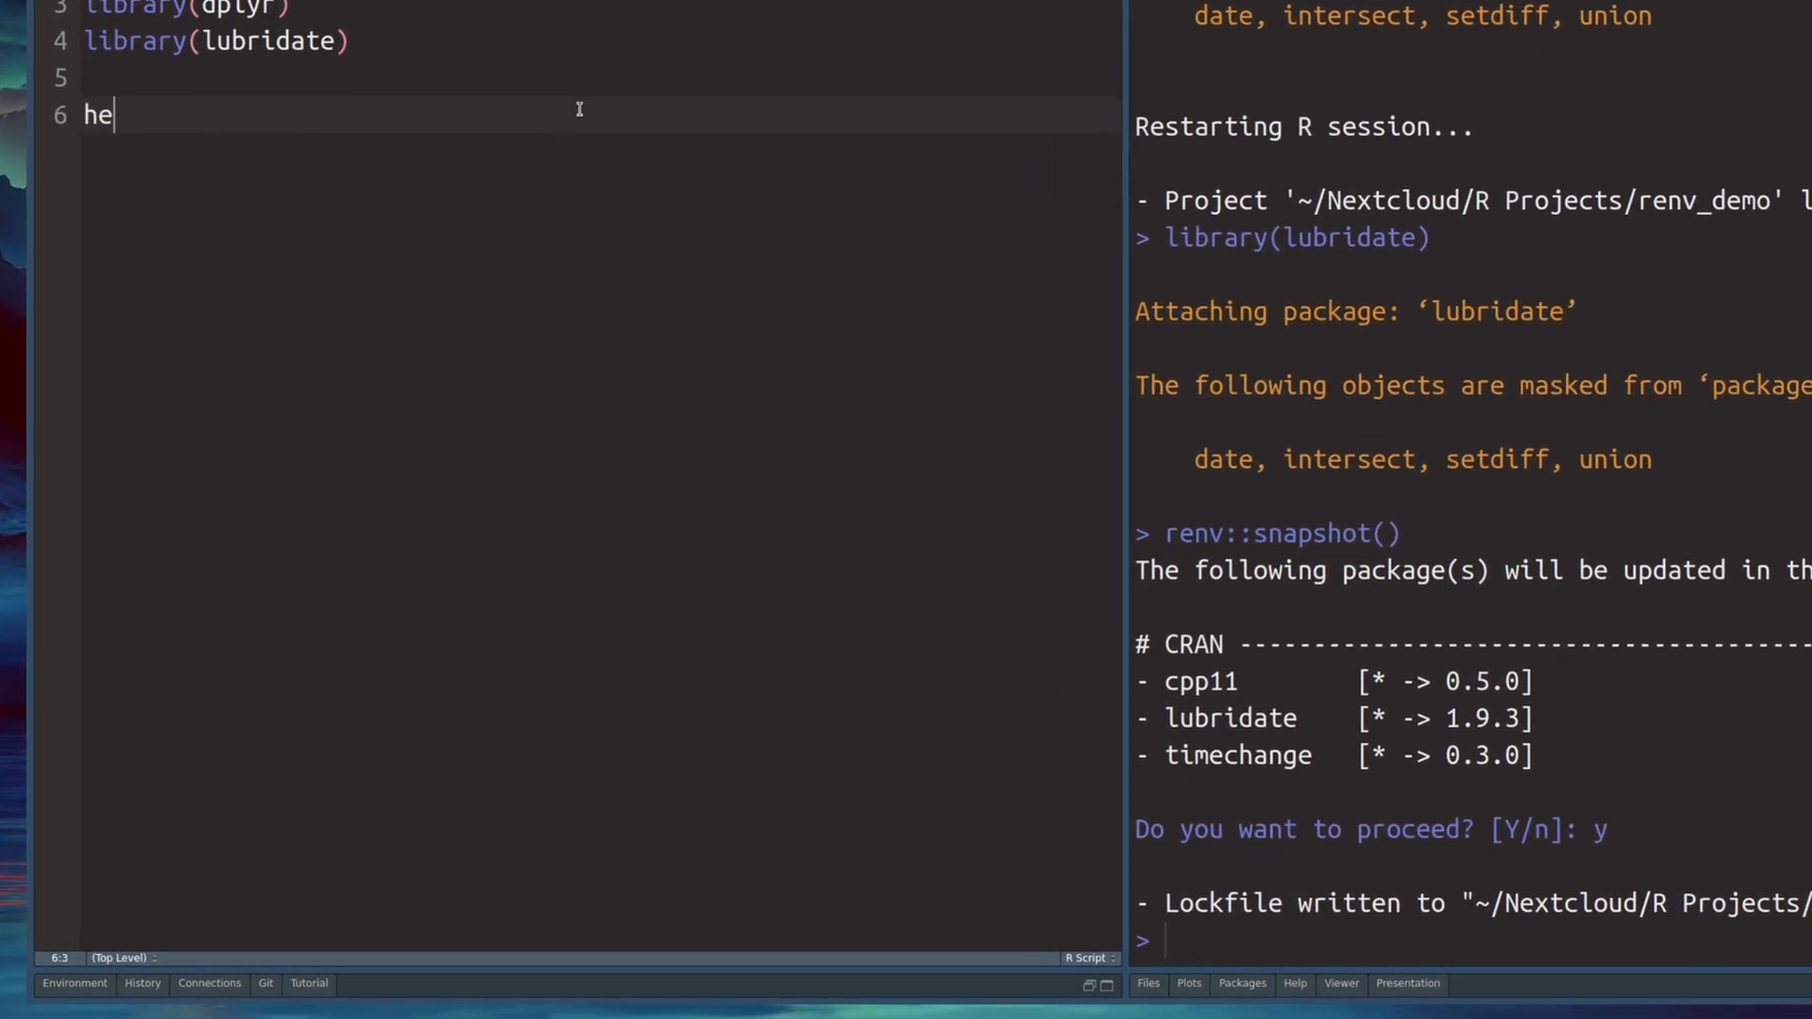
# Run here::here() from the script, then install here via renv::install('here') after the error
pyautogui.write('re::her')
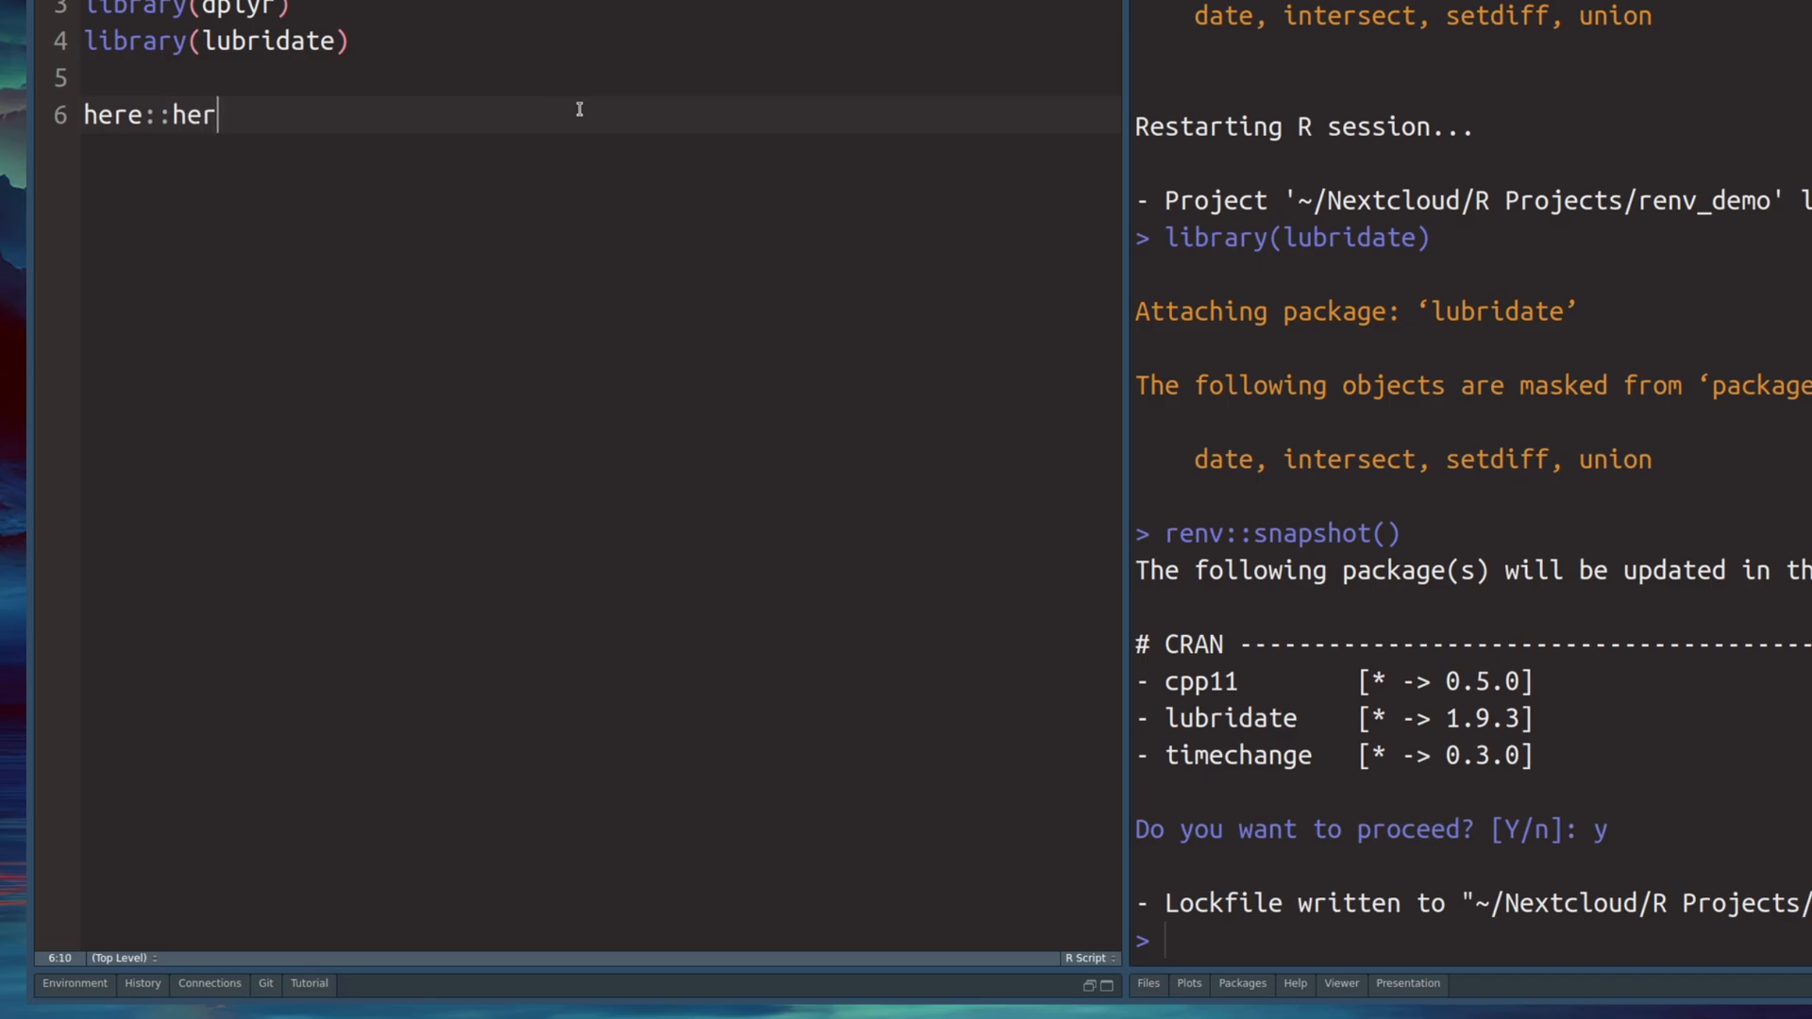
pyautogui.press('Return')
pyautogui.write('r')
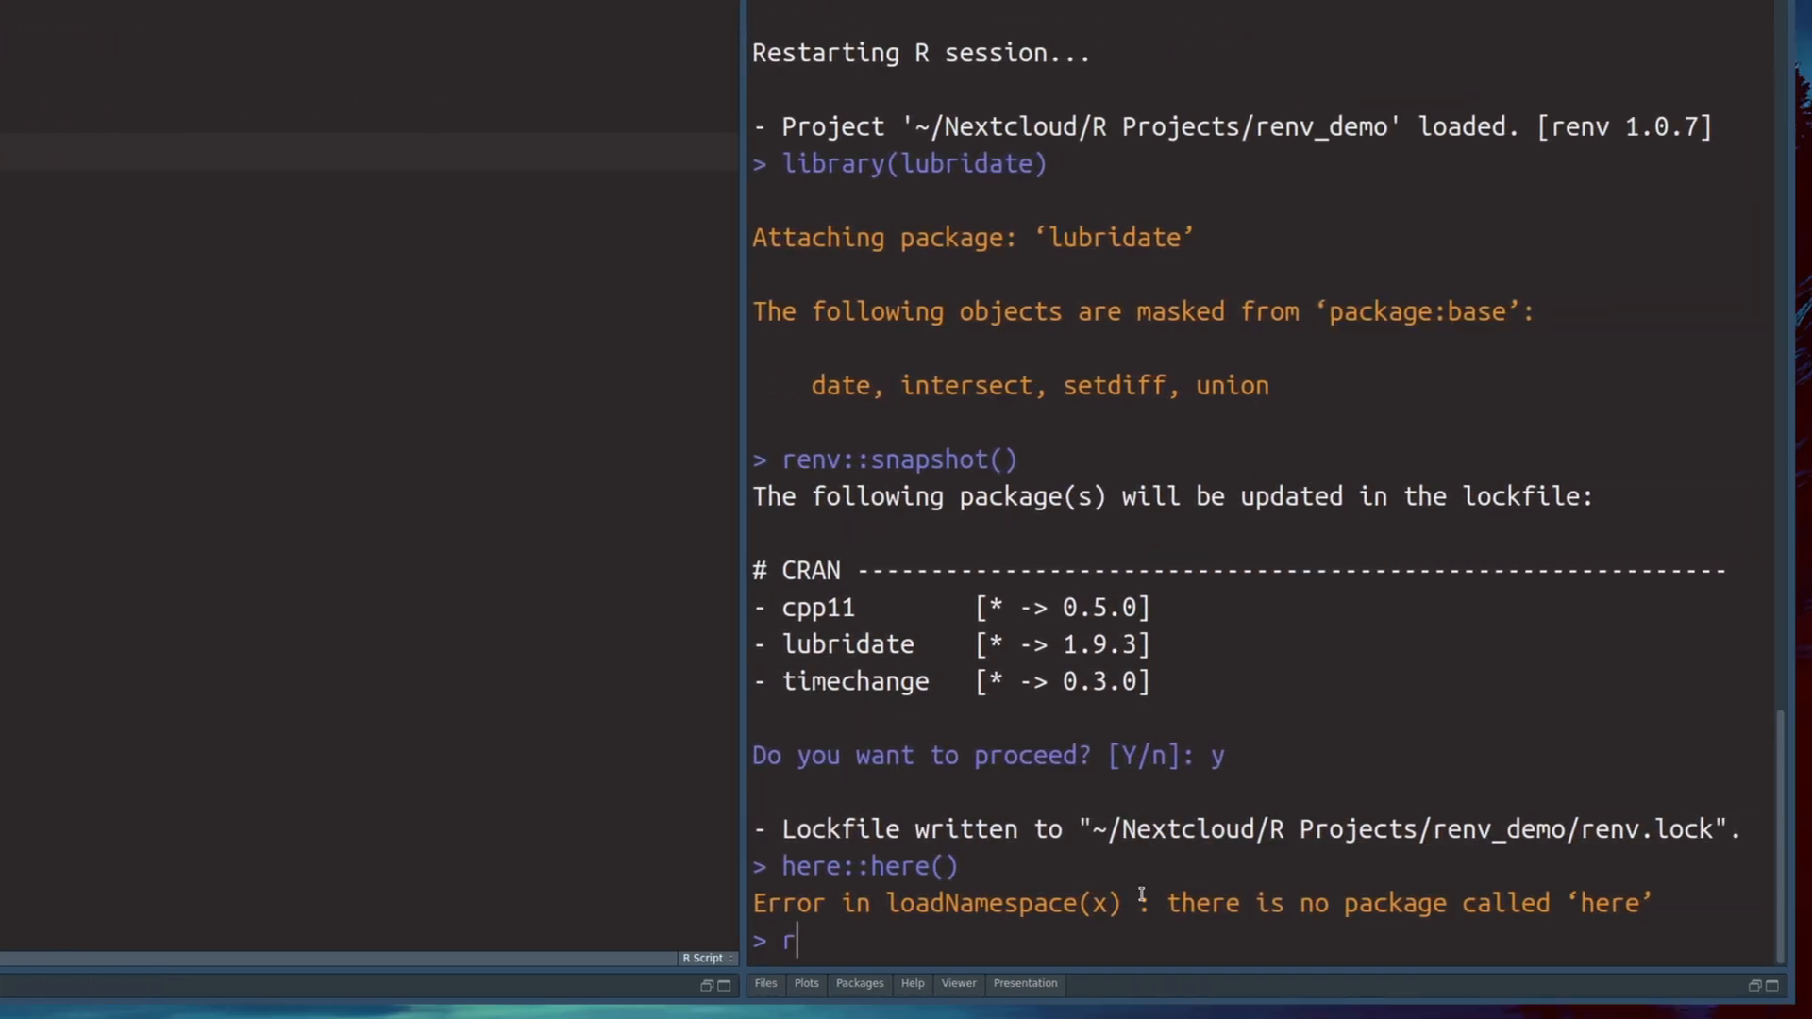
pyautogui.write("env::install('he')")
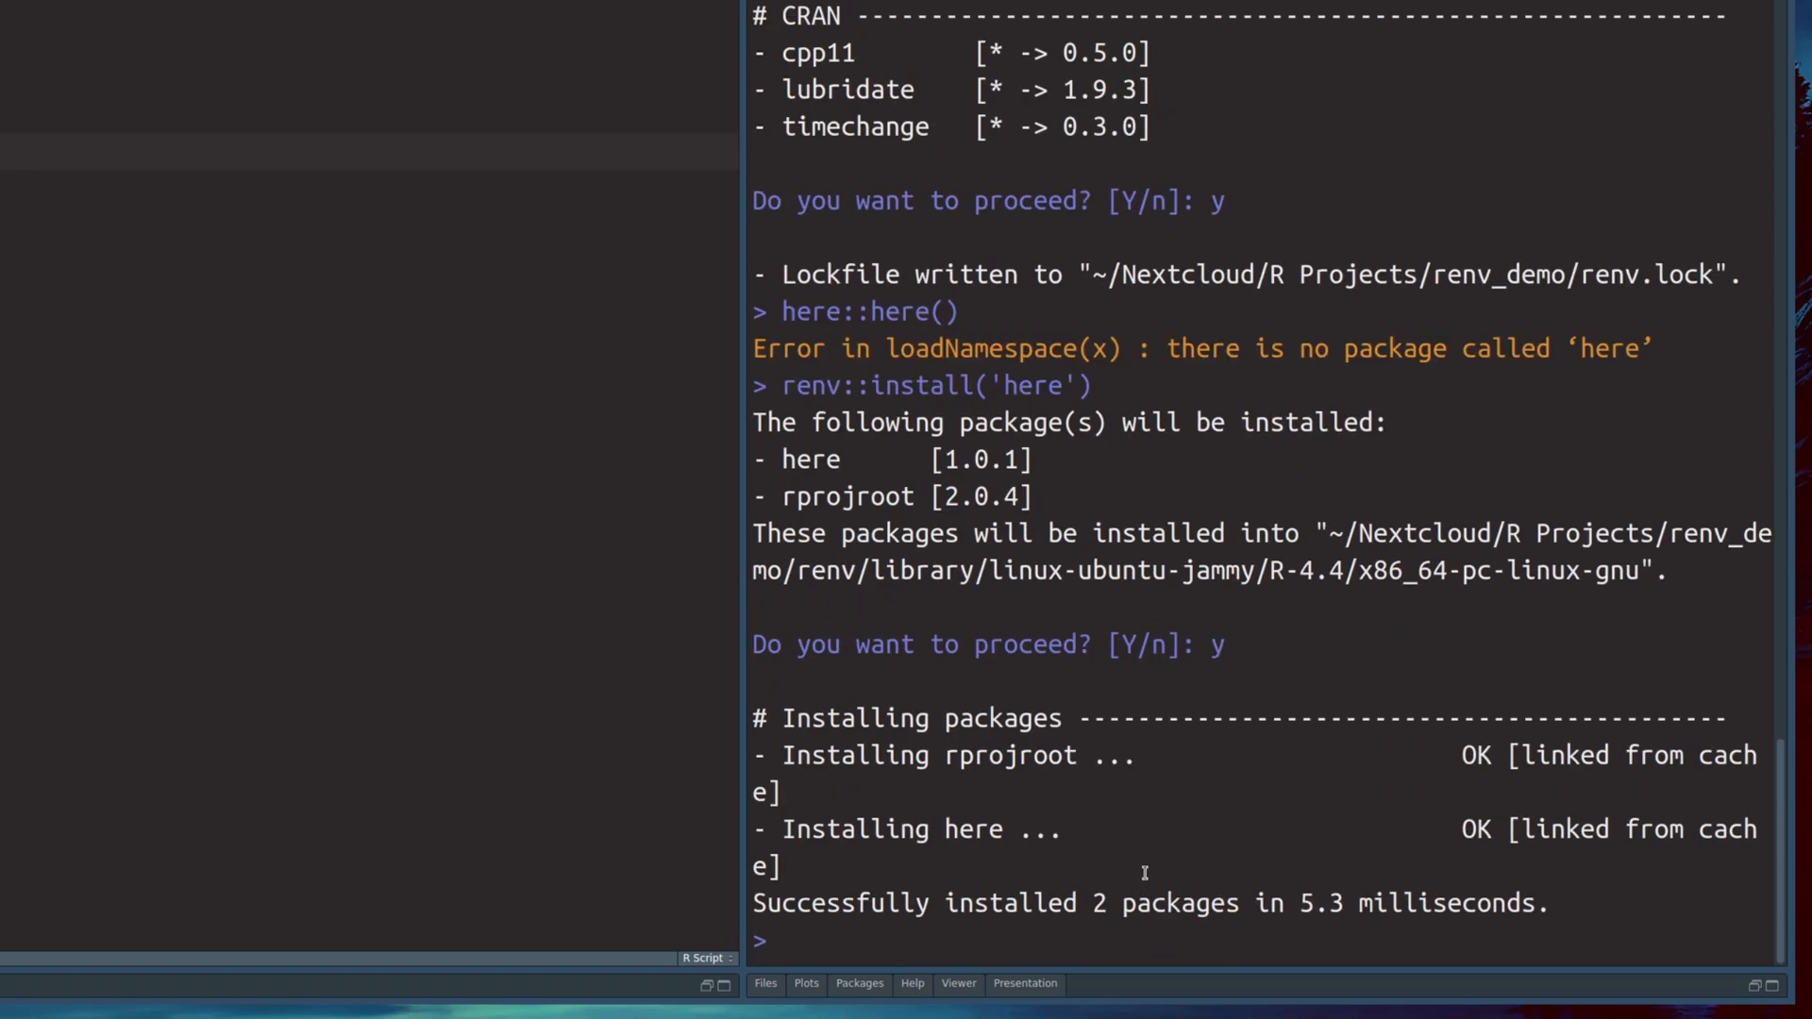
pyautogui.write('renv')
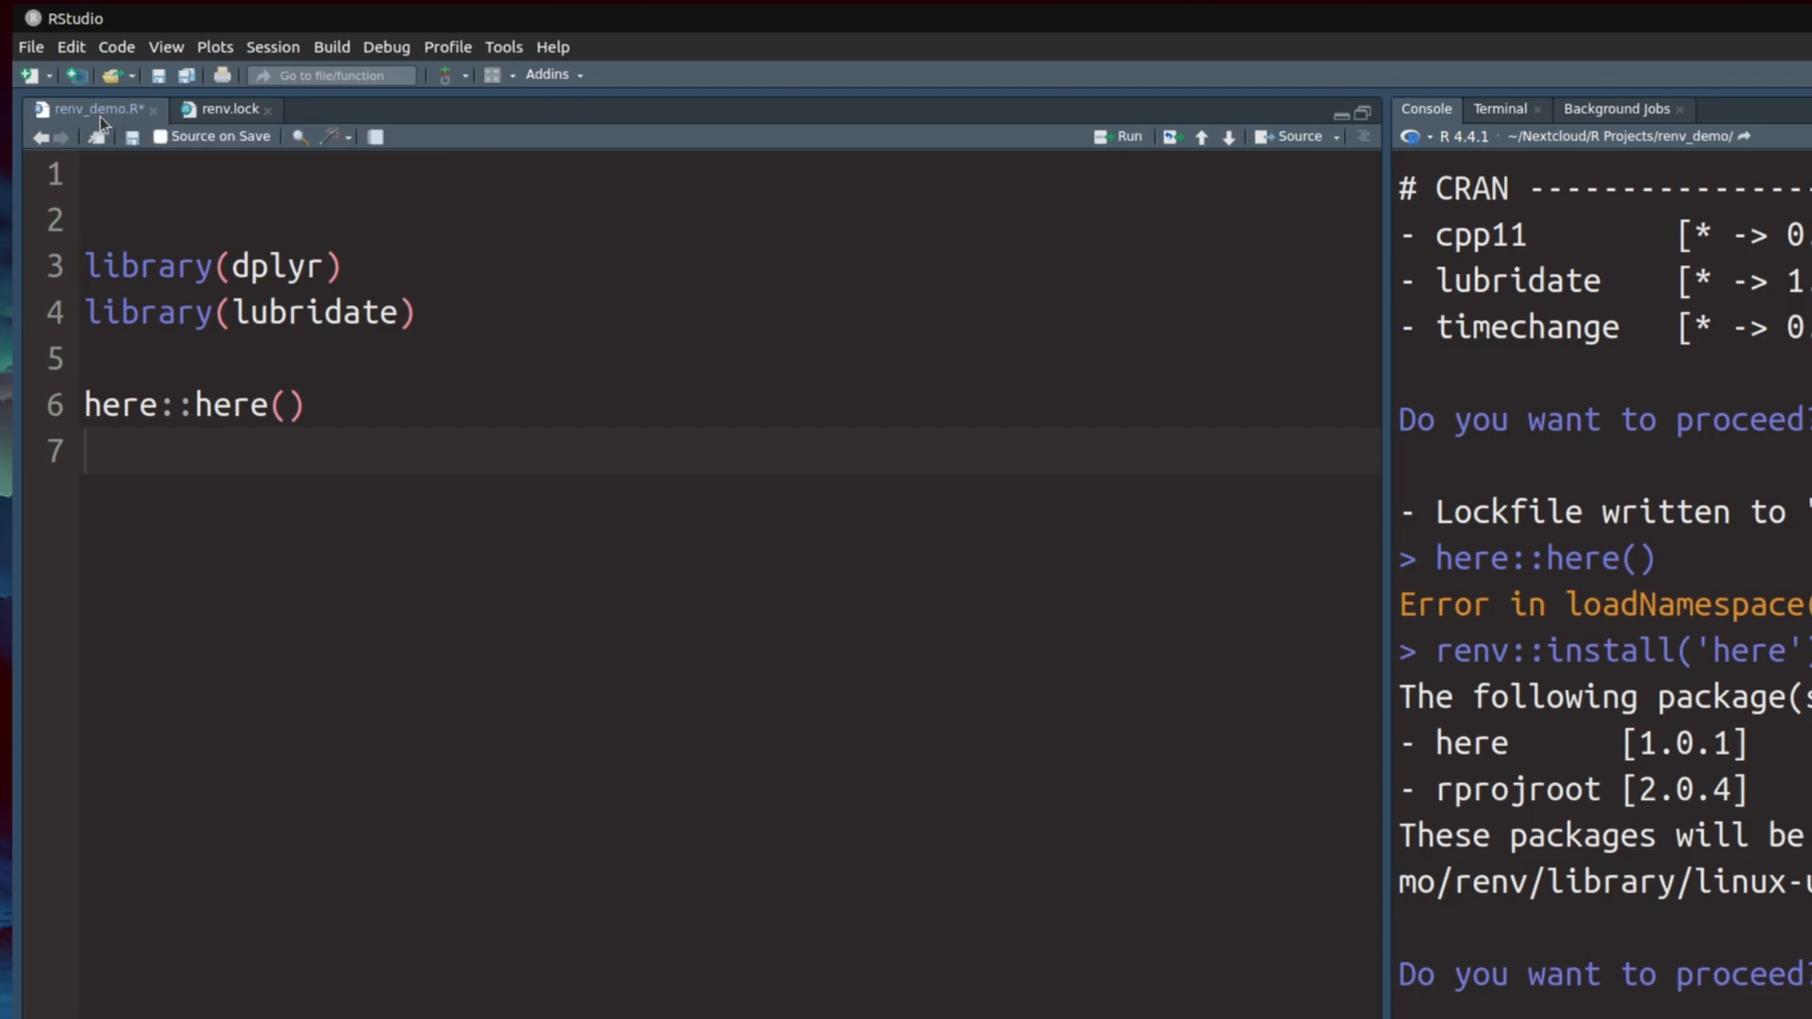
# Save the script and rerun renv::snapshot() with y, recording here 1.0.1 and rprojroot 2.0.4
pyautogui.click(166, 217)
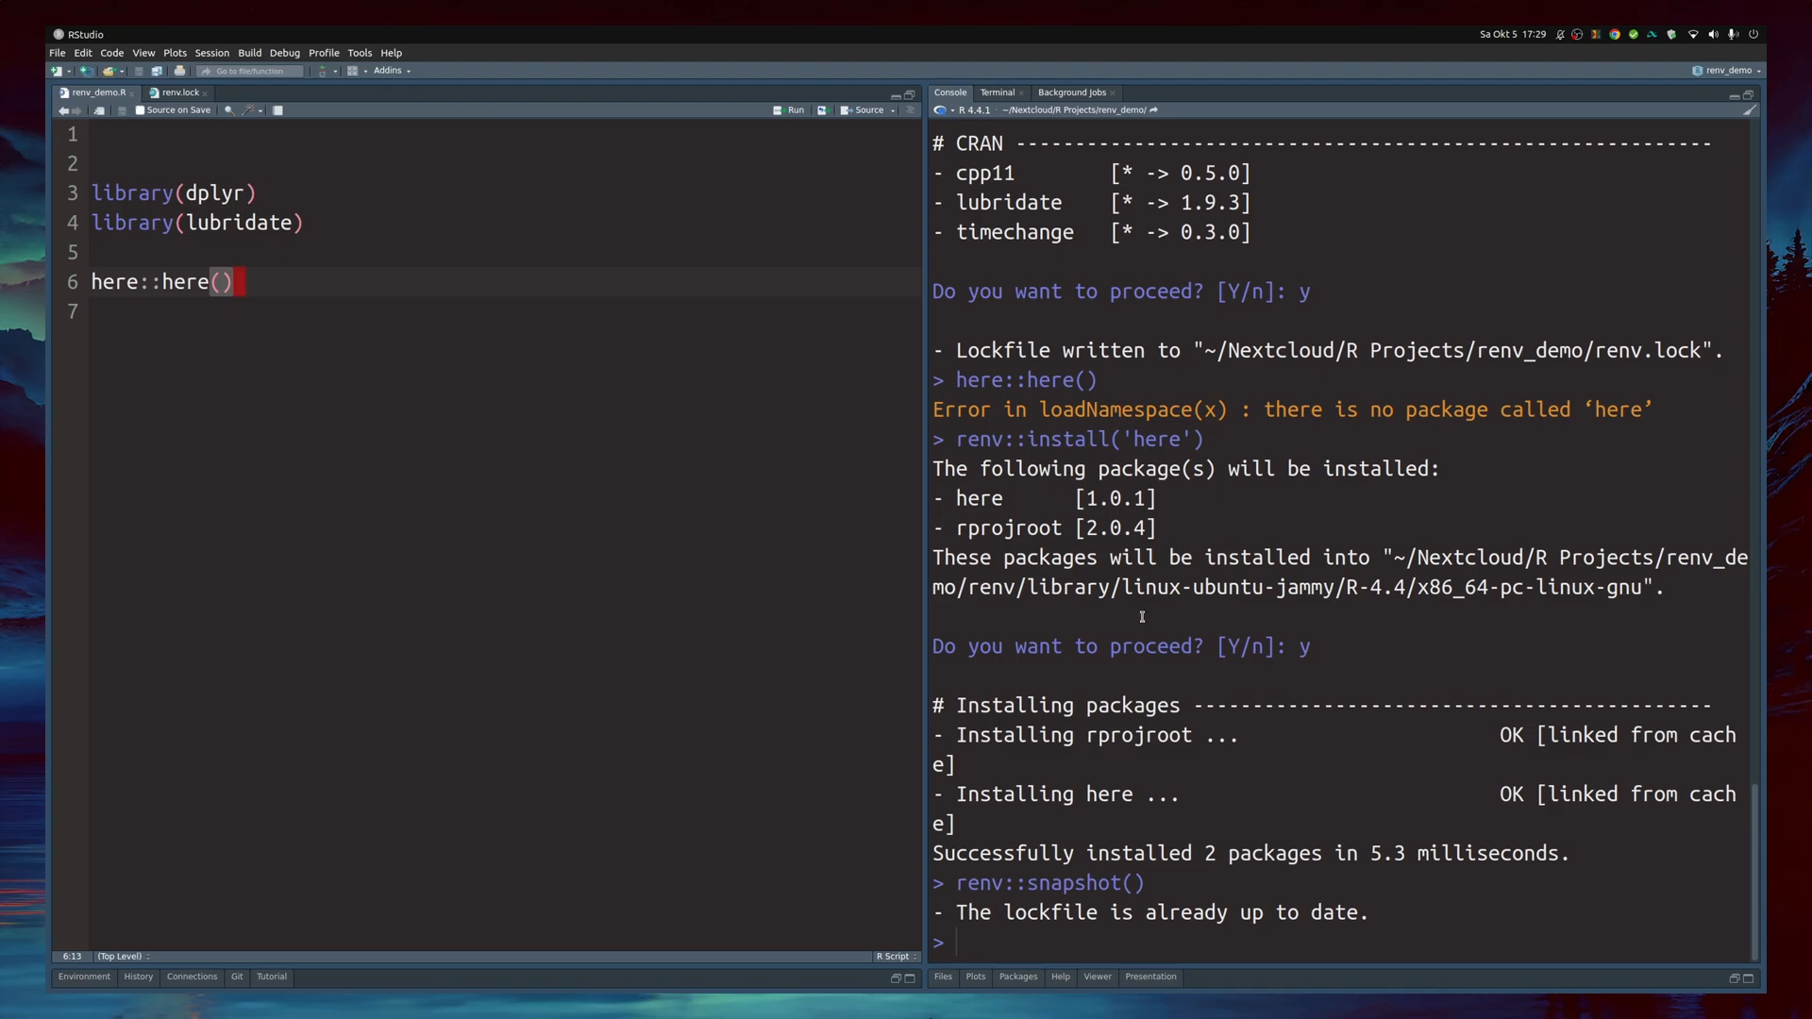
pyautogui.press('Return')
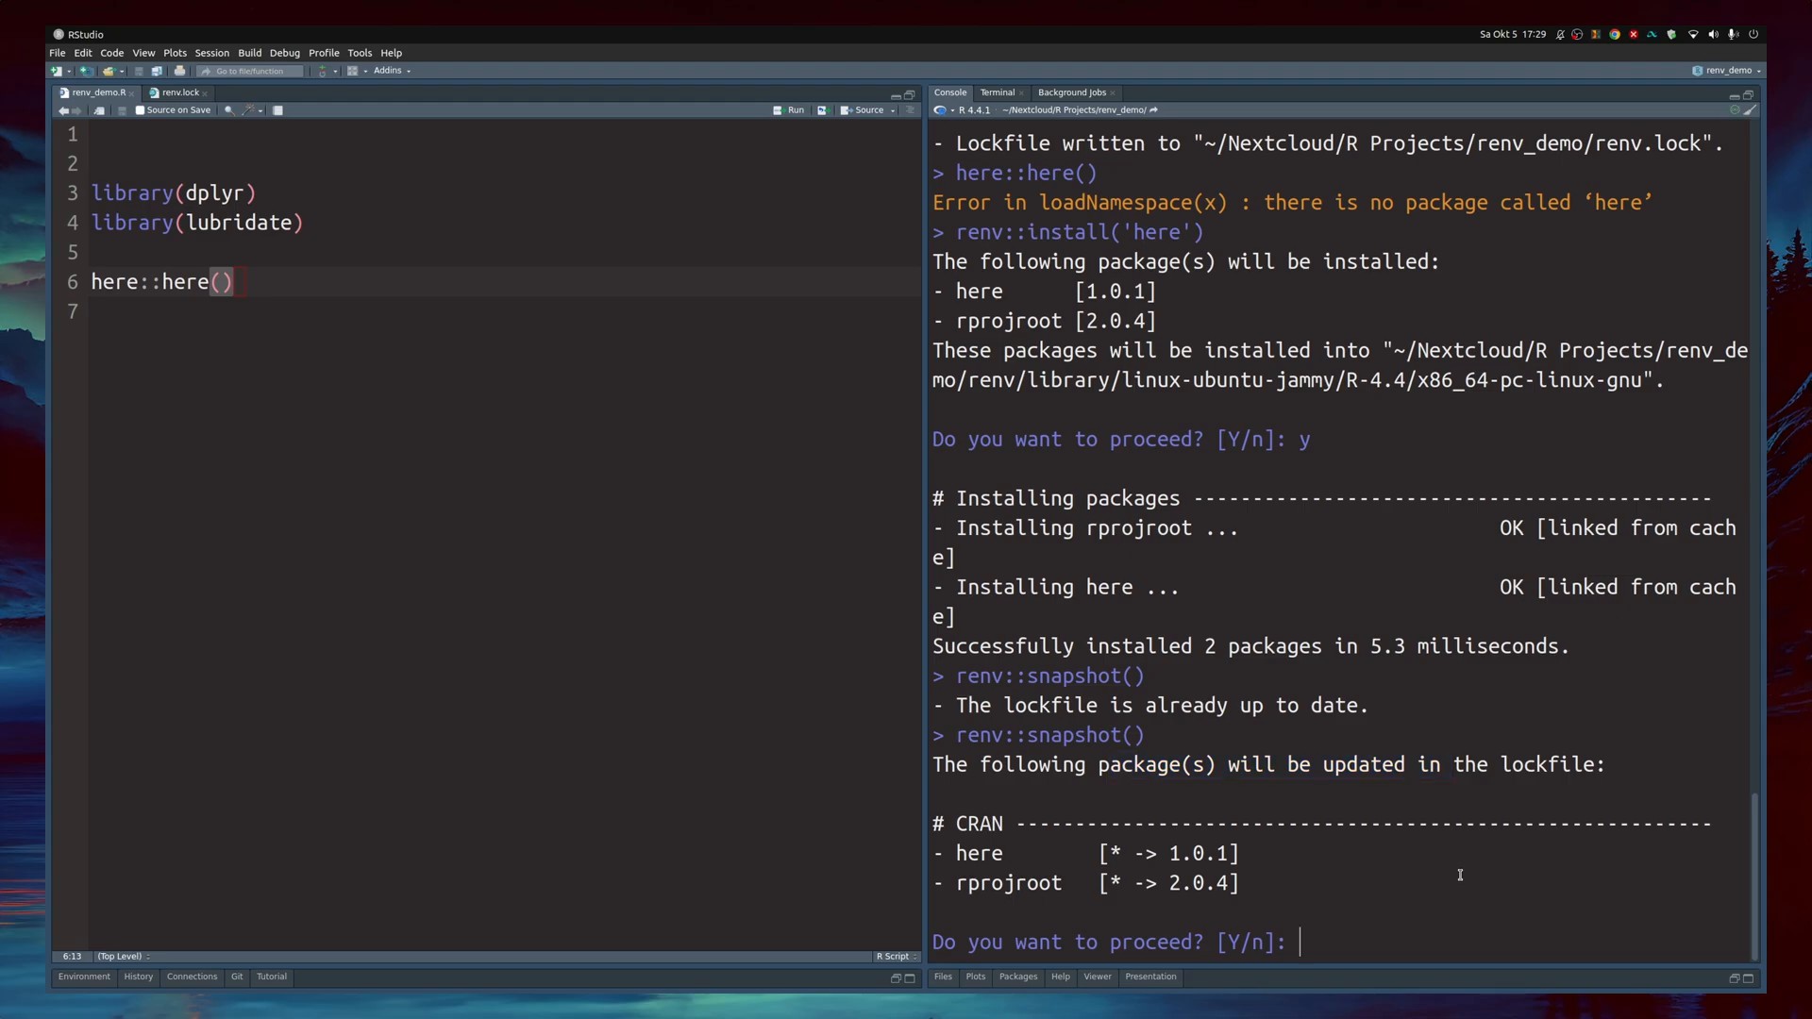
pyautogui.write('y')
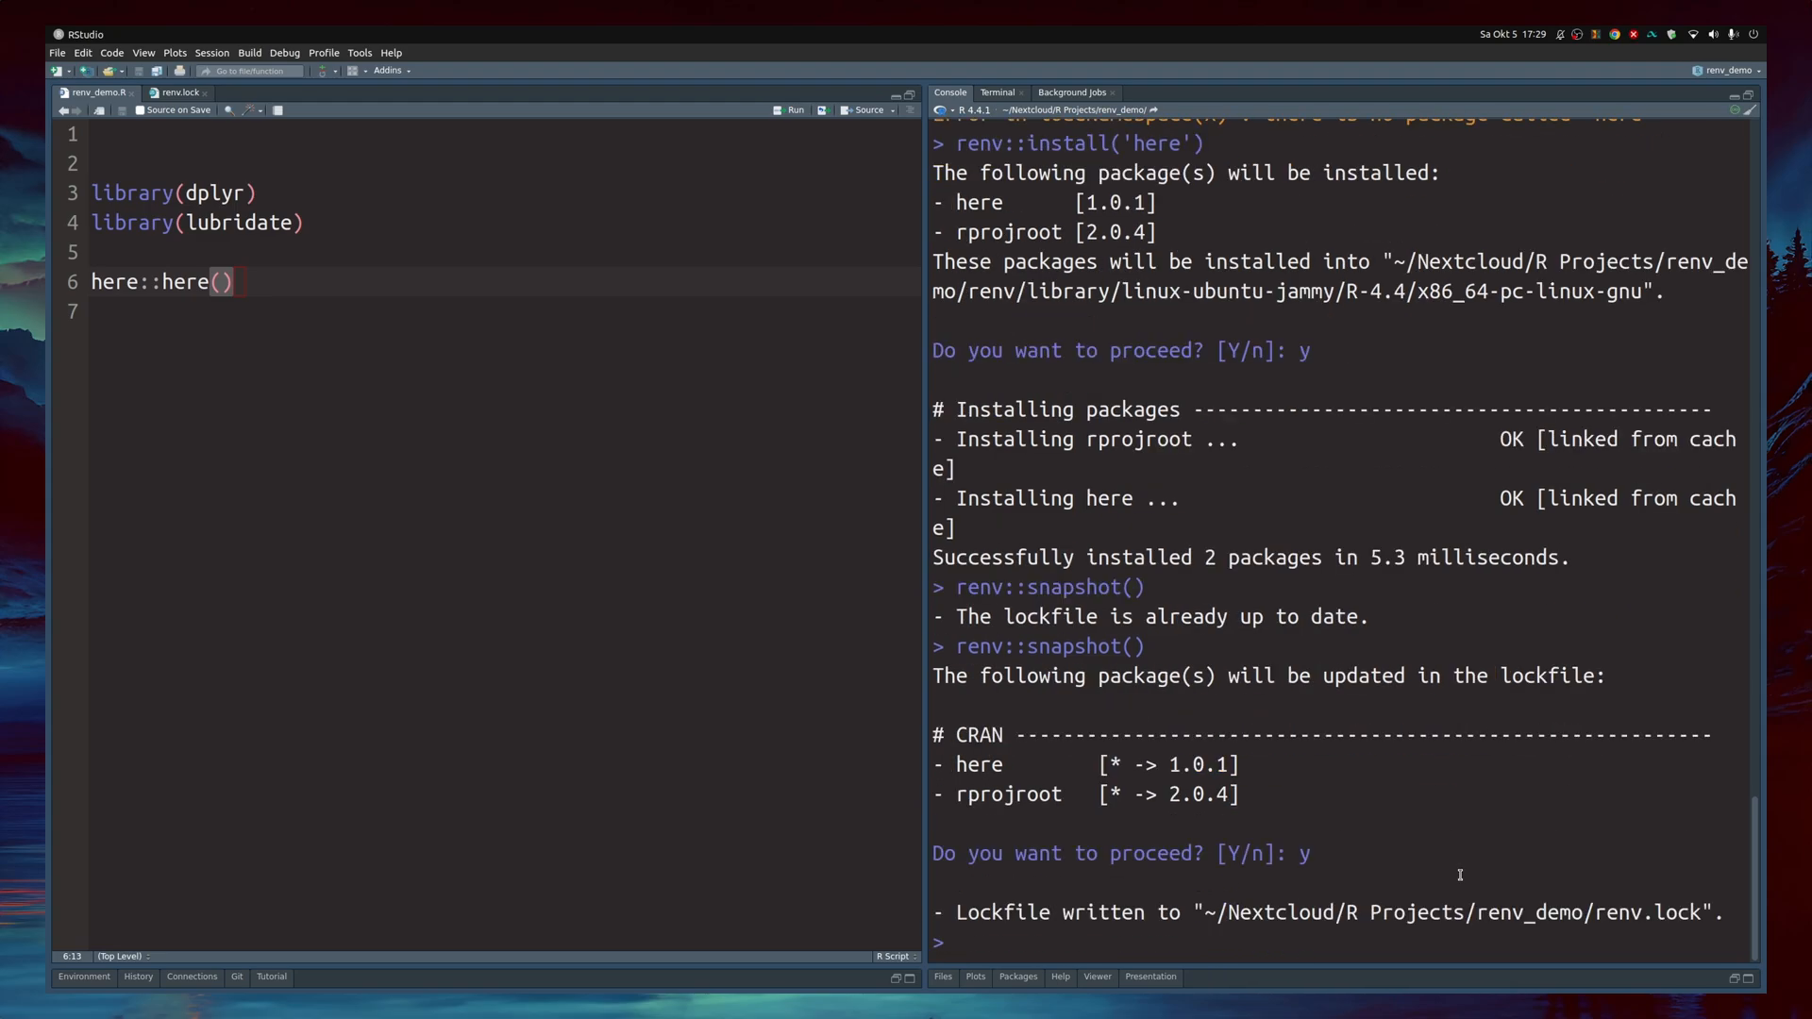
pyautogui.write('library(')
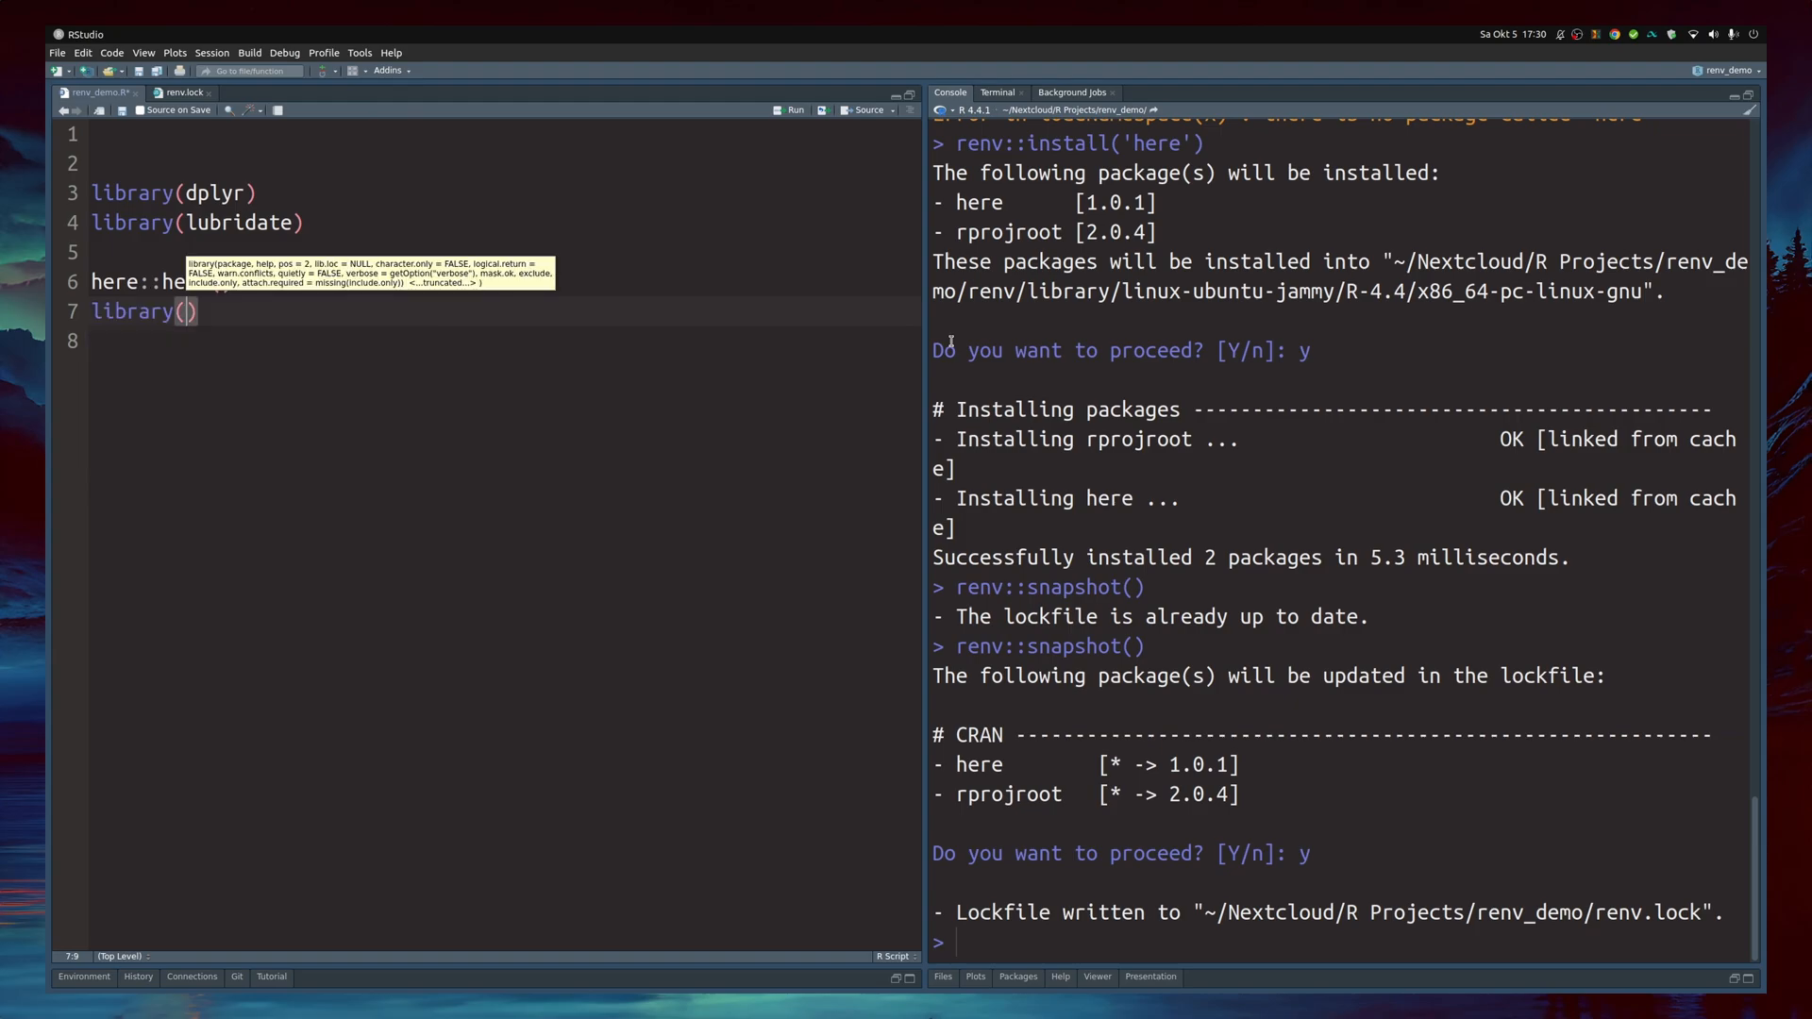
# Add library(ggplot2), then snapshot with option 2 to install missing ggplot2 and confirm y
pyautogui.write('ggplot2')
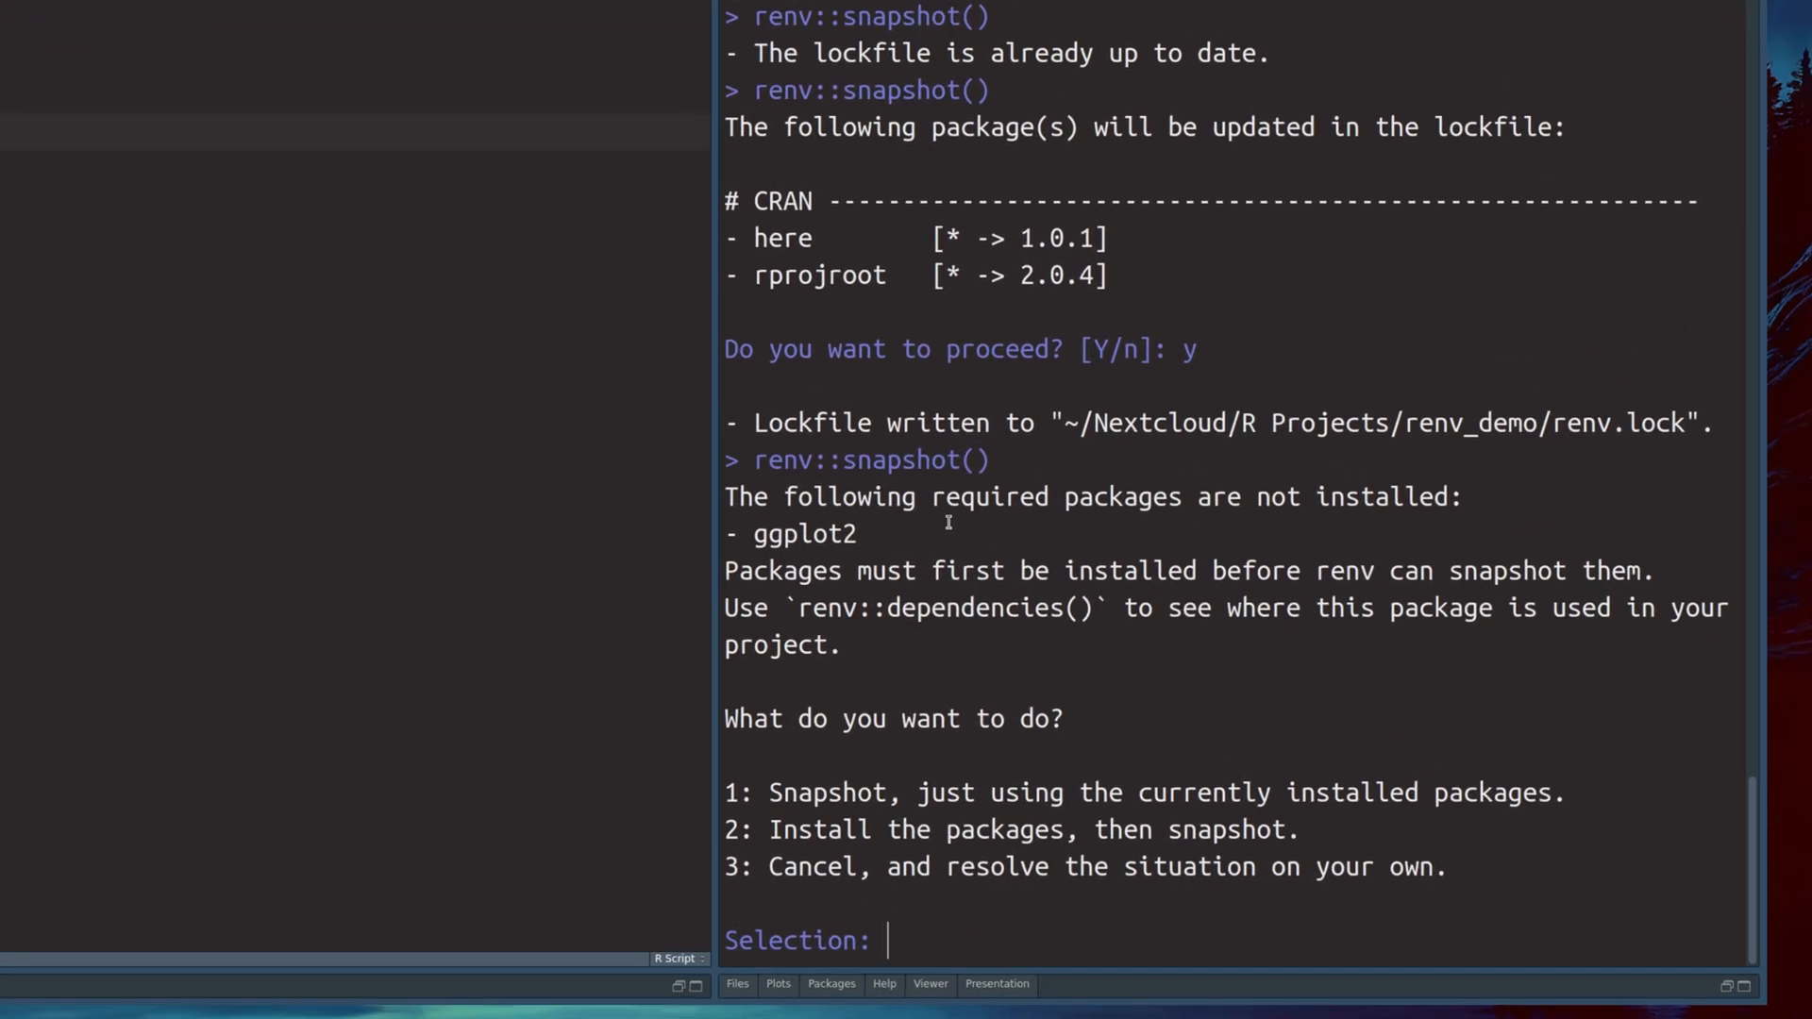
pyautogui.moveTo(873, 497); pyautogui.dragTo(1460, 497)
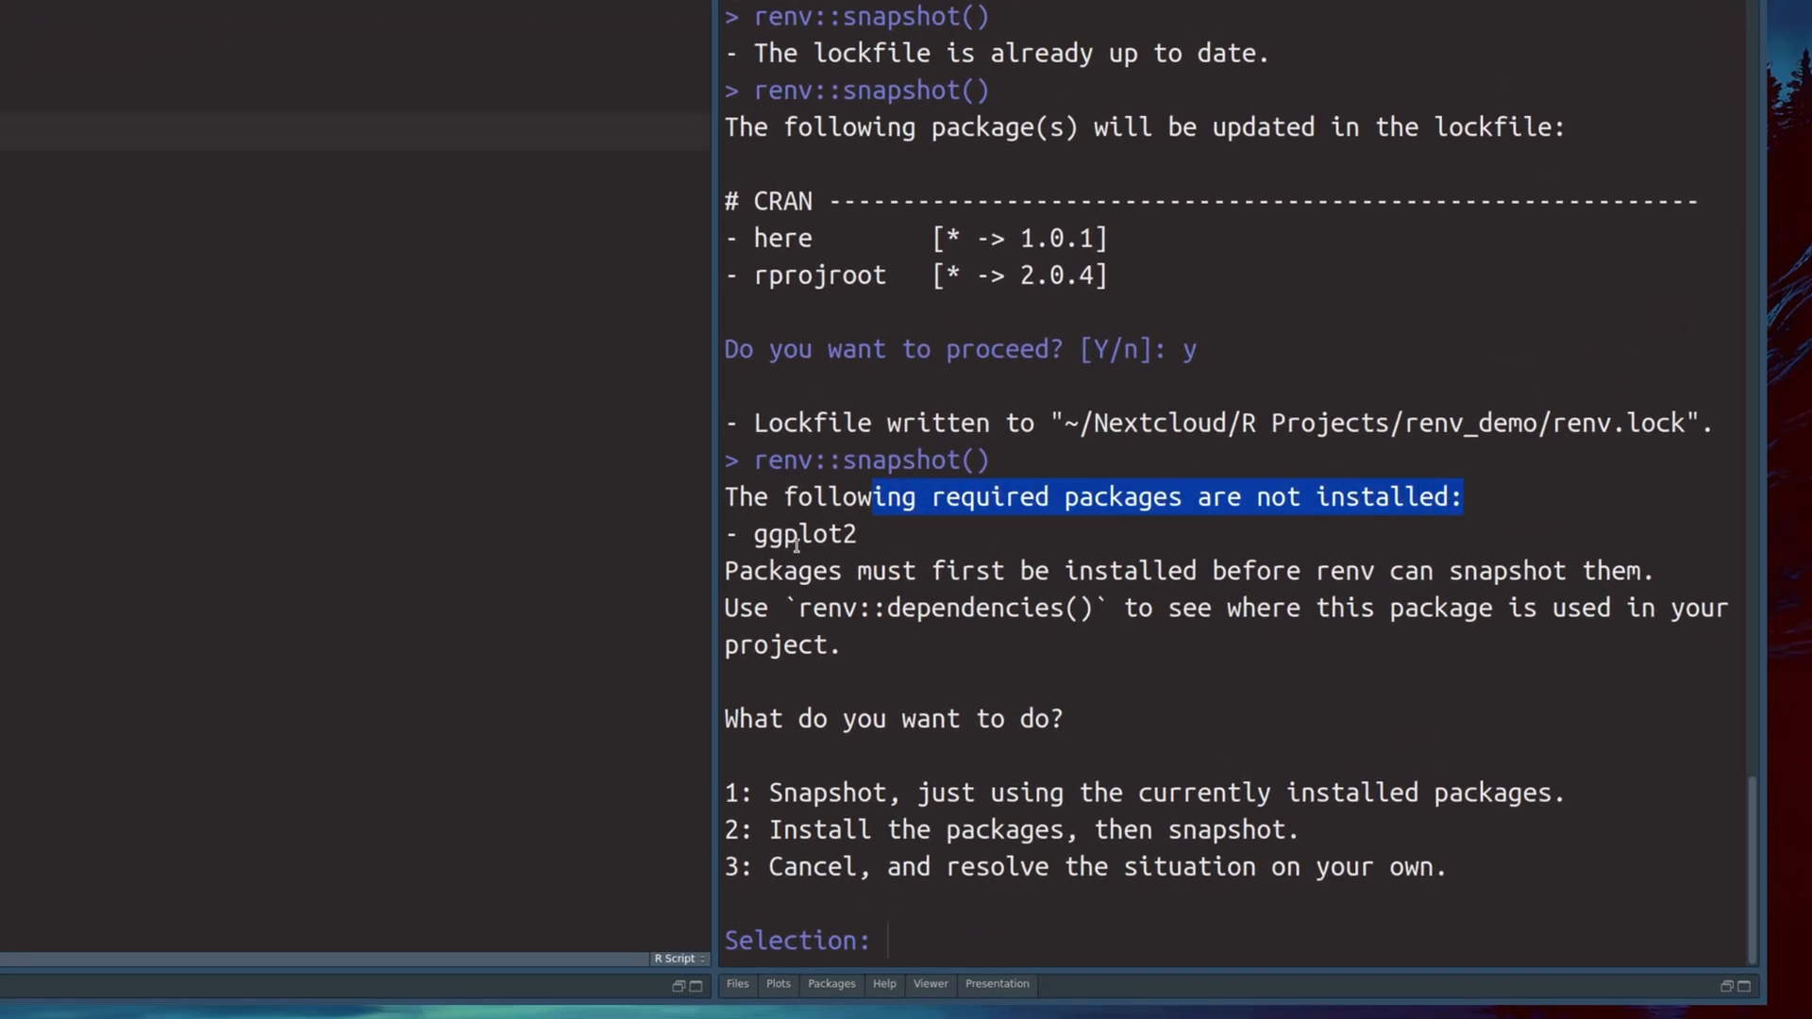
pyautogui.doubleClick(804, 534)
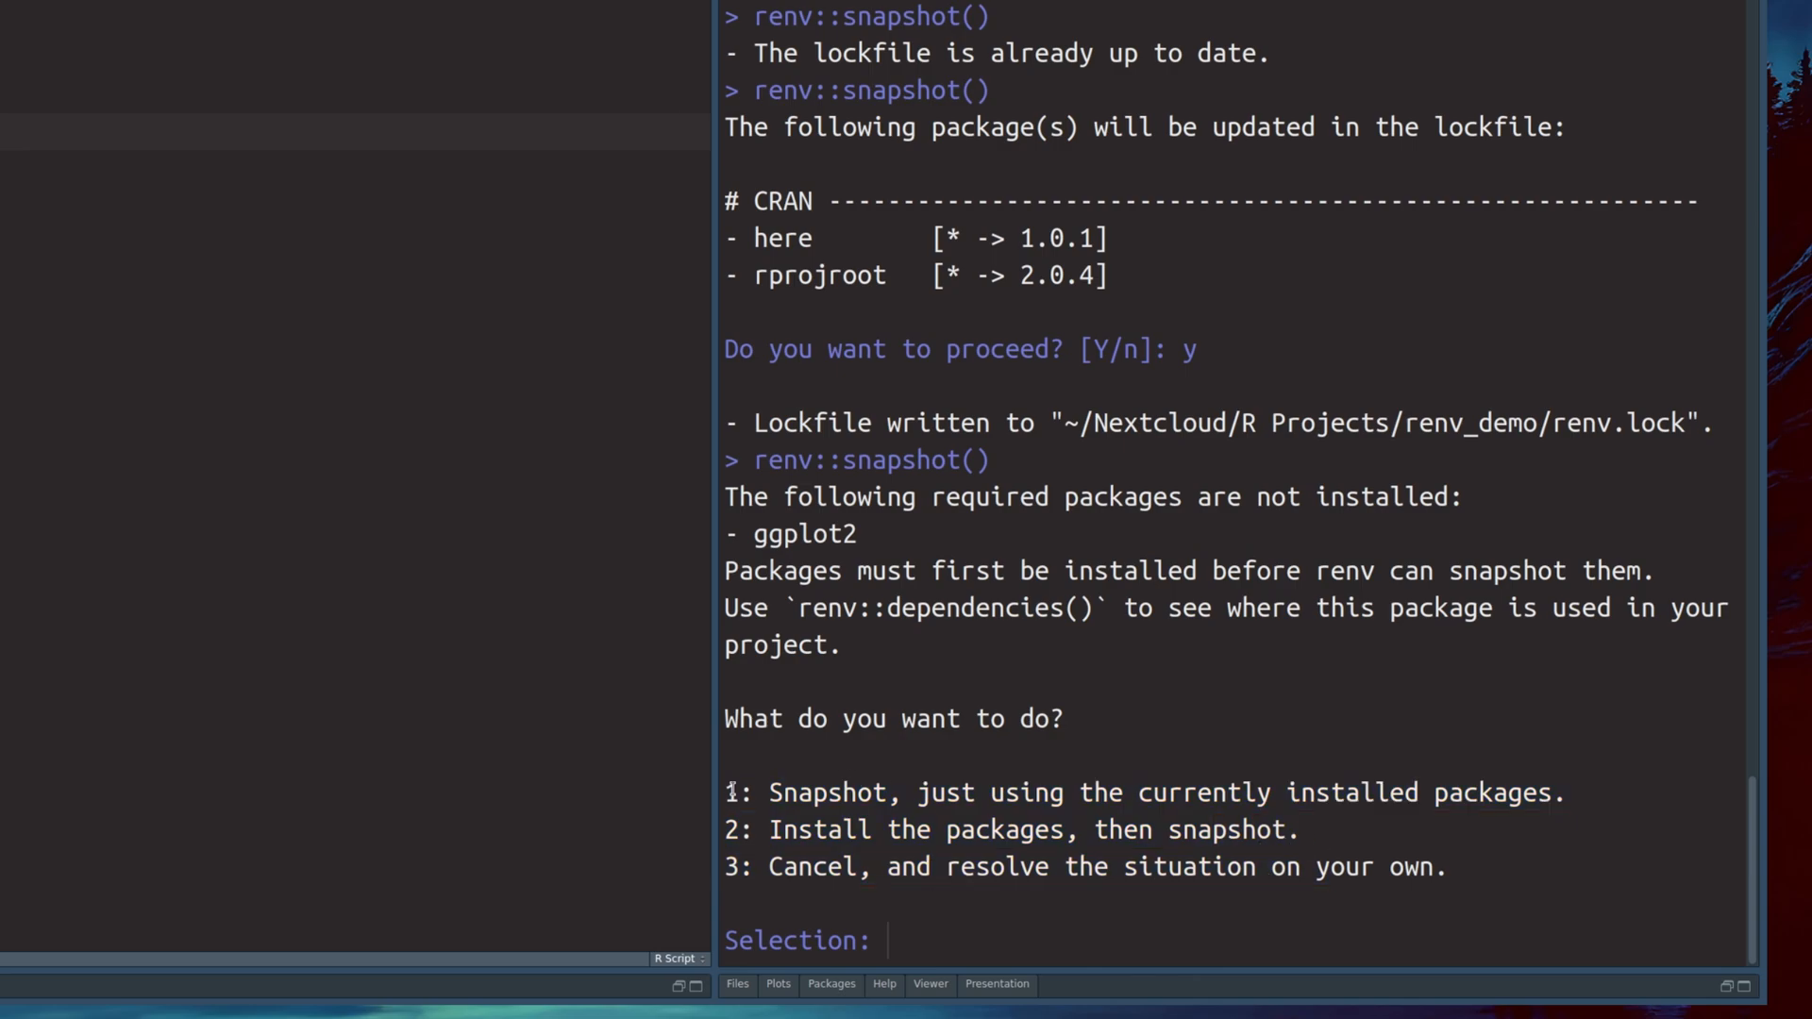
pyautogui.moveTo(768, 792); pyautogui.dragTo(1523, 793)
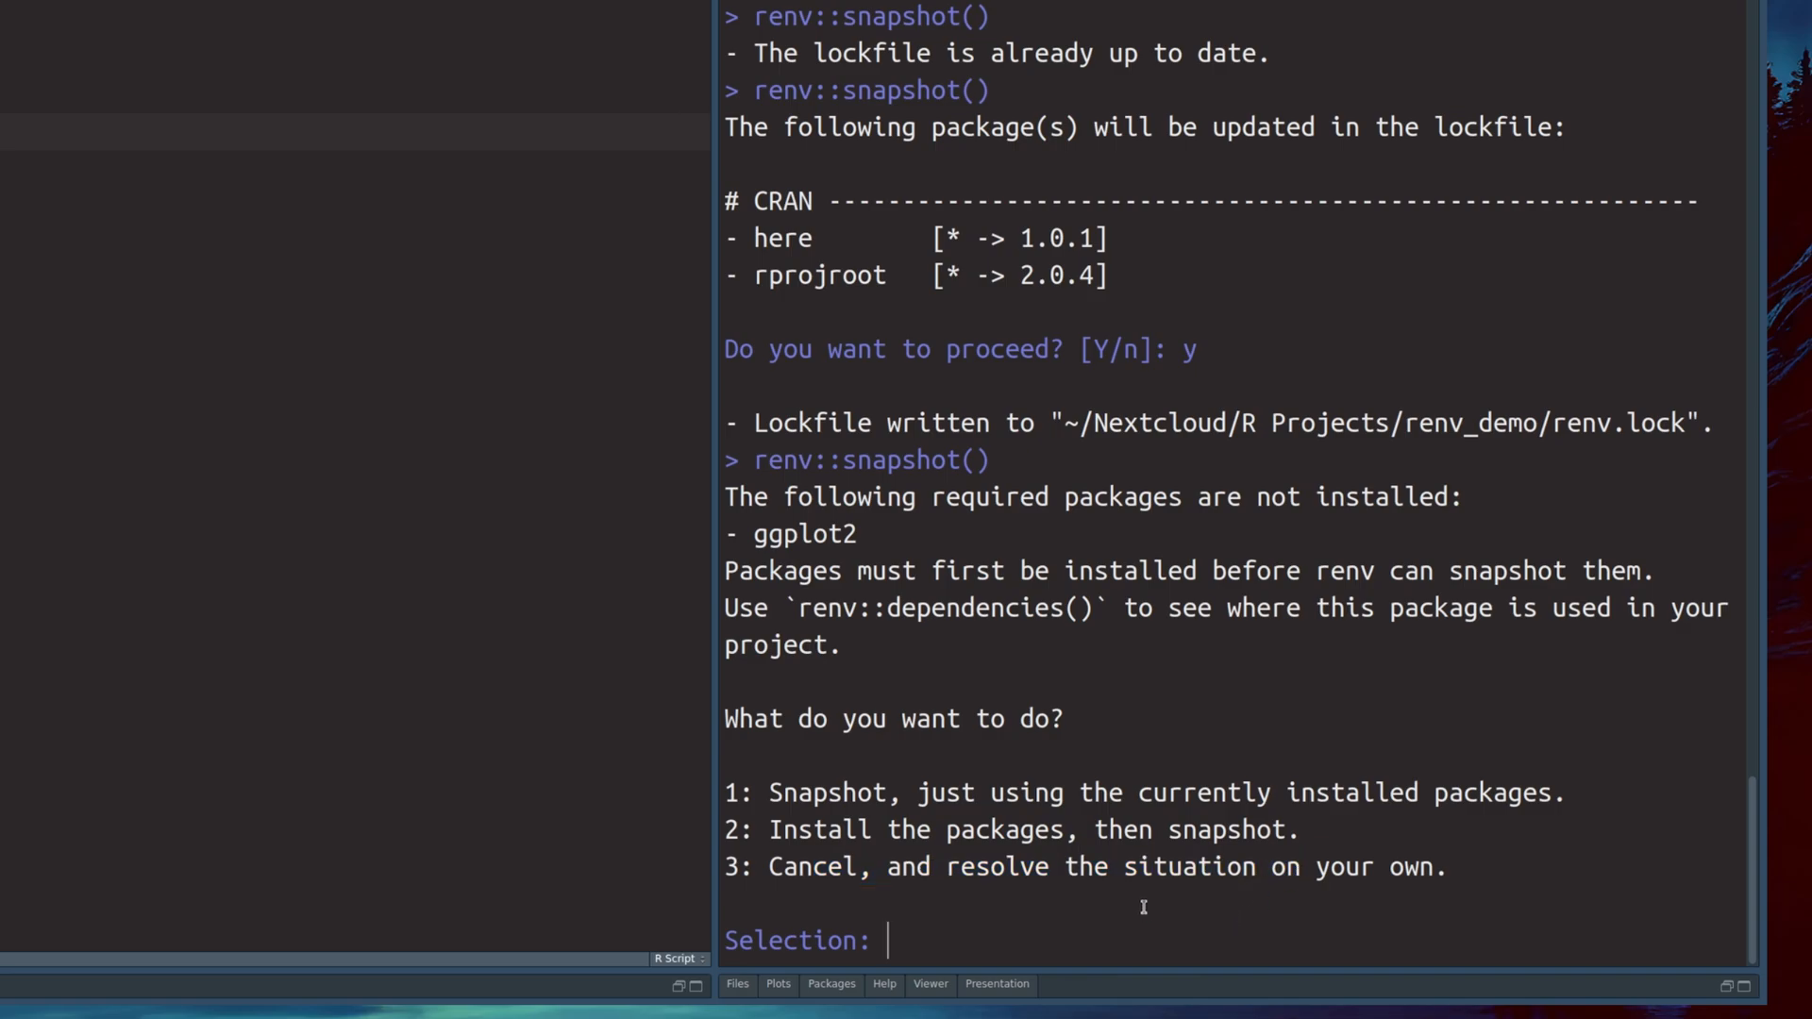
pyautogui.write('2')
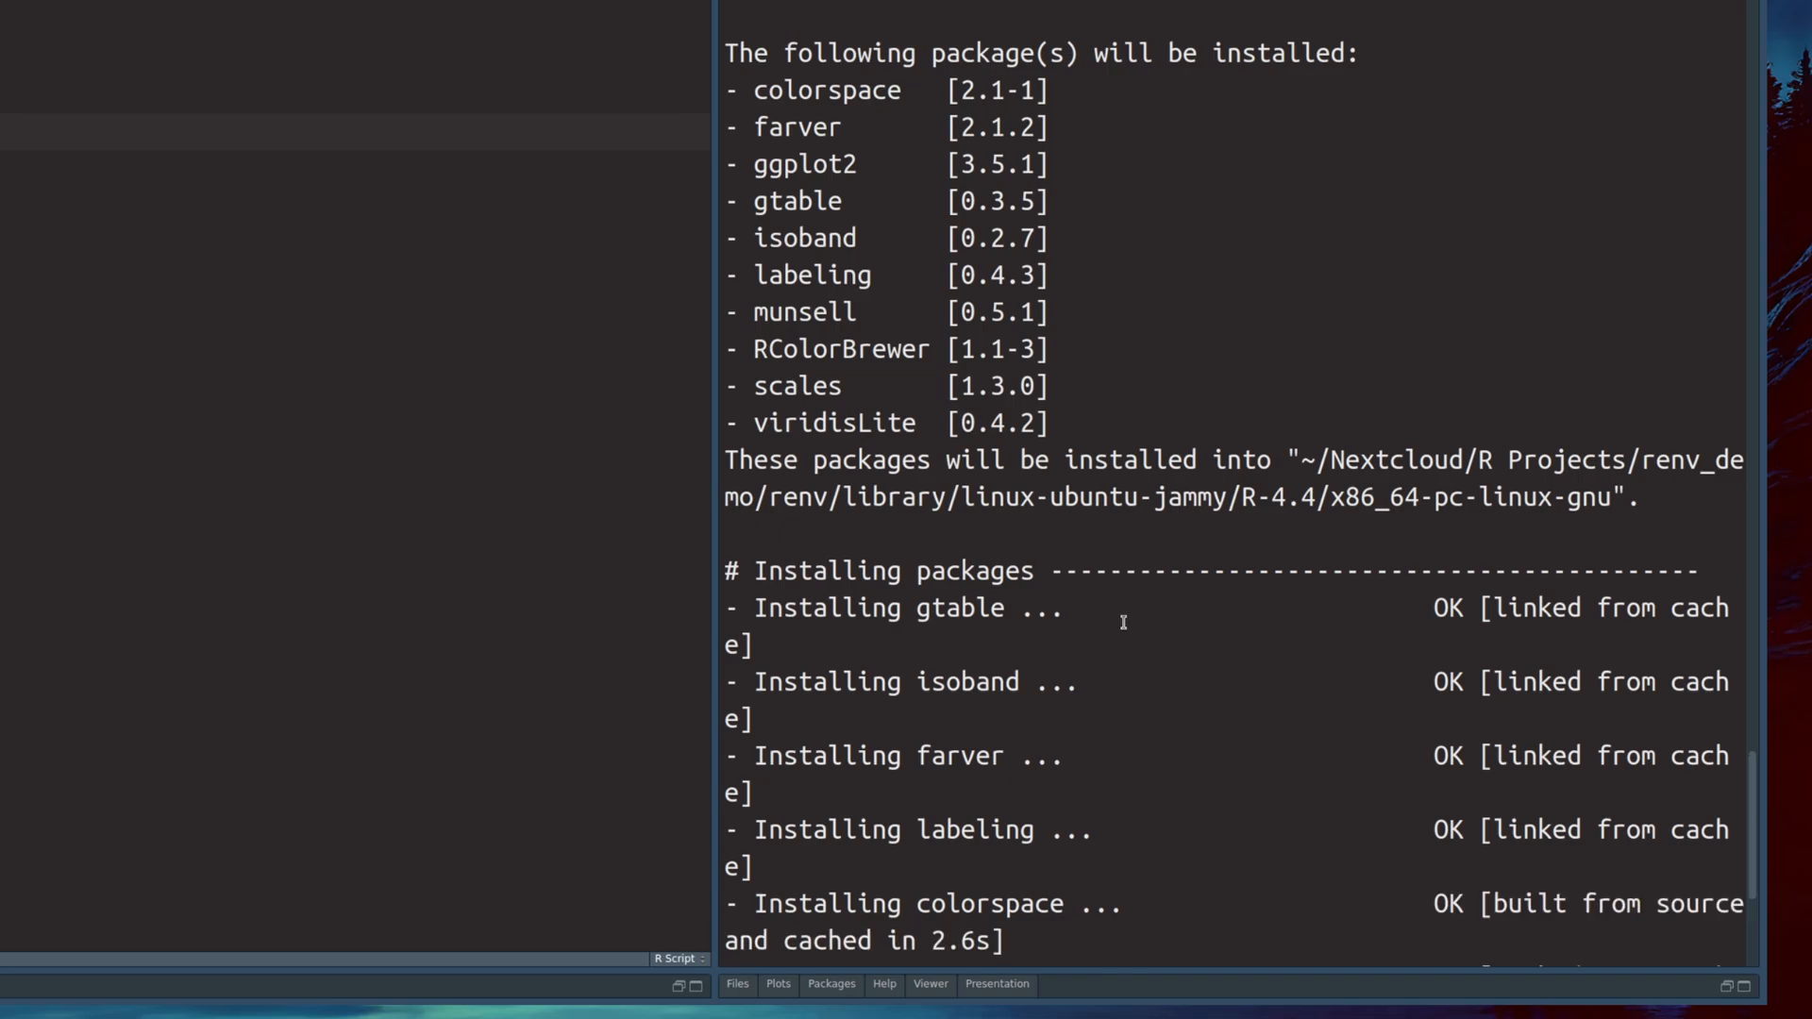
pyautogui.write('y')
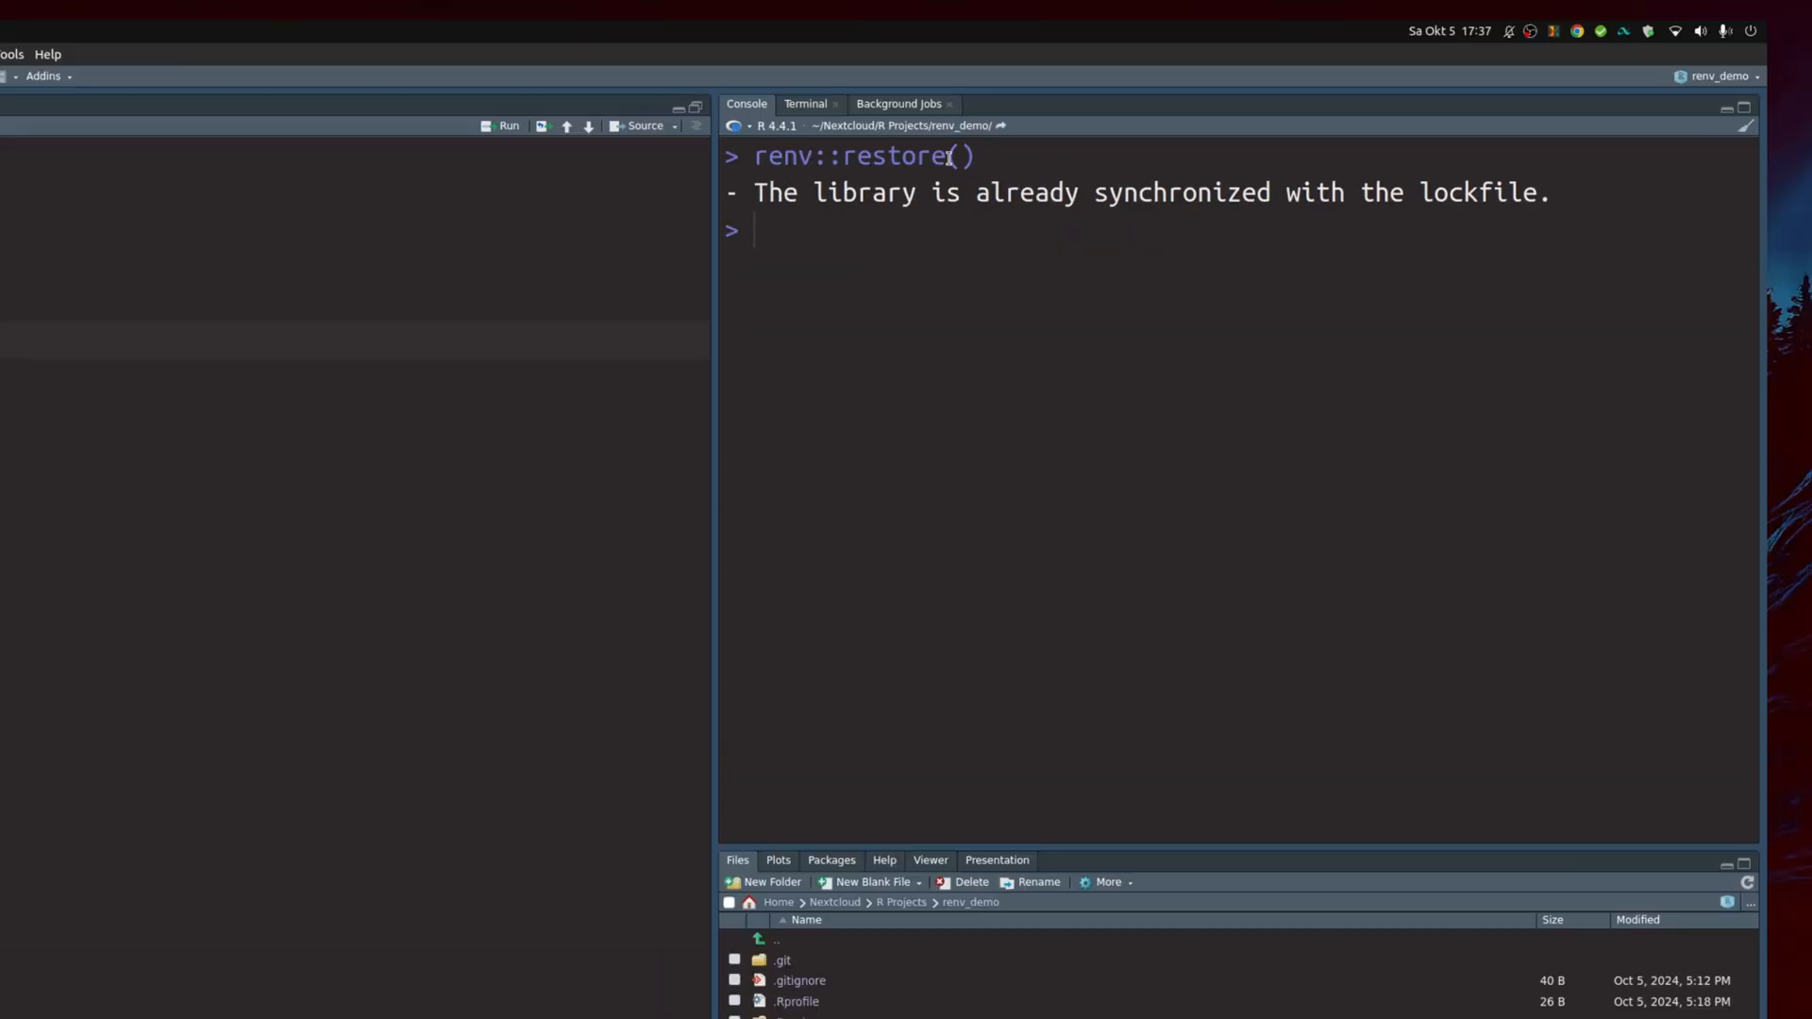
# Browse renv/library/x86_64-pc-linux-gnu in the Files pane, then return to the library folder
pyautogui.doubleClick(892, 155)
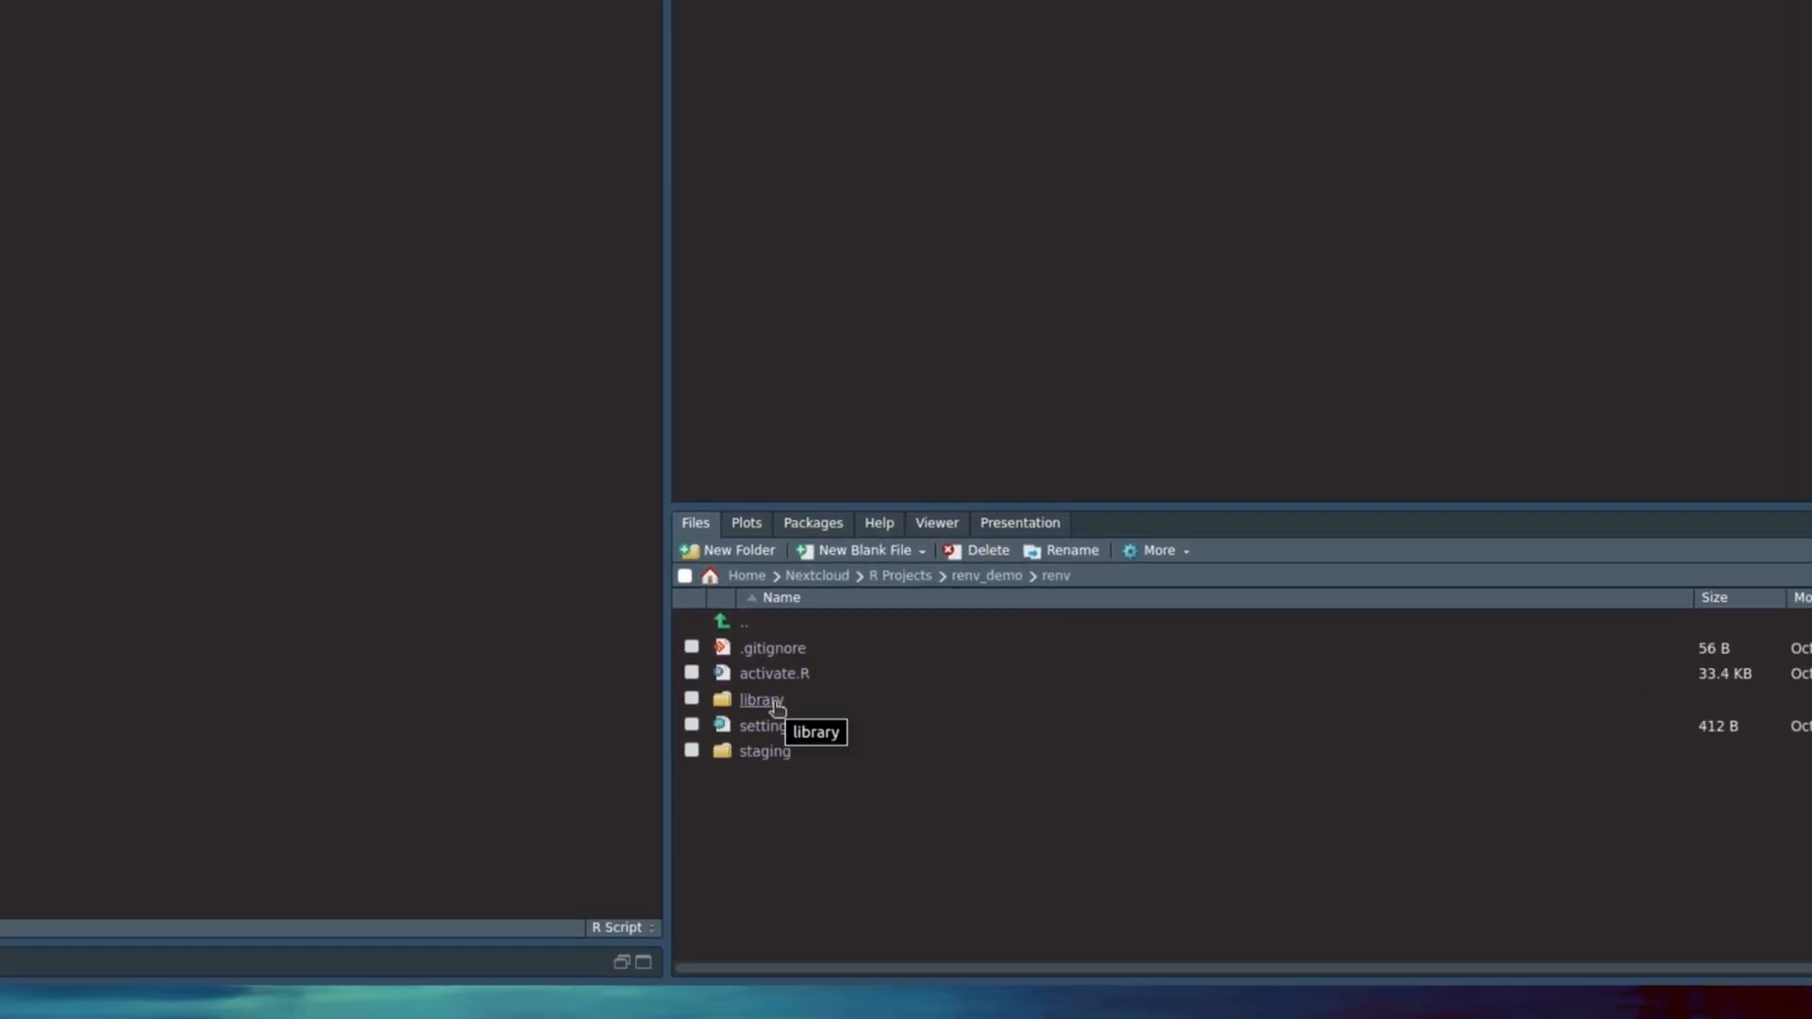
pyautogui.click(761, 699)
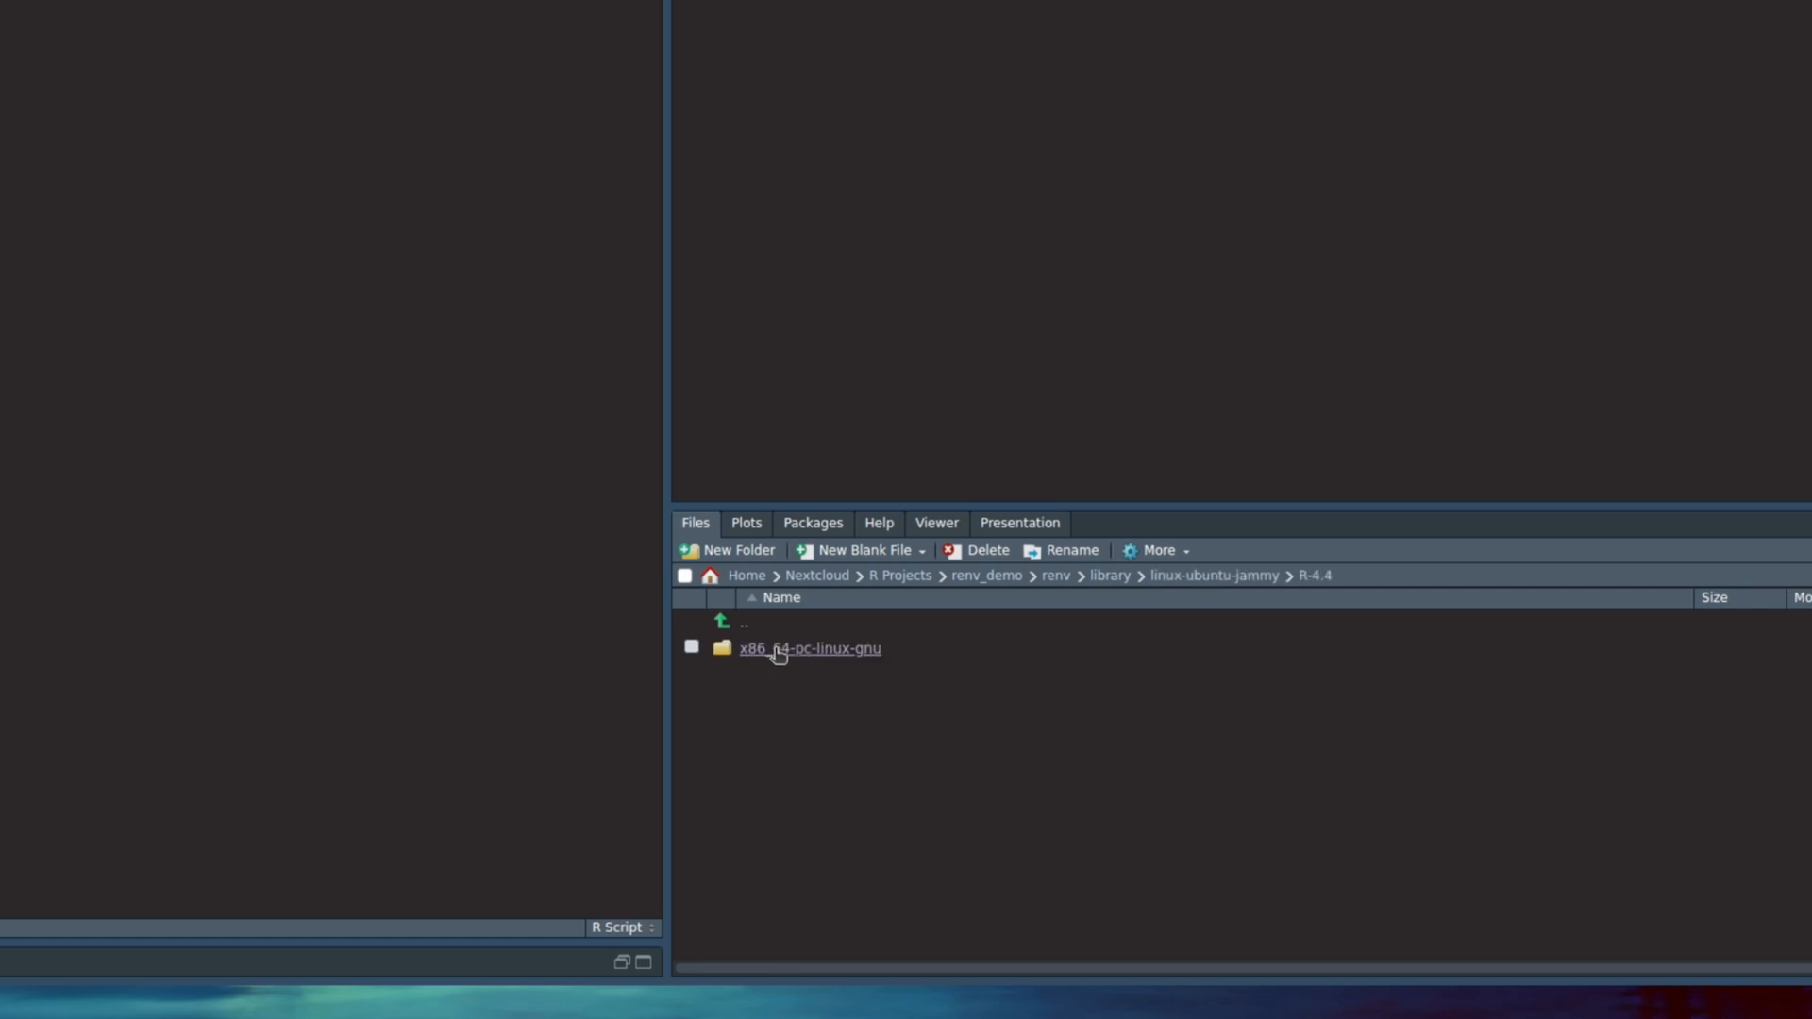
pyautogui.click(810, 648)
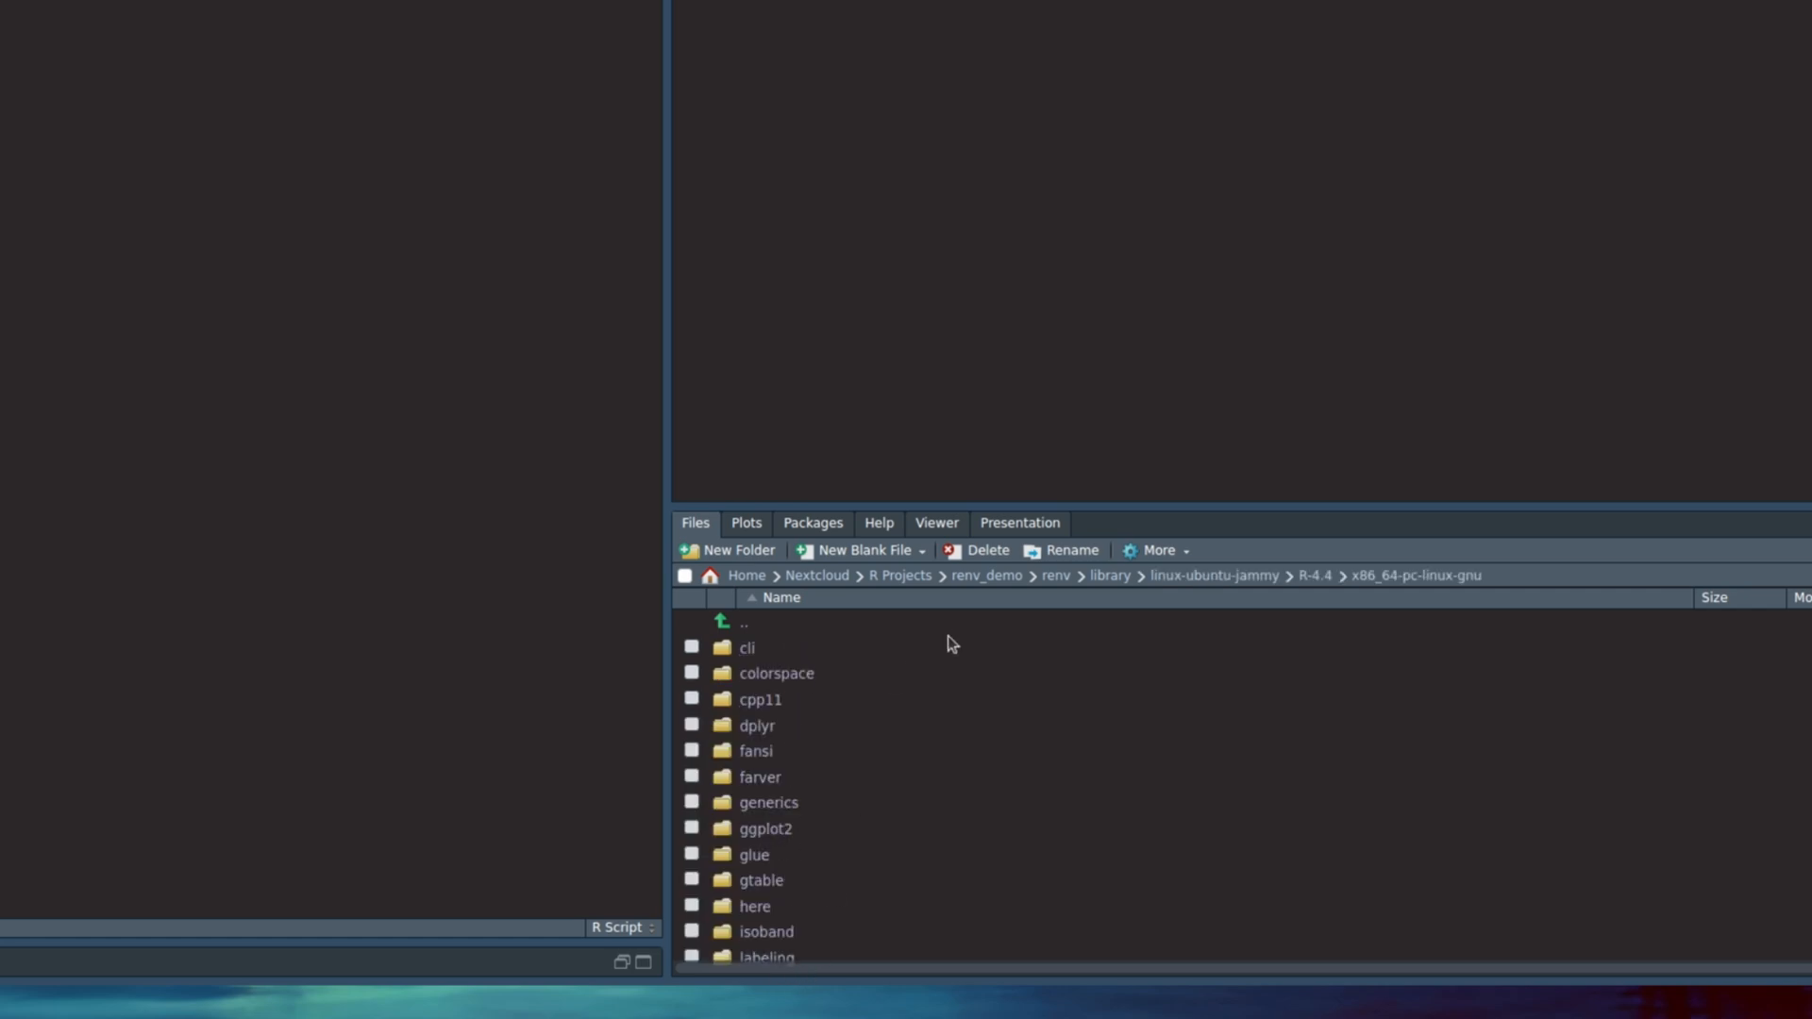
pyautogui.moveTo(1124, 584)
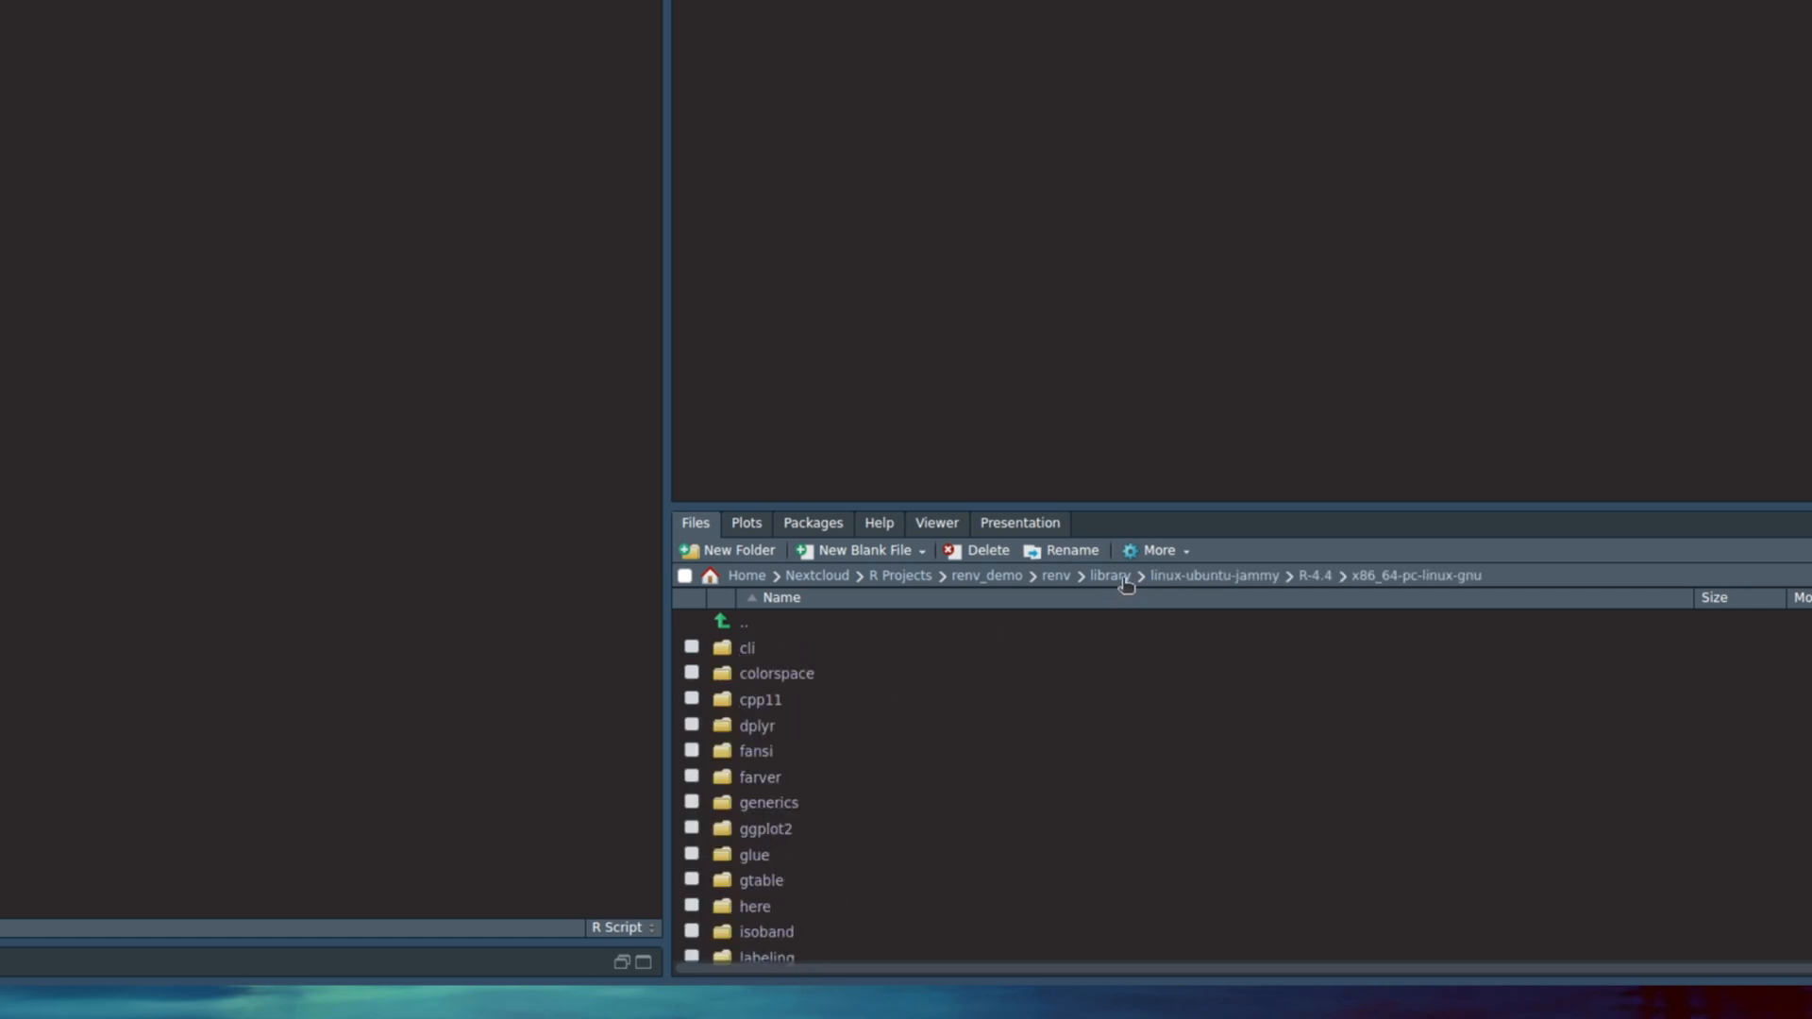
pyautogui.click(1055, 576)
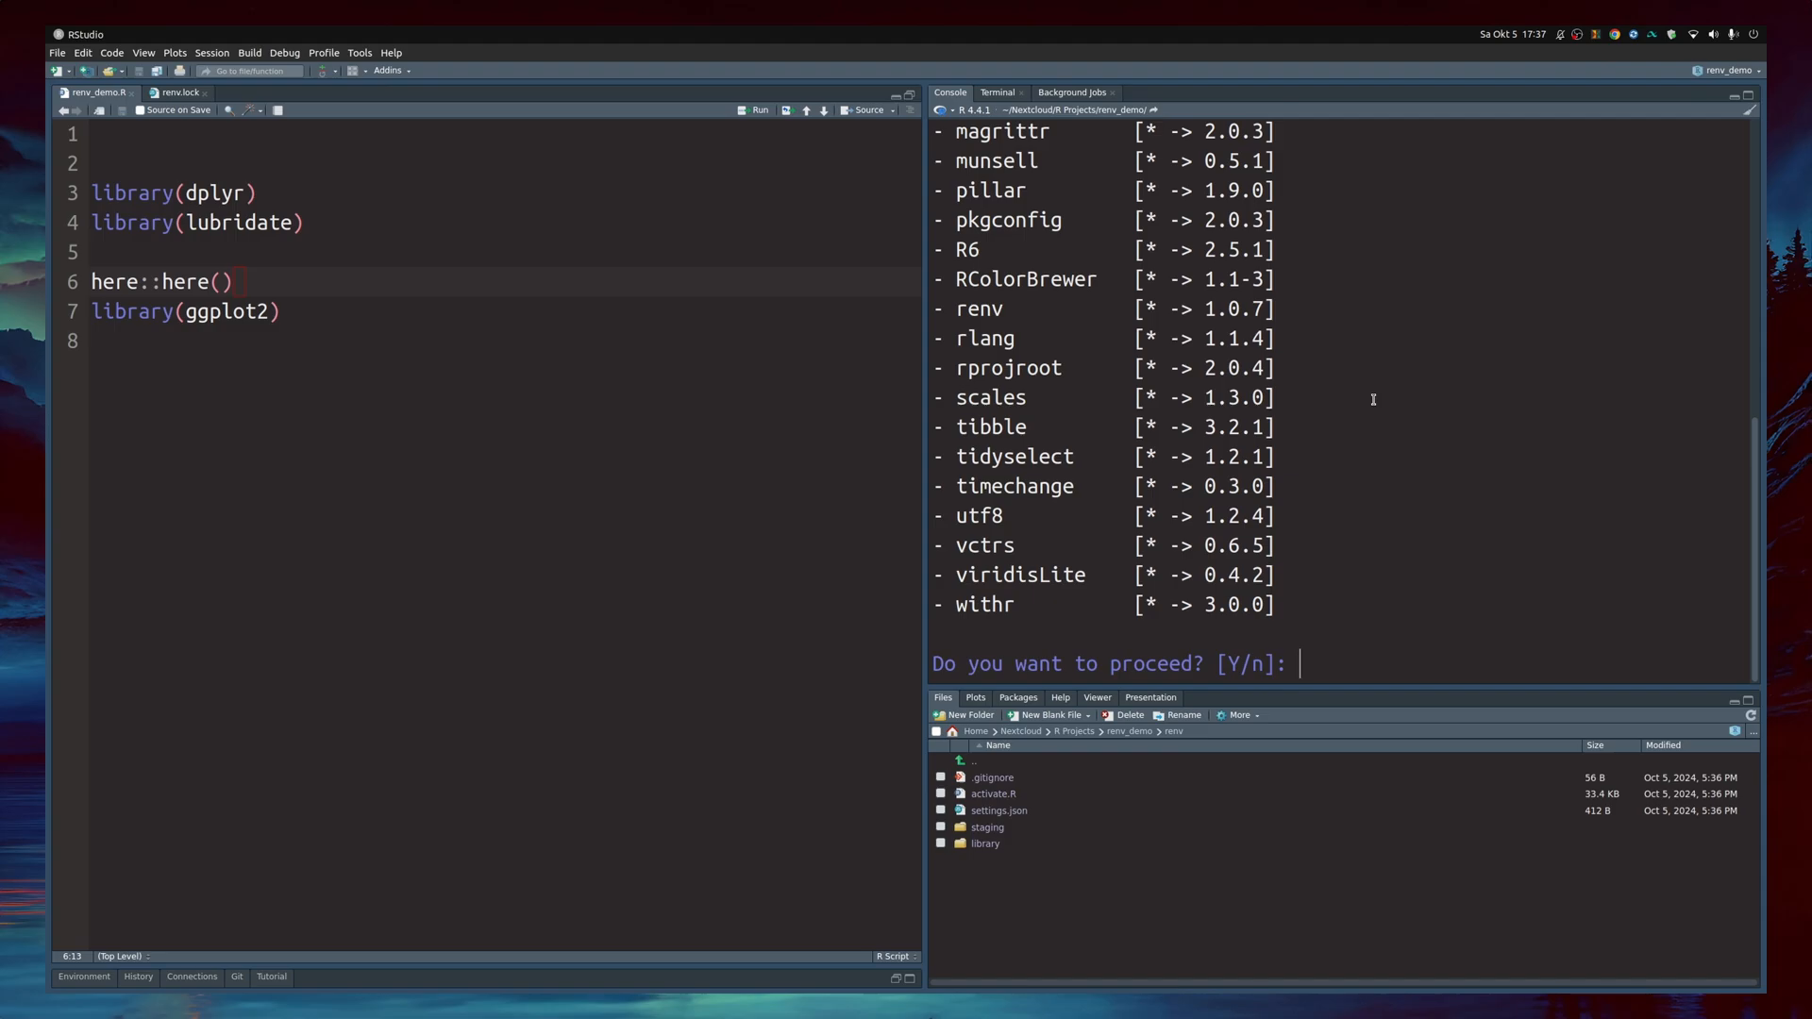
pyautogui.moveTo(1338, 308)
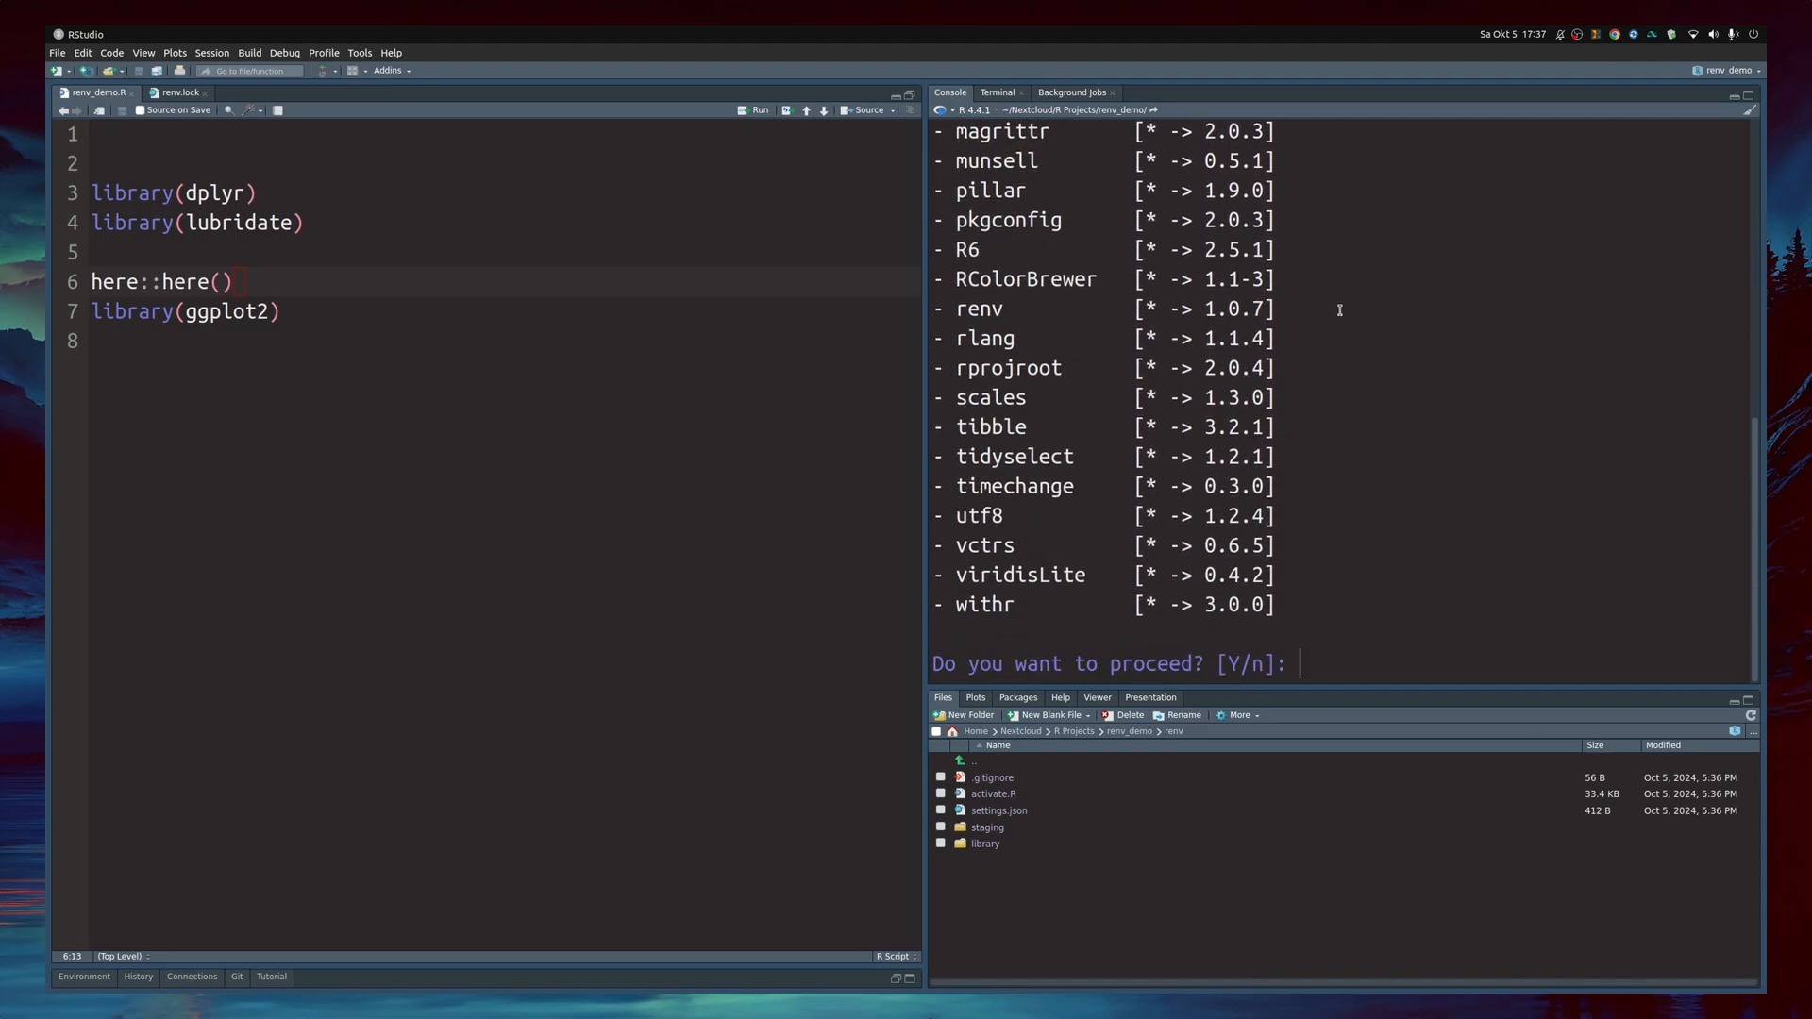
pyautogui.moveTo(1396, 463)
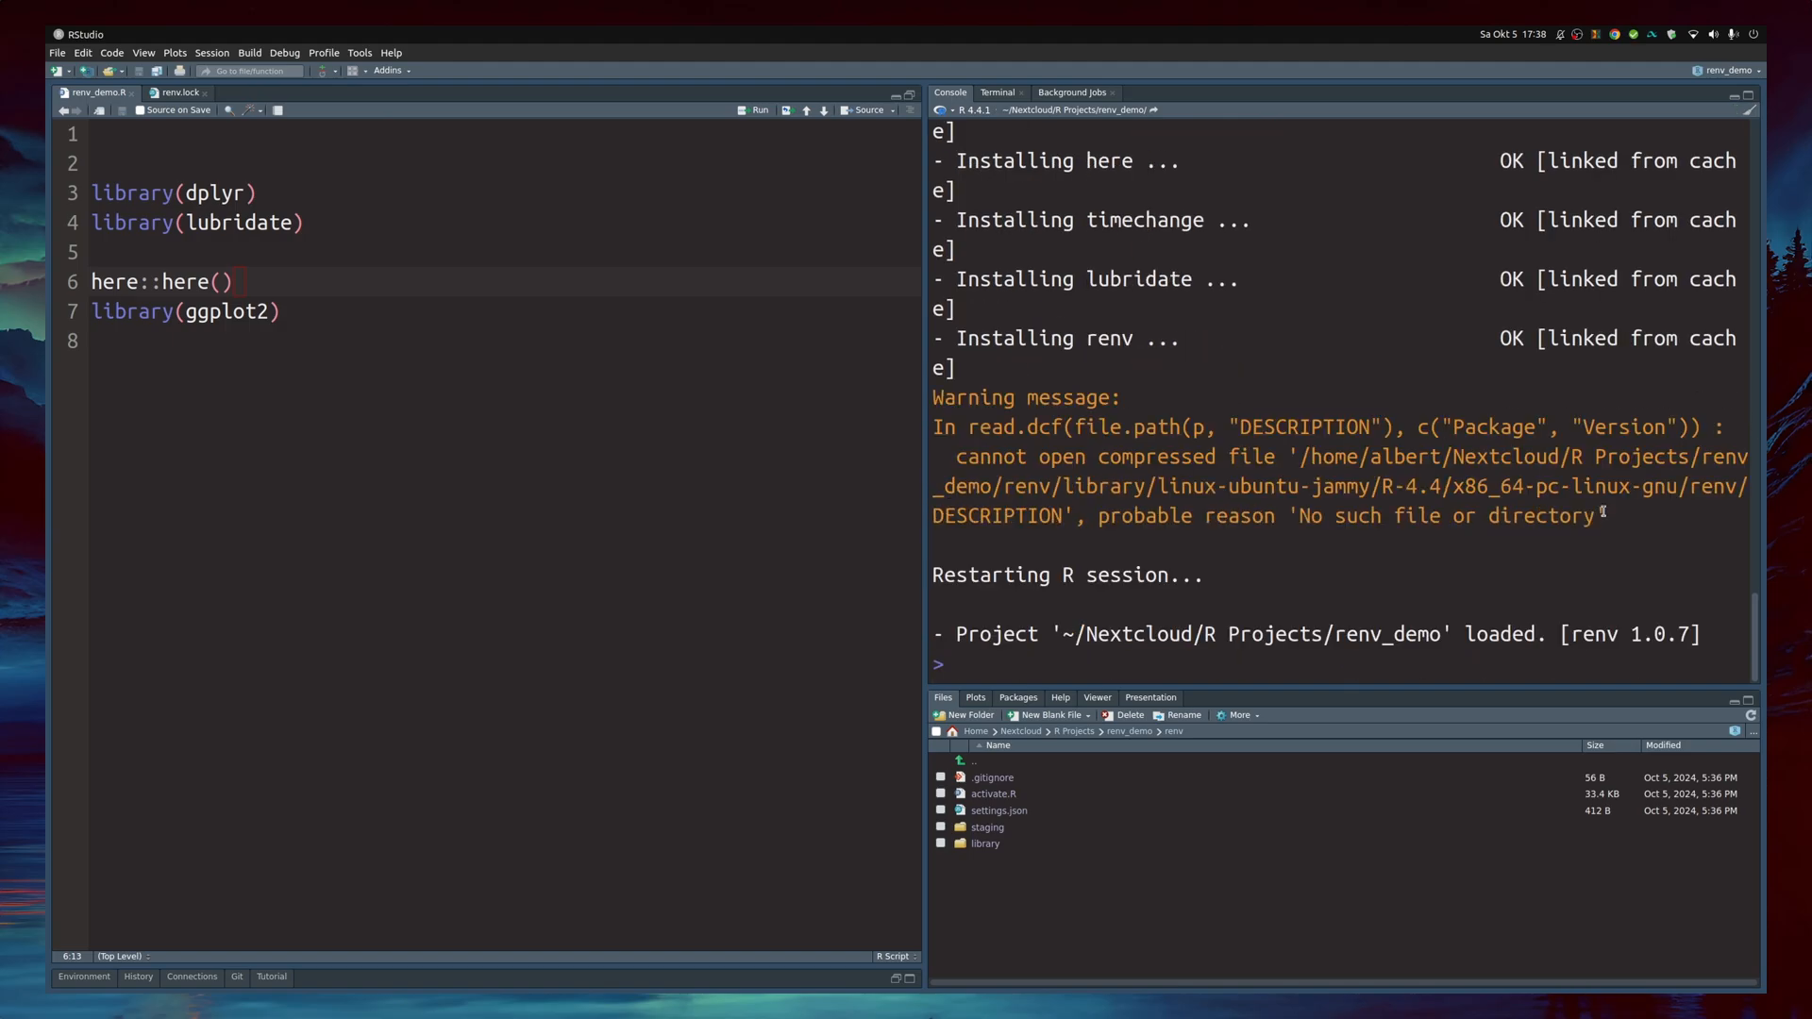
# Highlight, then deselect, the console warning about the missing DESCRIPTION file after the restore
pyautogui.moveTo(932, 397); pyautogui.dragTo(1604, 516)
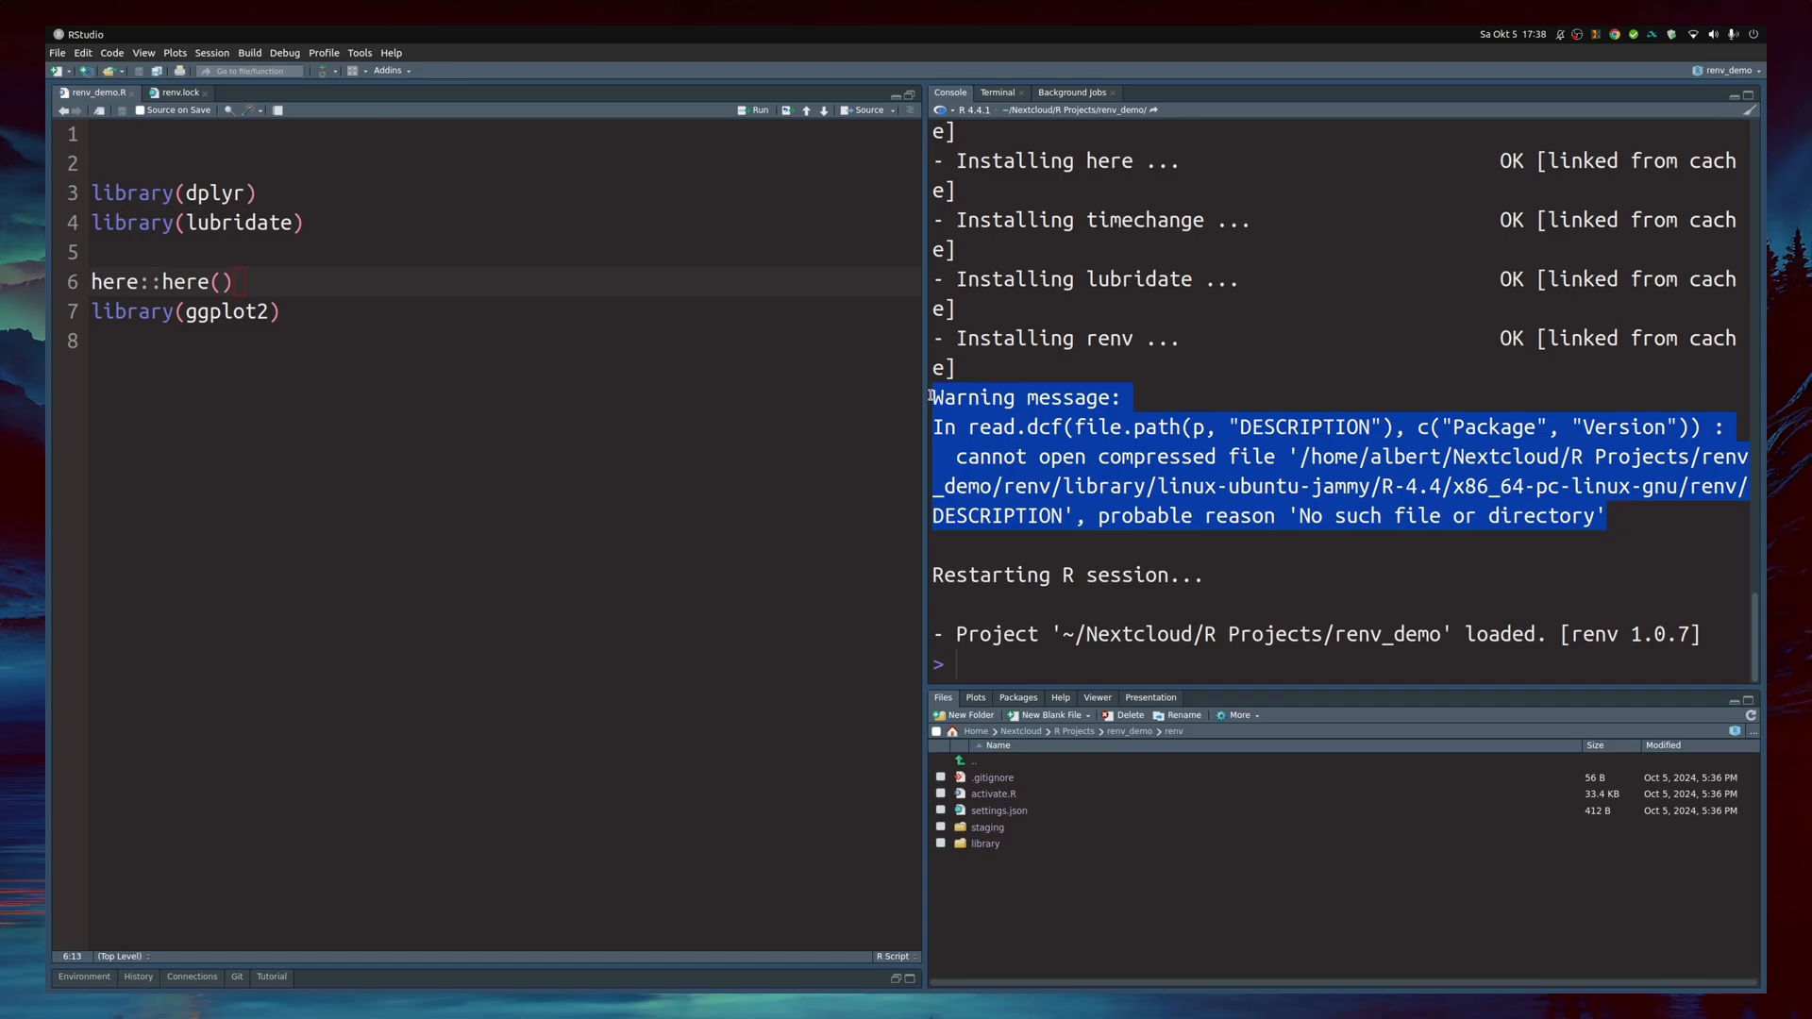
pyautogui.moveTo(1046, 369)
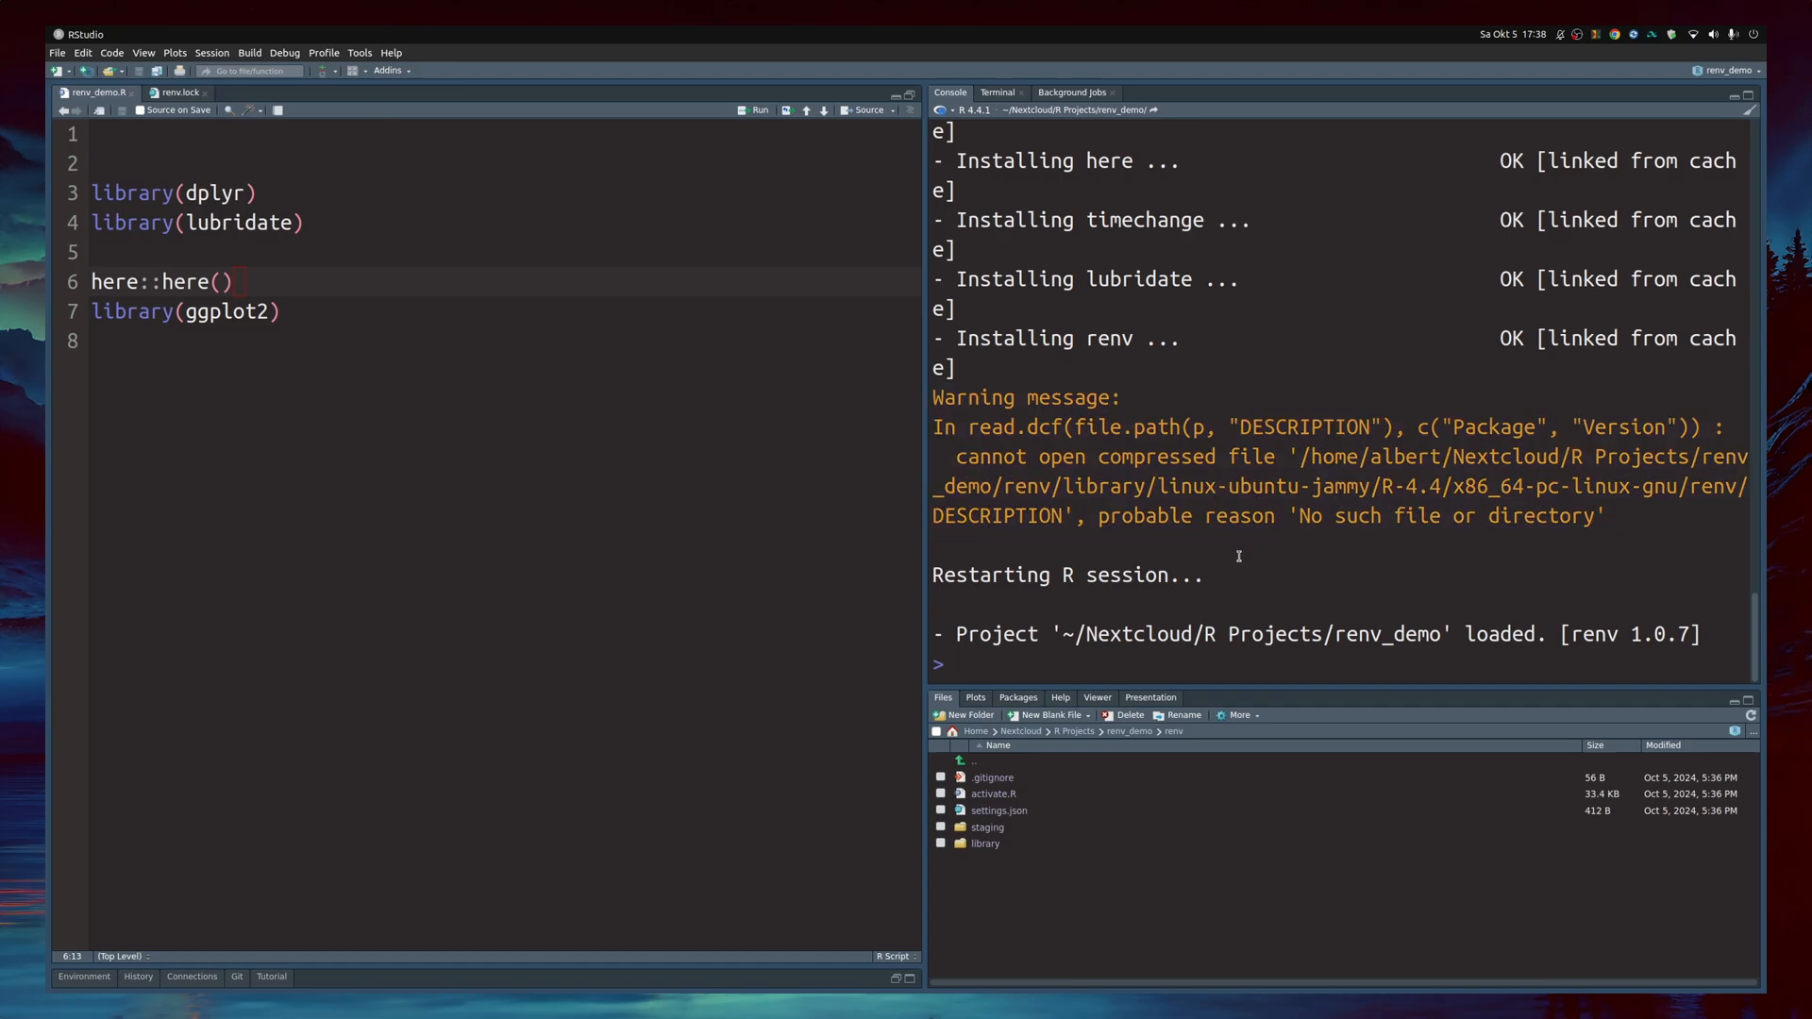
pyautogui.moveTo(1607, 516); pyautogui.dragTo(942, 662)
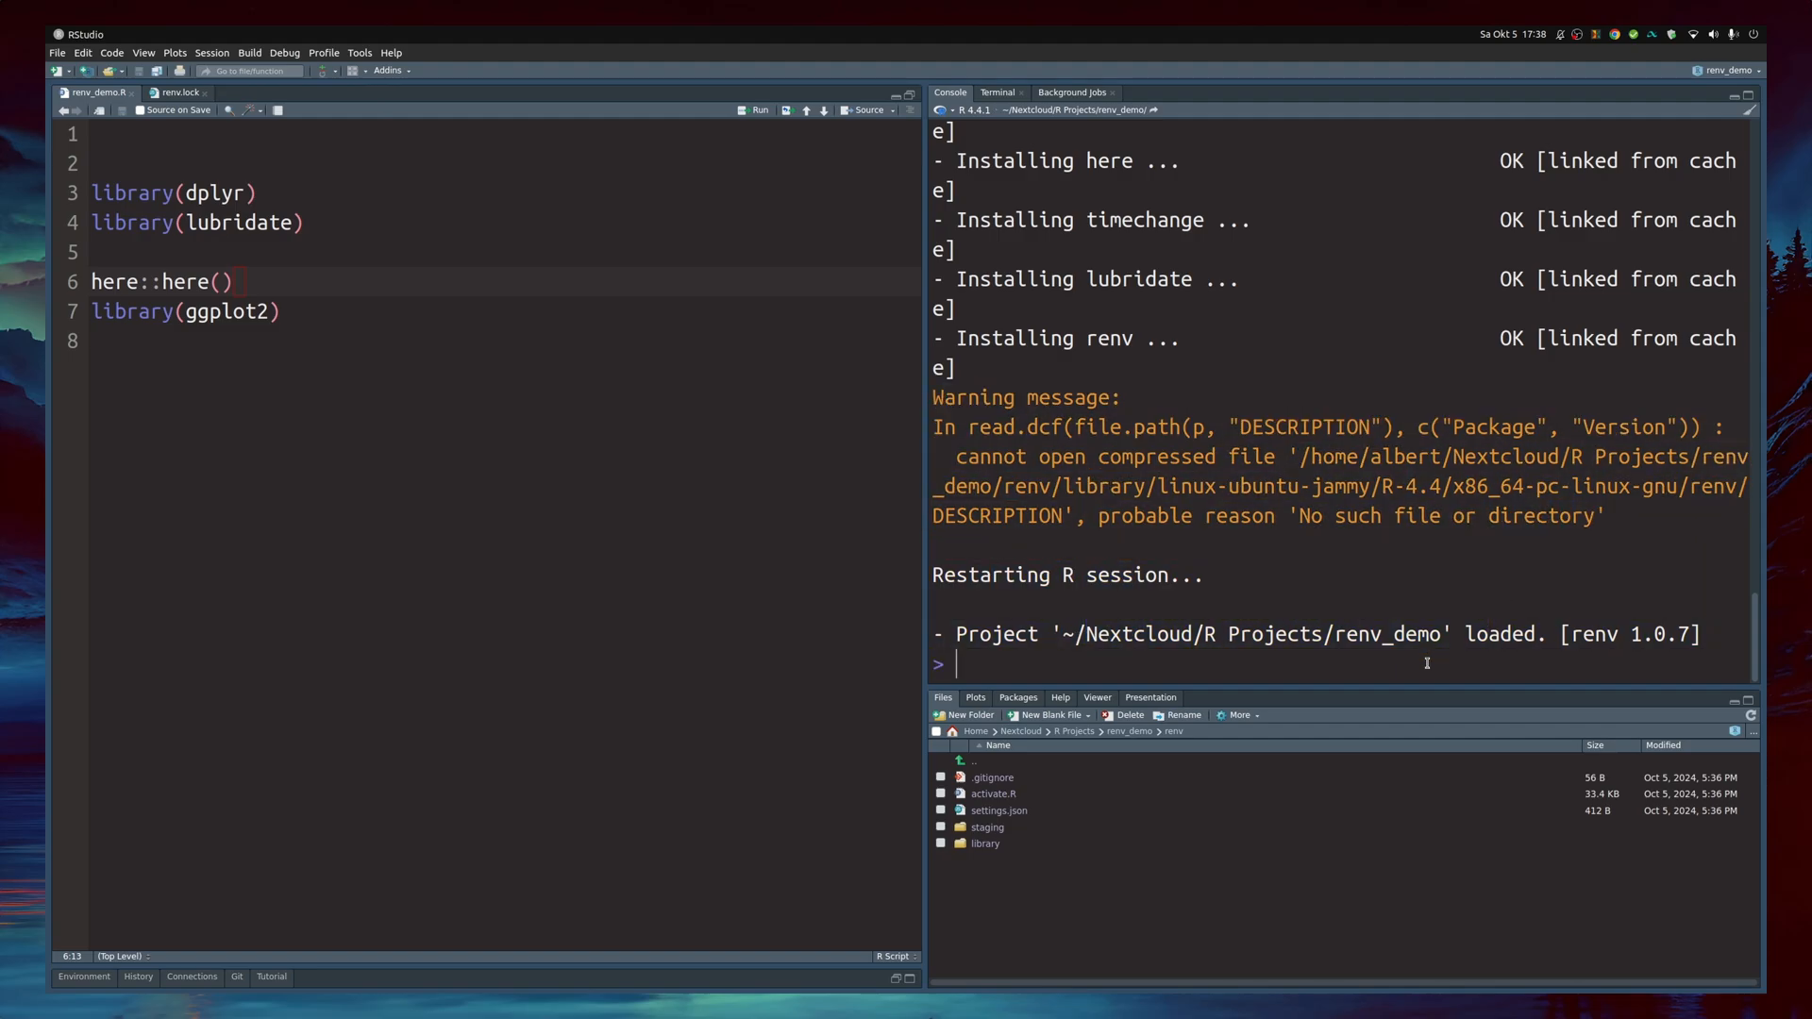
# Run renv::status() in the Console via autocomplete to check the renv_demo project state
pyautogui.write('renv::st')
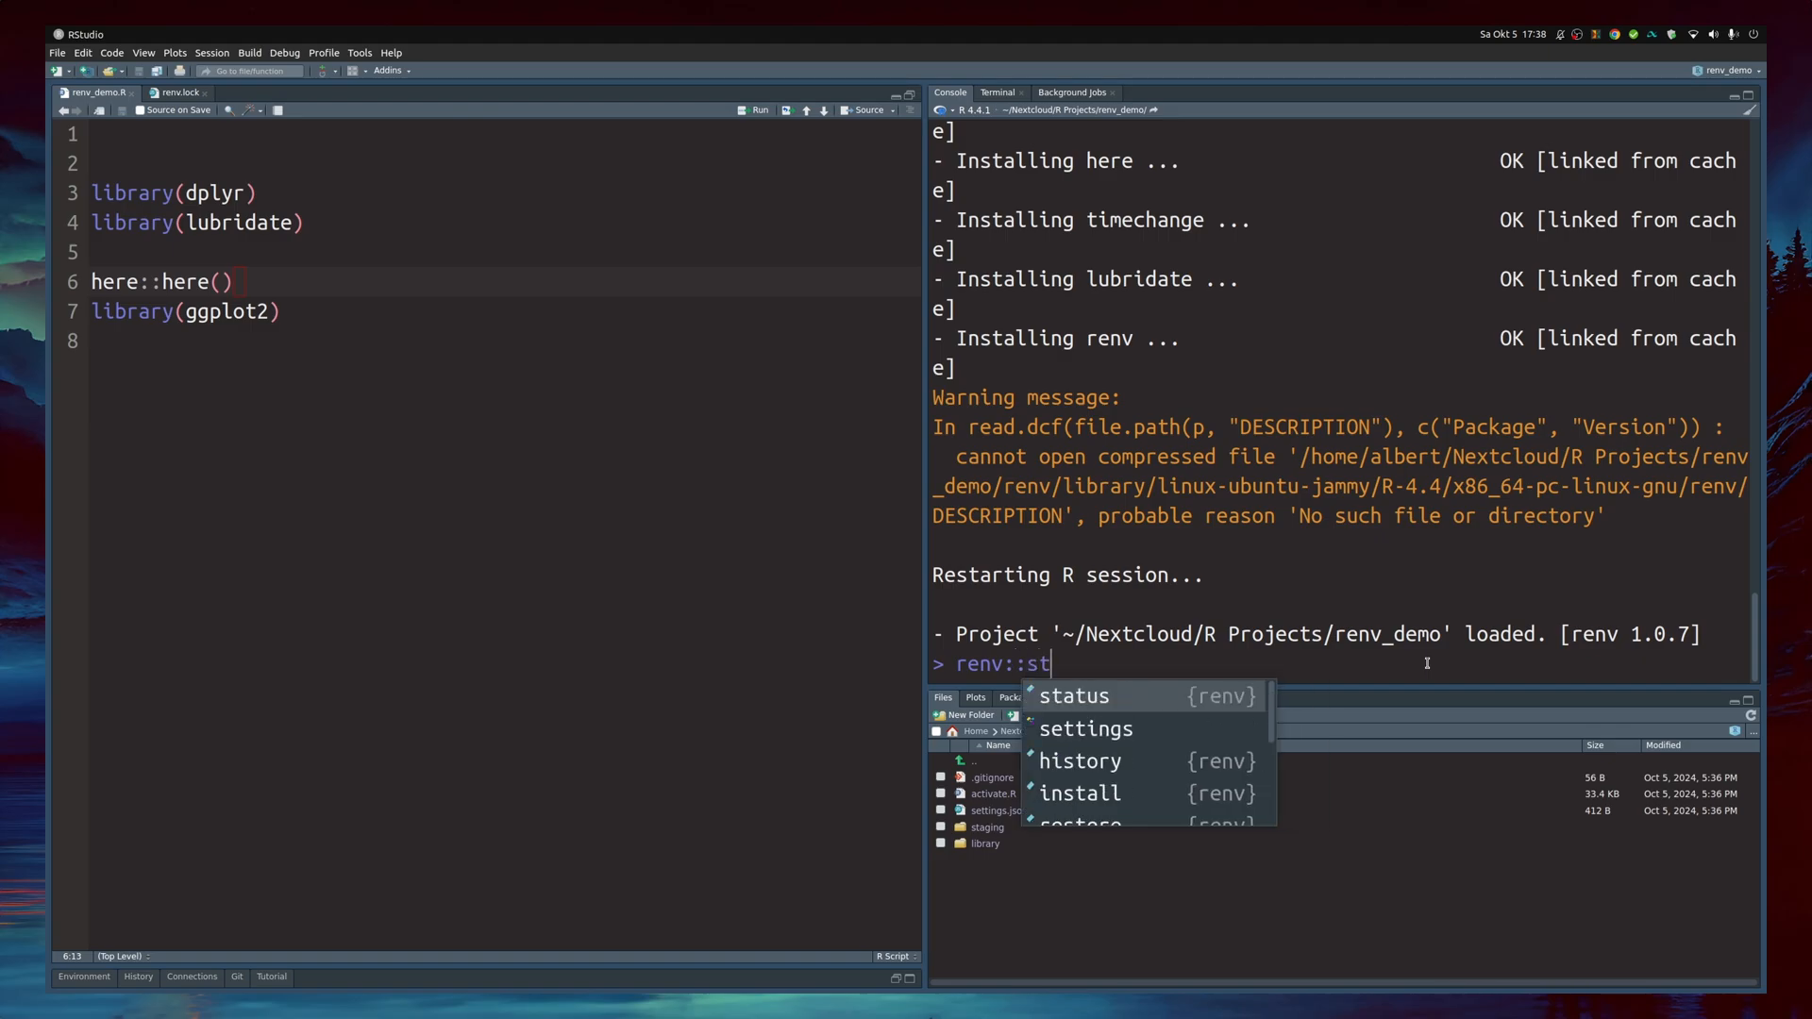
pyautogui.press('Return')
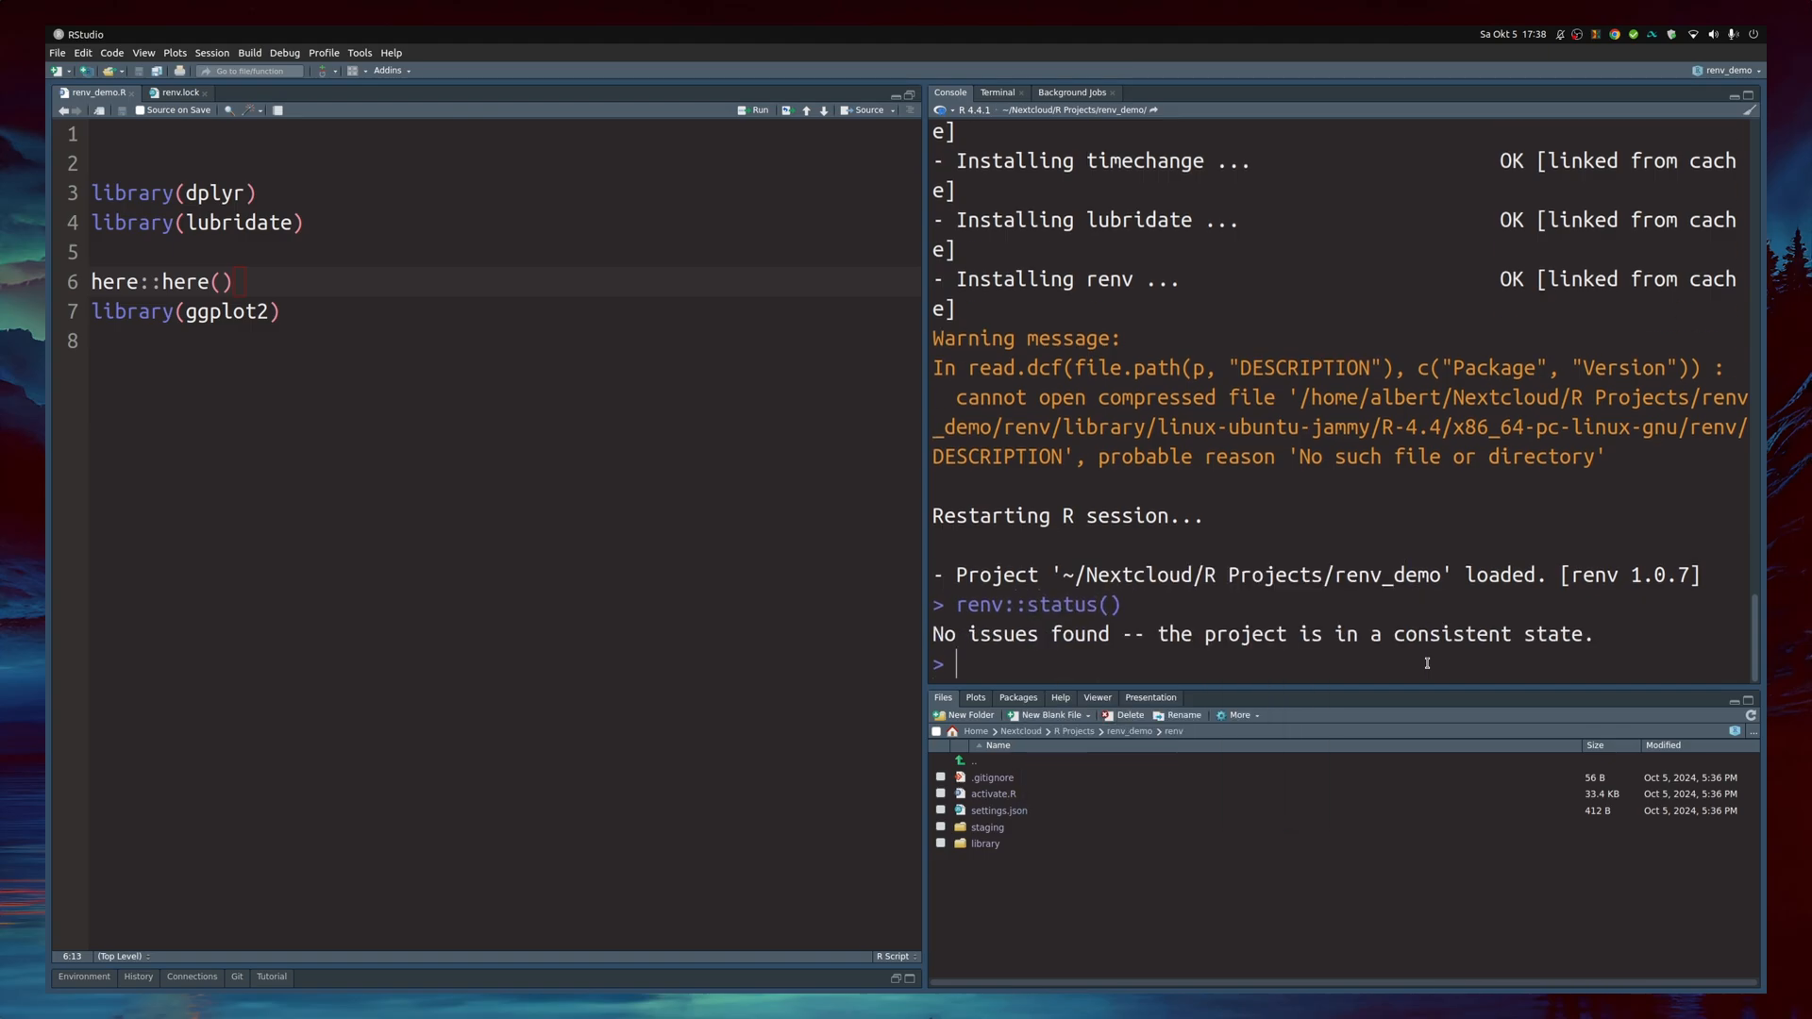